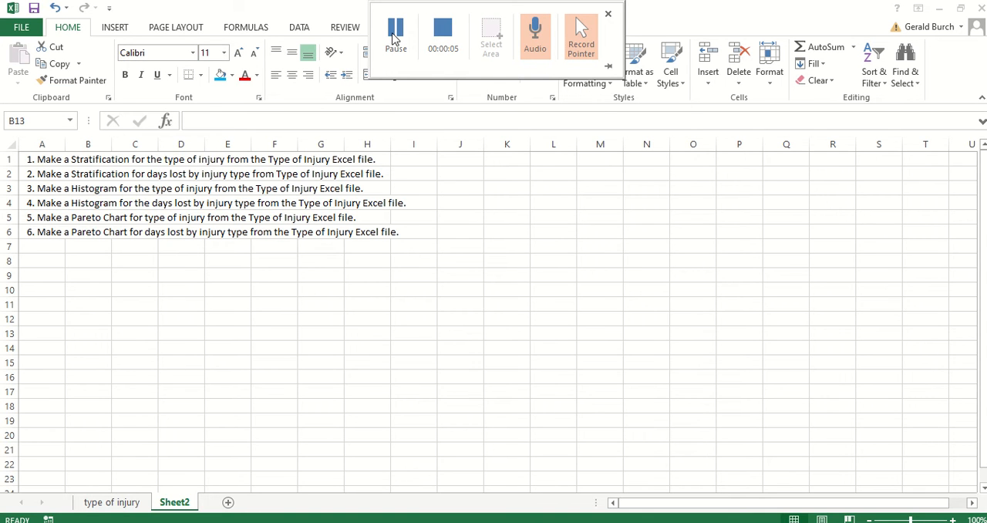
- Switch to the 'type of injury' sheet and select its whole Date, Type of injury and lost work days table
left_click(607, 14)
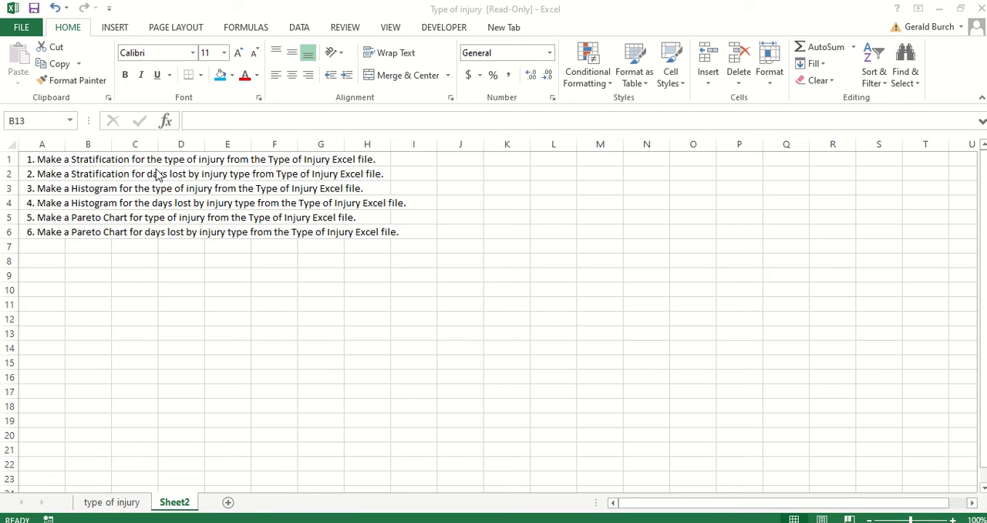
mouse_move(91, 170)
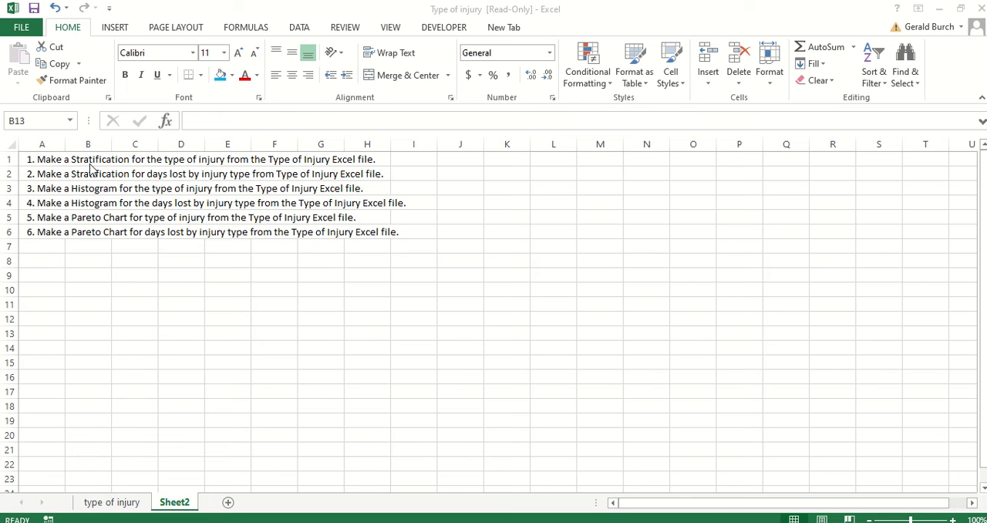
mouse_move(177, 172)
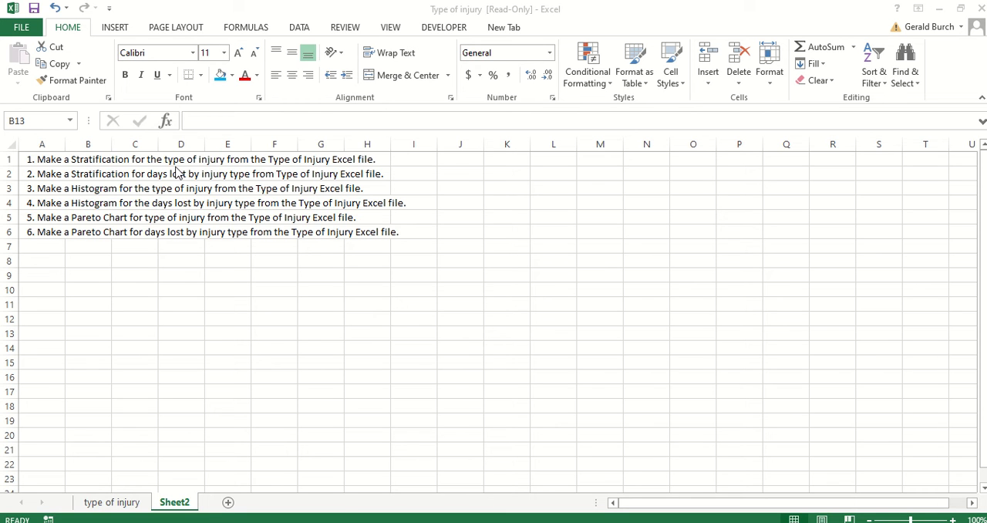
mouse_move(309, 171)
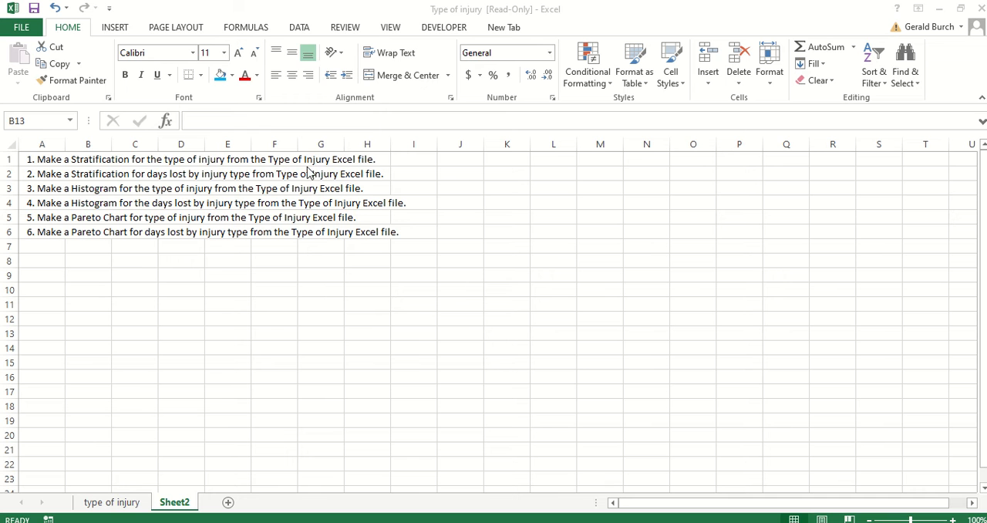
mouse_move(346, 169)
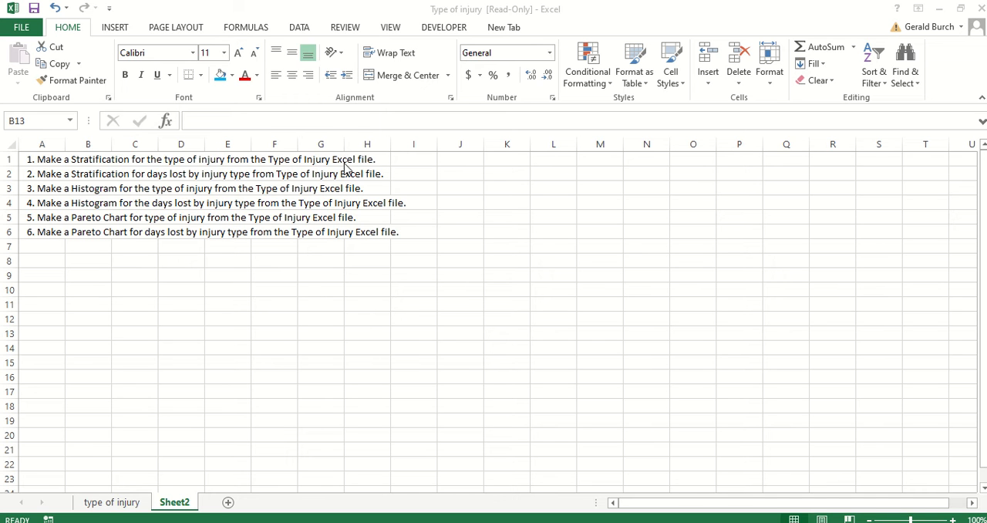
mouse_move(463, 16)
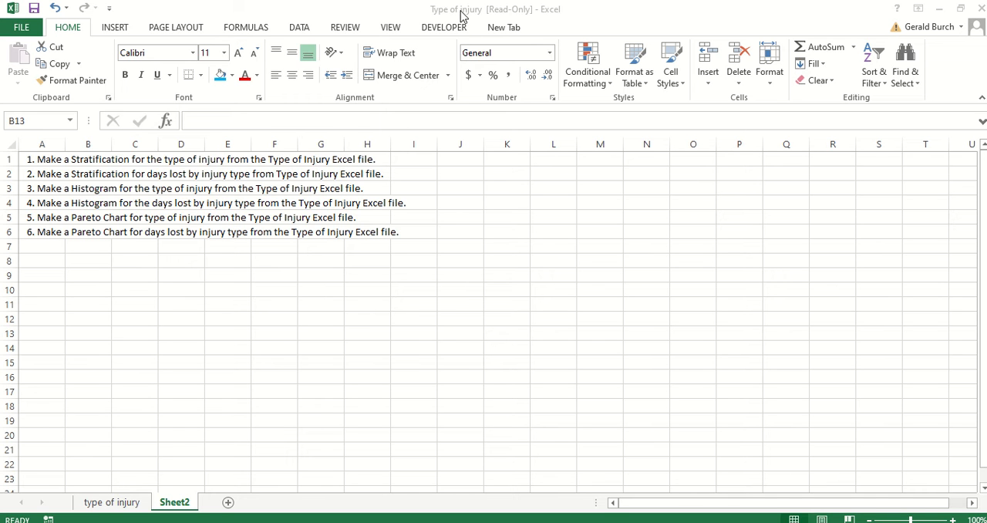
mouse_move(111, 503)
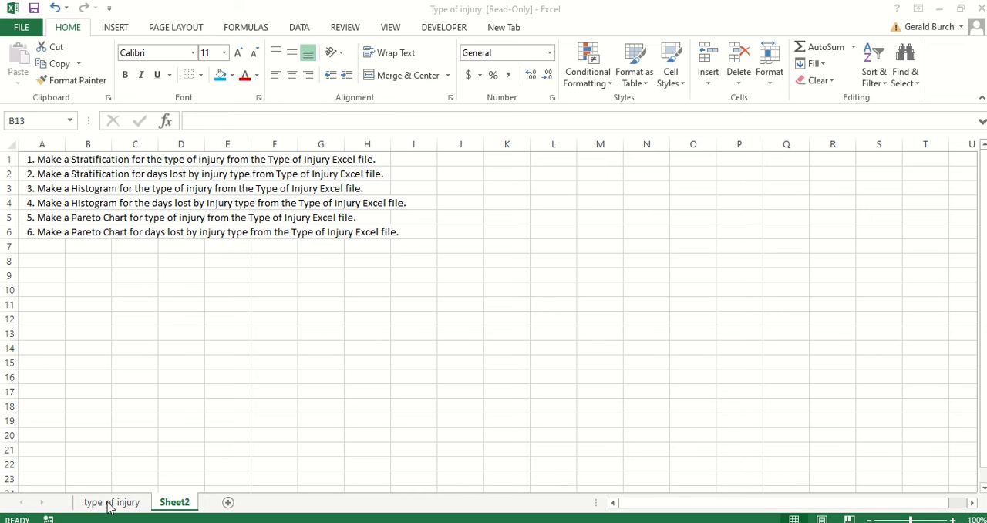
left_click(88, 334)
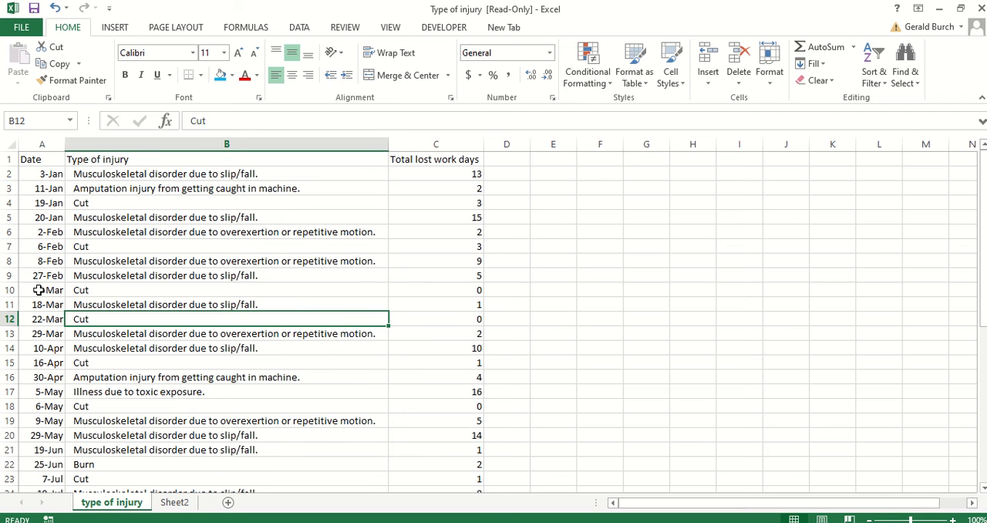
mouse_move(175, 202)
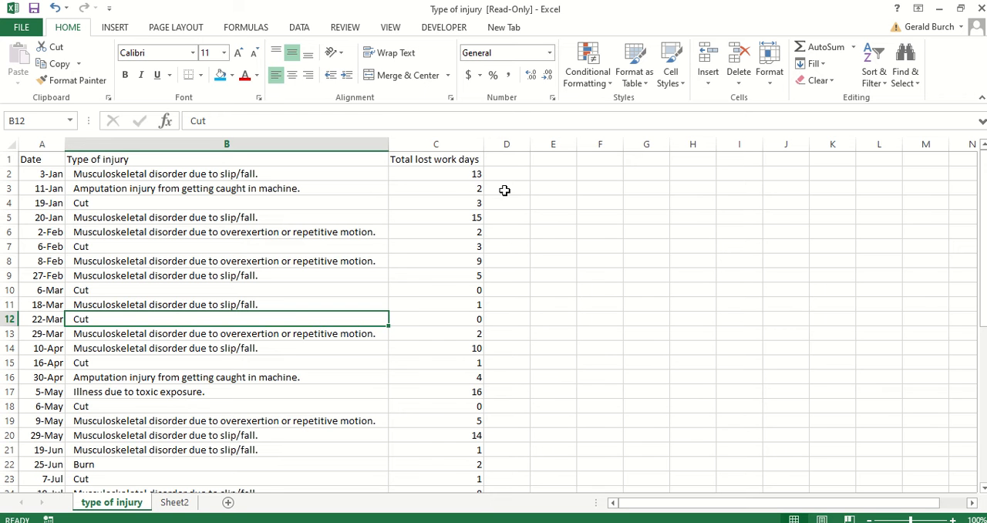
mouse_move(496, 238)
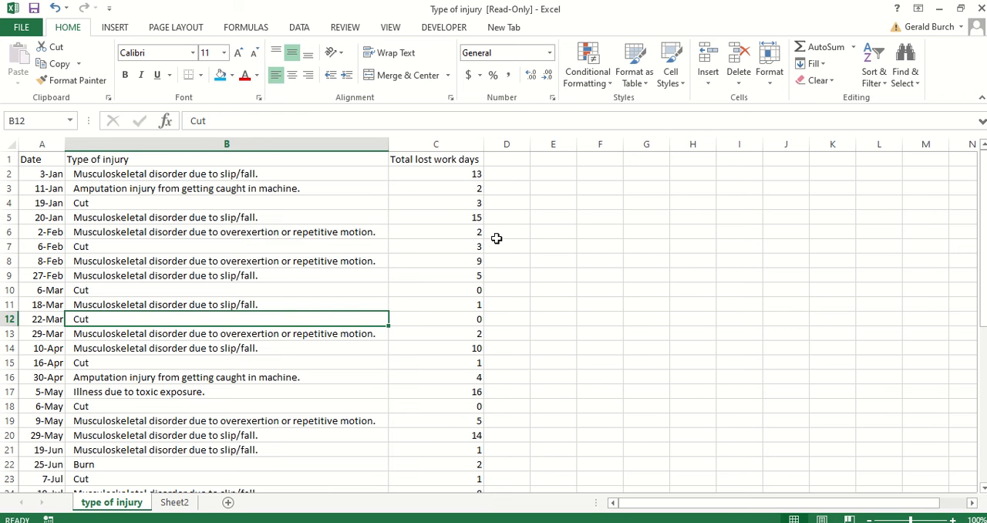
left_click(42, 159)
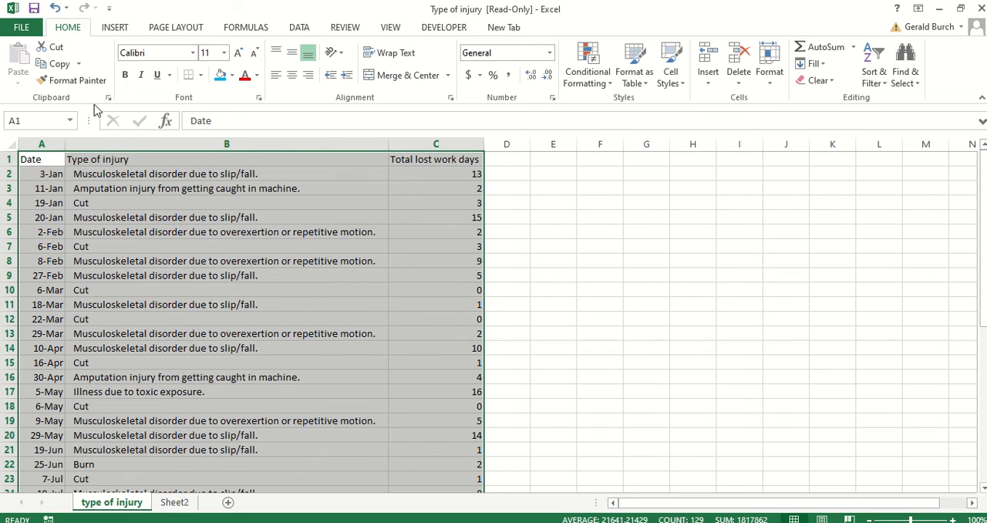
mouse_move(114, 28)
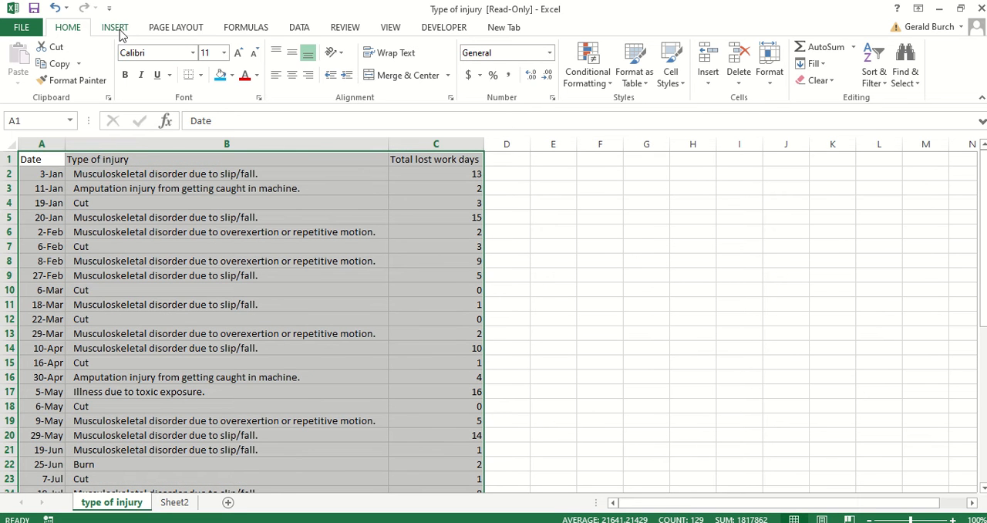
- Create a PivotTable from the injury table range on a new worksheet
left_click(114, 28)
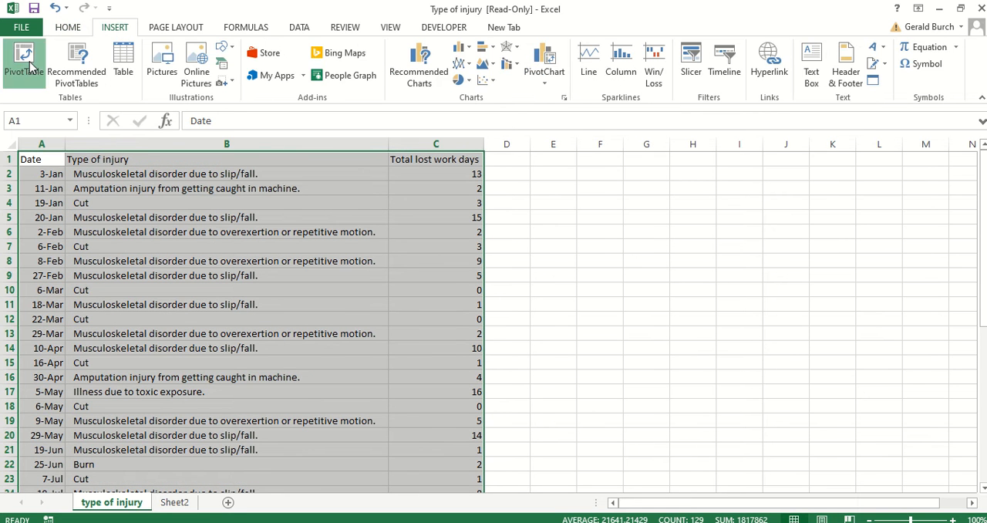
left_click(23, 62)
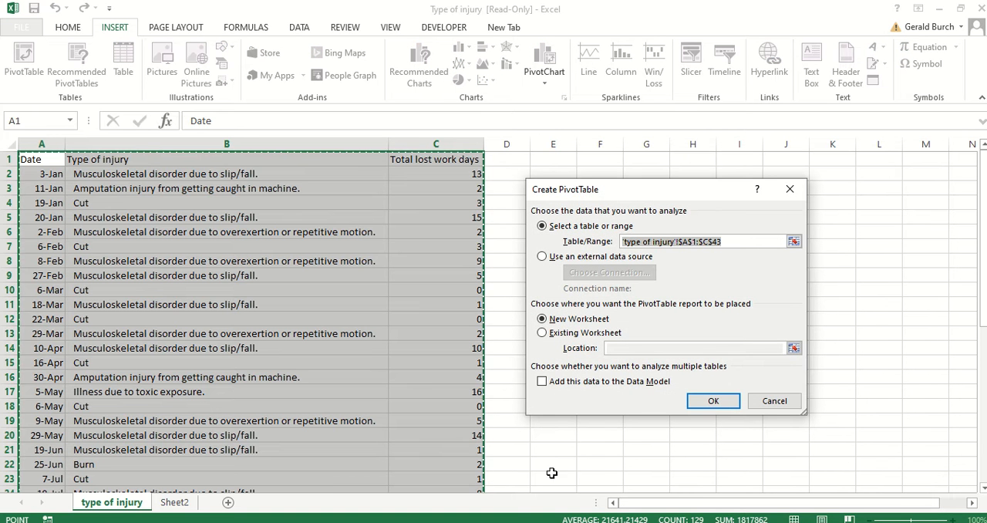
mouse_move(712, 259)
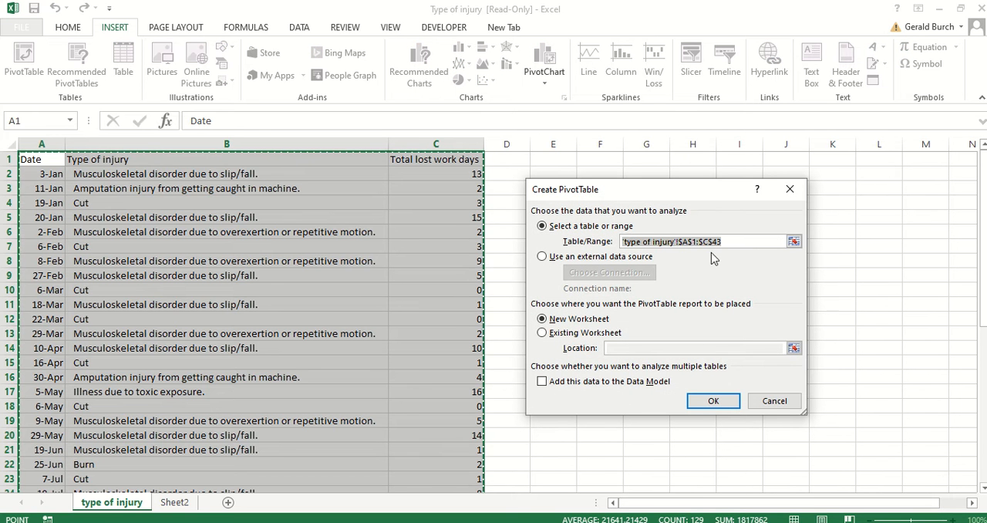
mouse_move(194, 304)
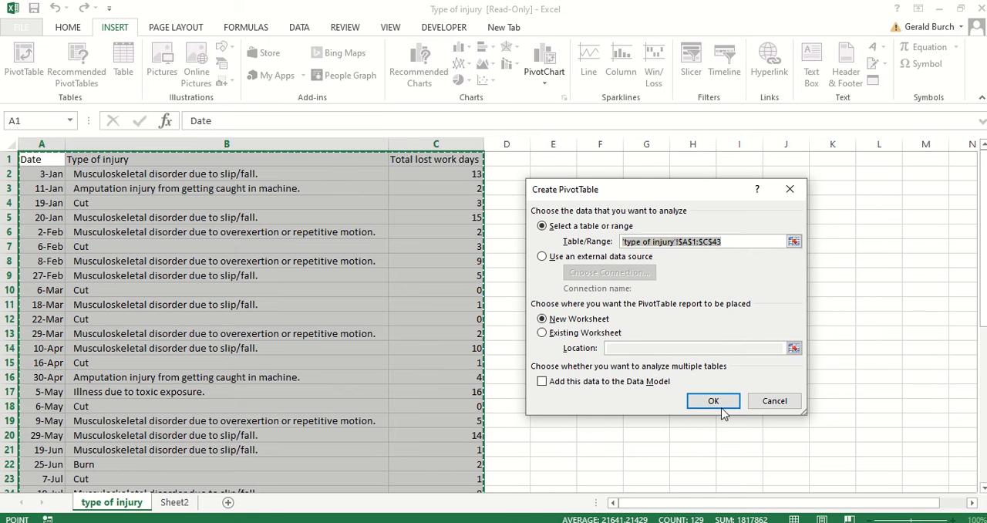
left_click(712, 401)
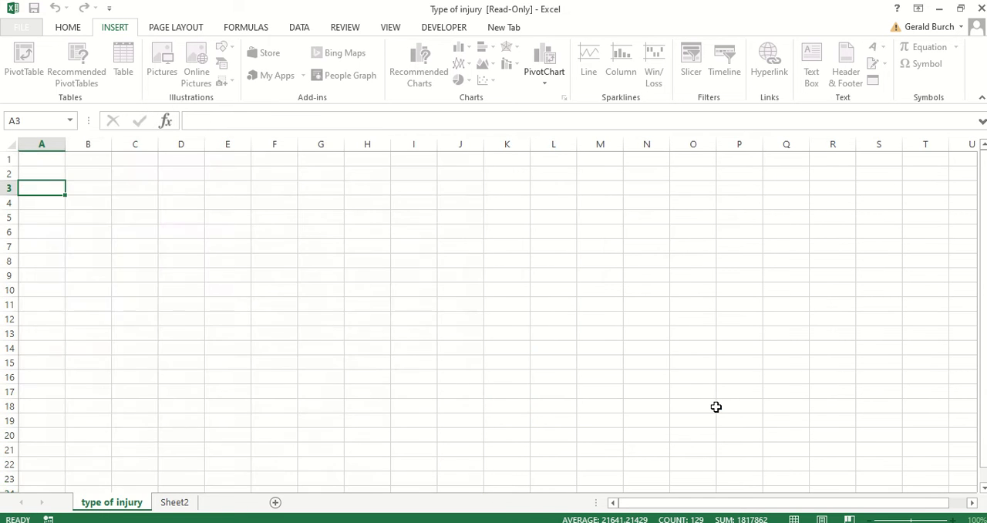
- Add Type of injury as rows and as a count, listing the six injury types totalling 42
left_click(23, 62)
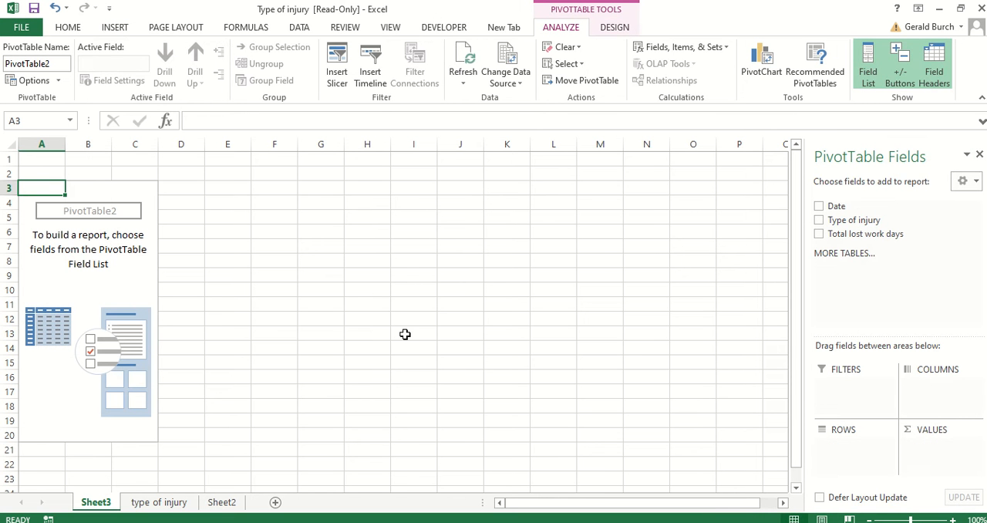
mouse_move(516, 321)
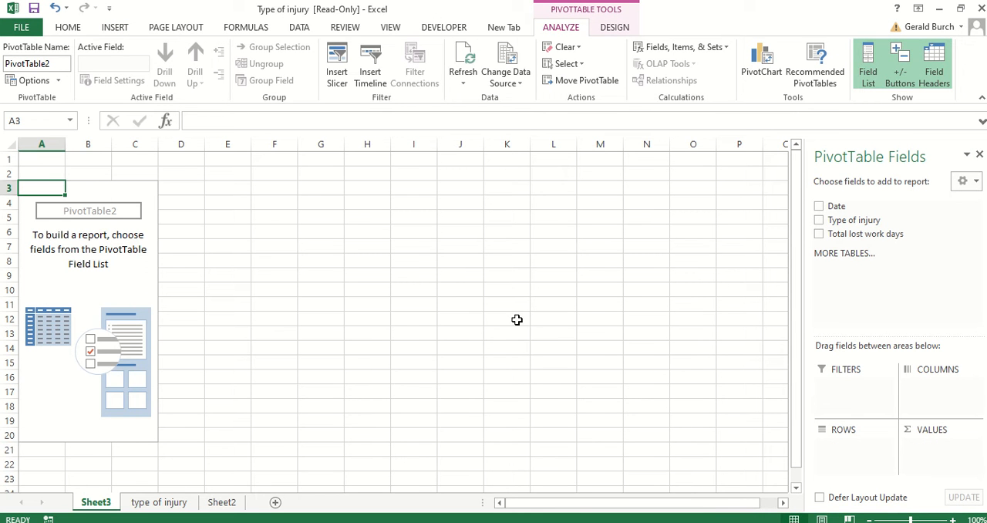
mouse_move(852, 219)
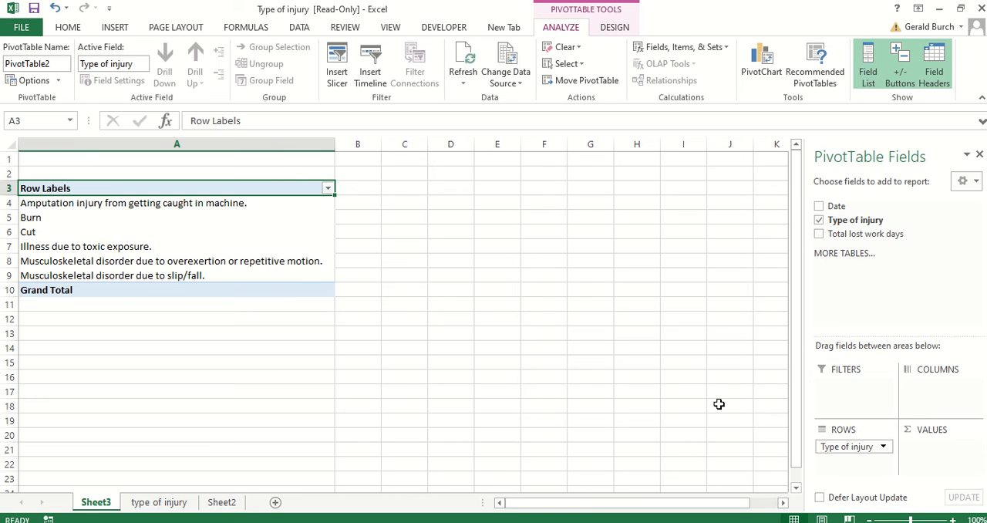
mouse_move(861, 219)
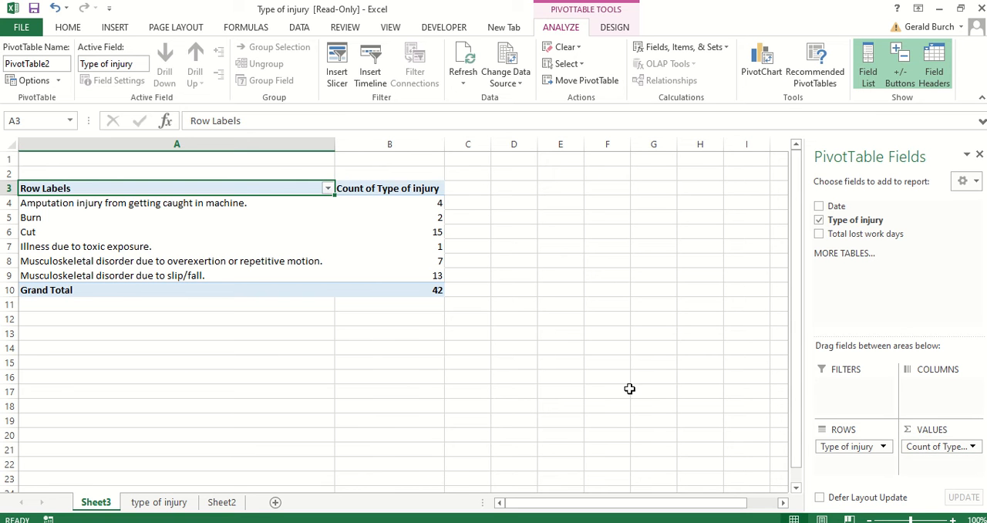
mouse_move(115, 204)
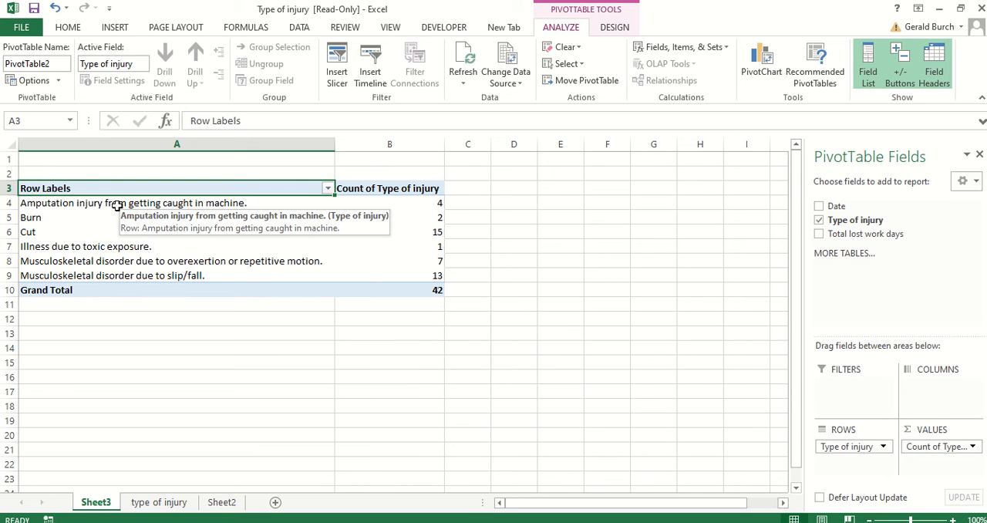
mouse_move(441, 207)
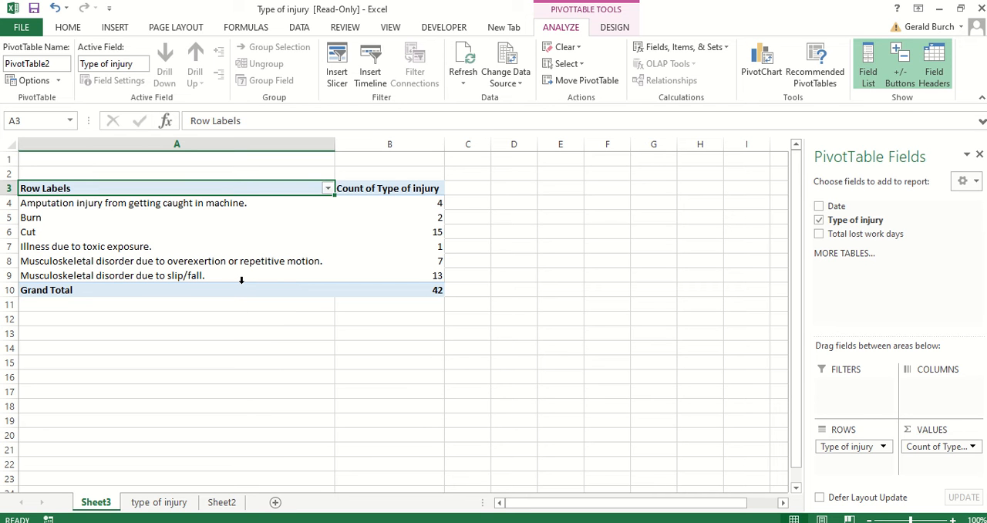
mouse_move(347, 307)
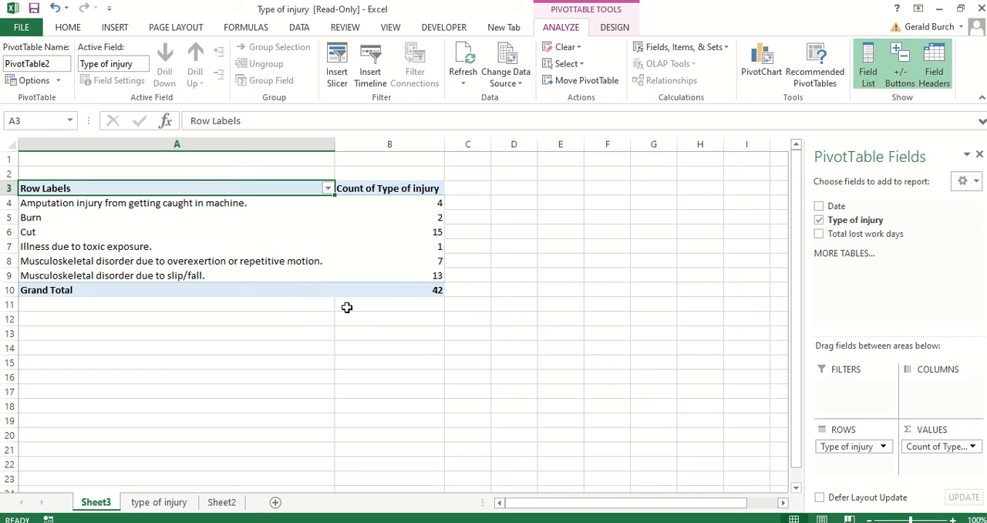
mouse_move(128, 253)
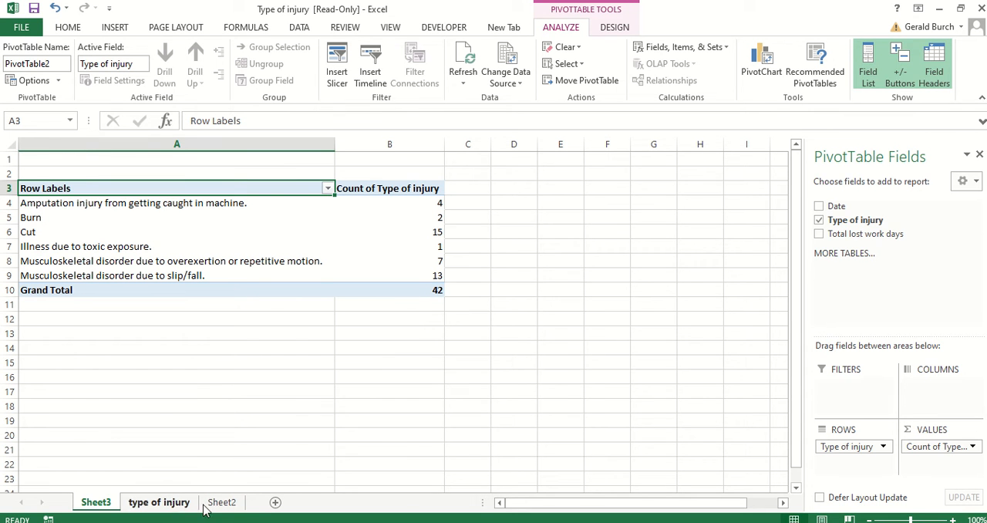
- Review the Sheet2 task list, then return to the 'type of injury' sheet with its table selected
left_click(222, 503)
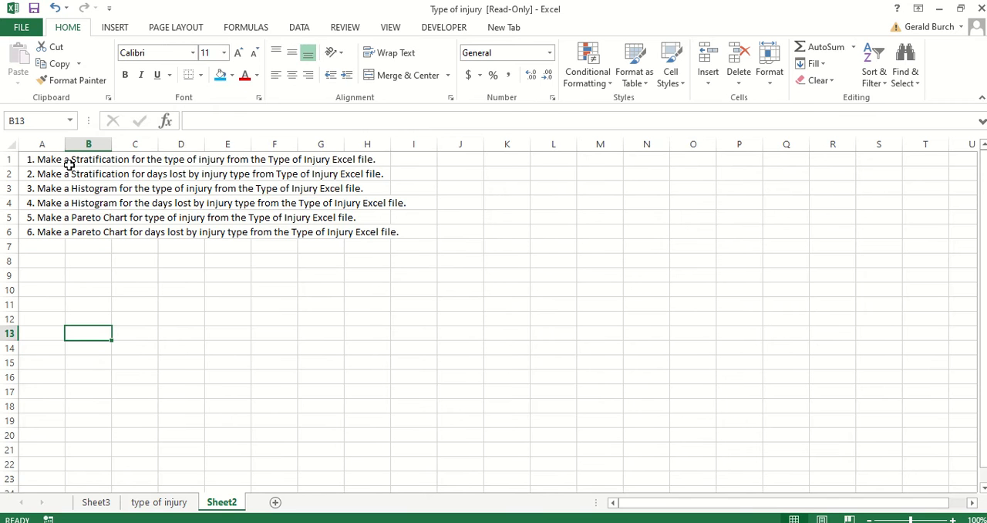
mouse_move(145, 167)
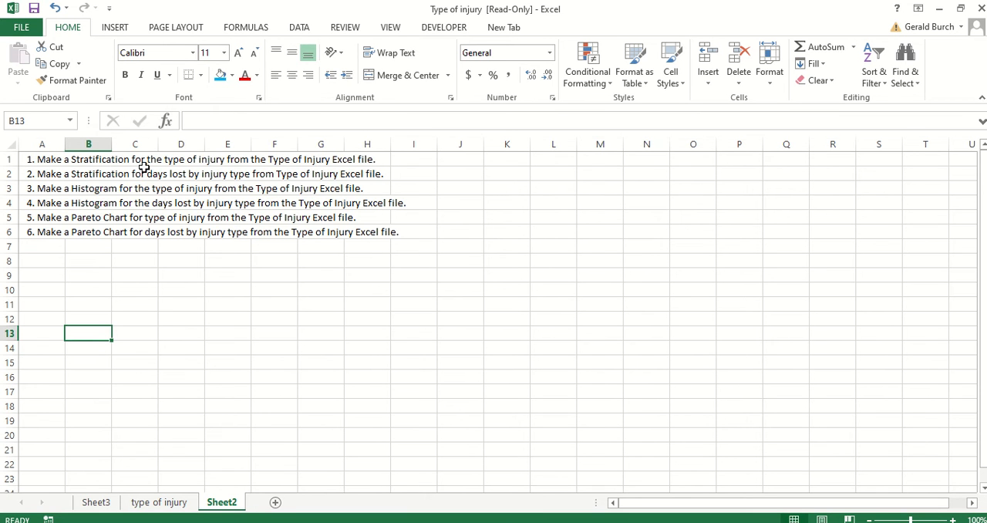
mouse_move(275, 170)
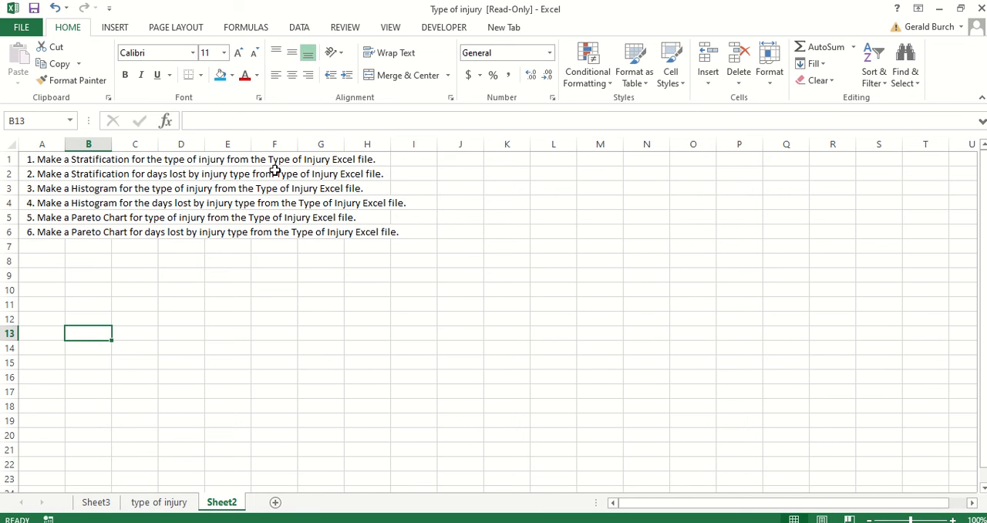
mouse_move(355, 165)
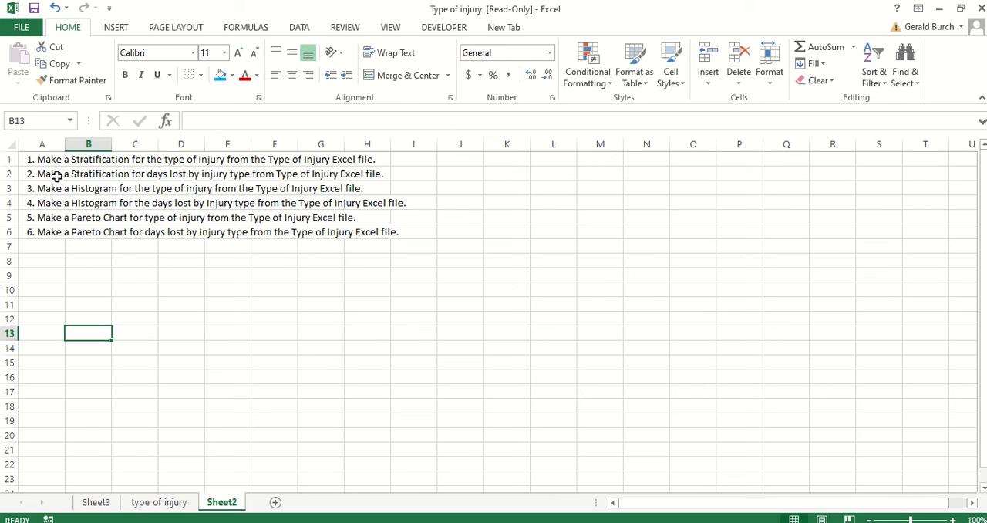
mouse_move(151, 181)
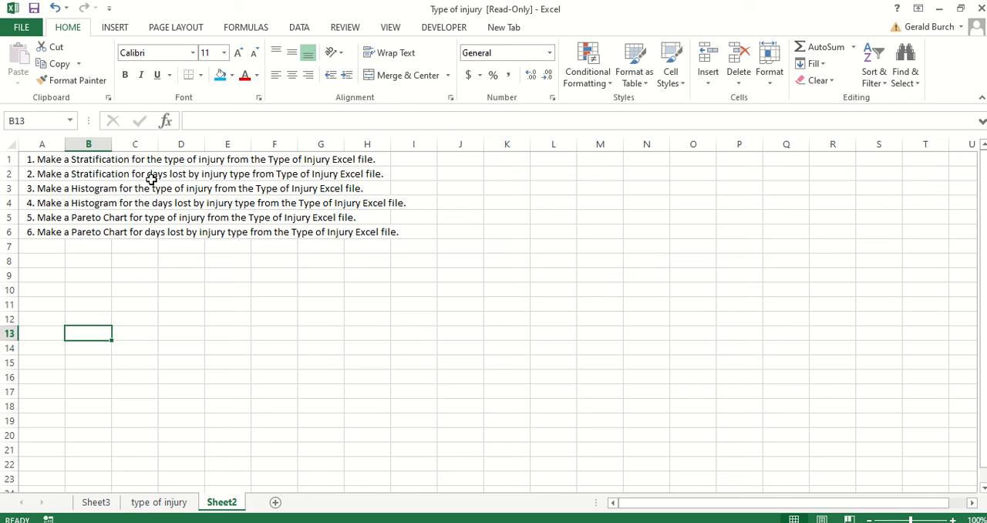
mouse_move(222, 190)
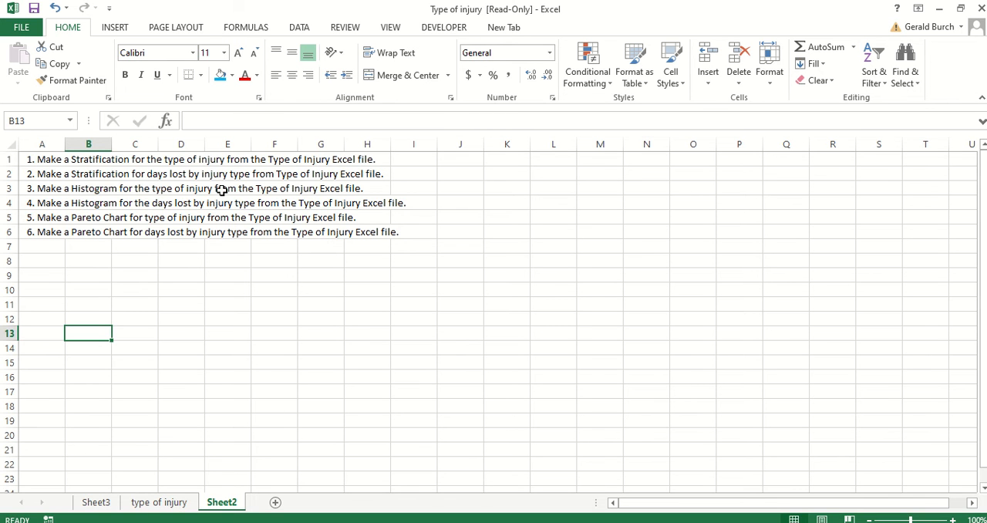
left_click(159, 503)
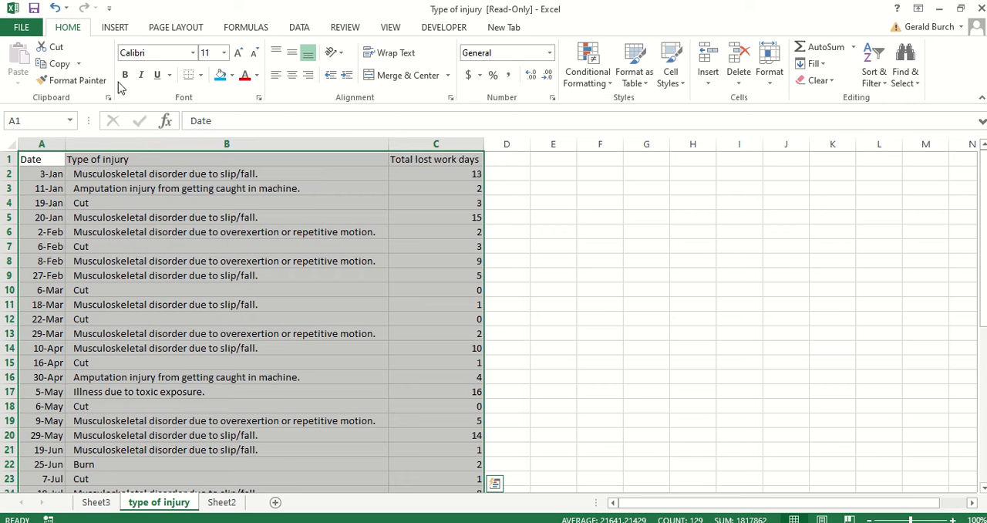
- Create a second PivotTable from the injury data range on new Sheet4
left_click(114, 27)
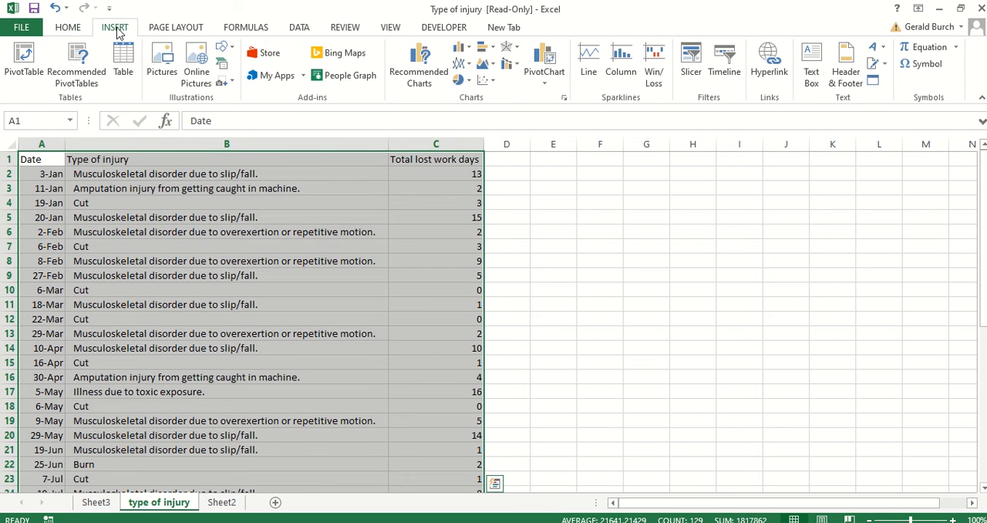
left_click(23, 62)
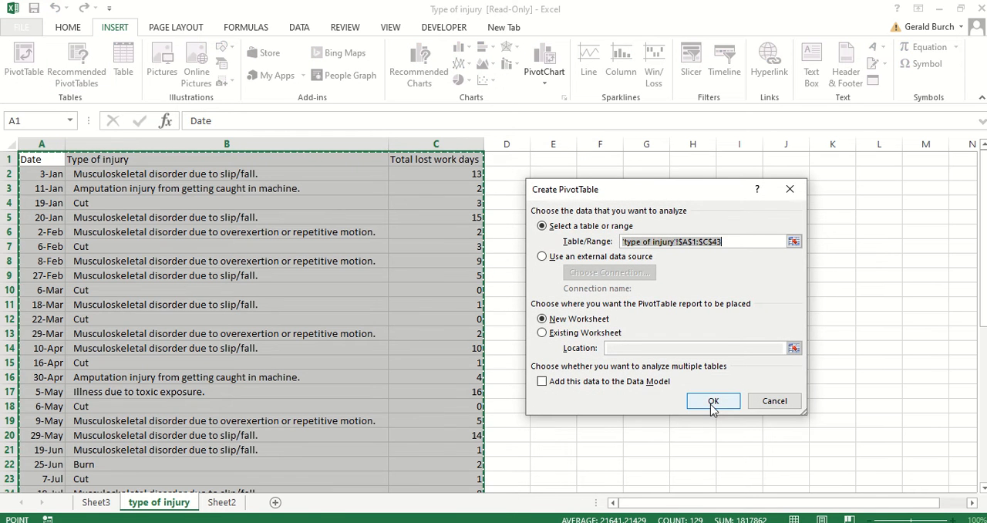
left_click(713, 401)
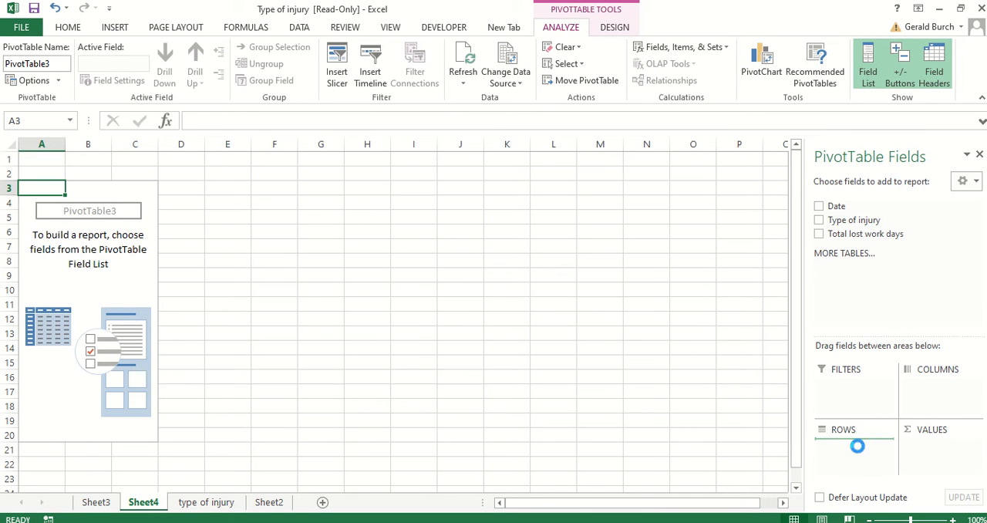
- Build Sheet4's PivotTable with Type of injury rows and Sum of Total lost work days (220), comparing with Sheet3
left_click(819, 219)
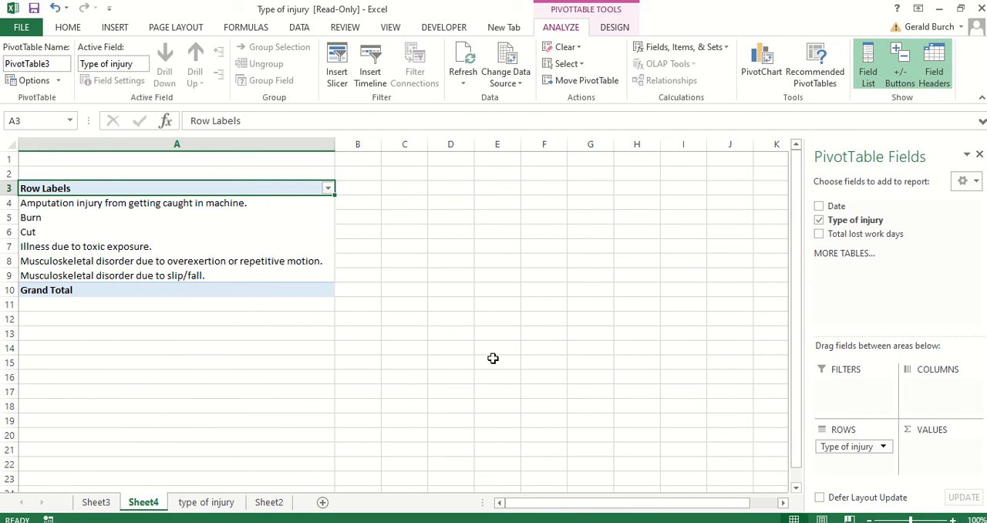
mouse_move(871, 250)
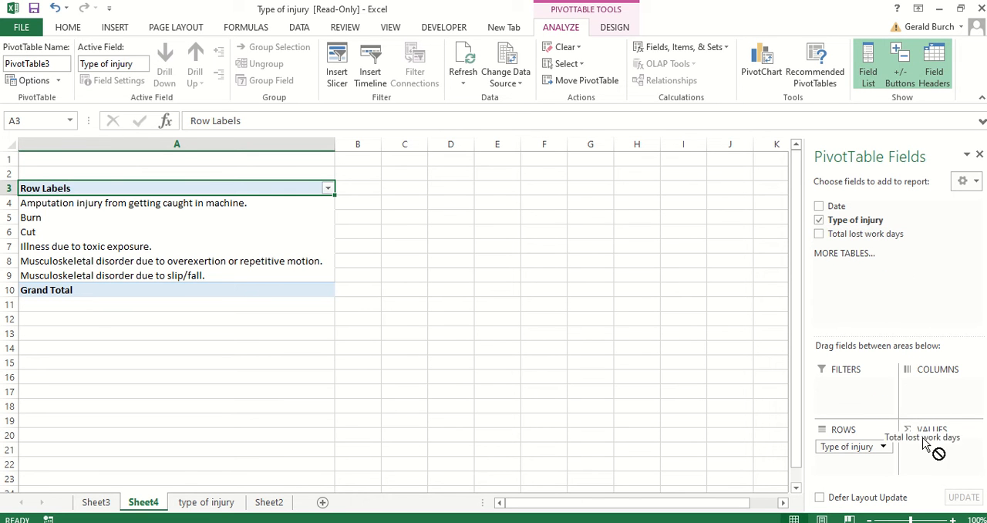
left_click(817, 235)
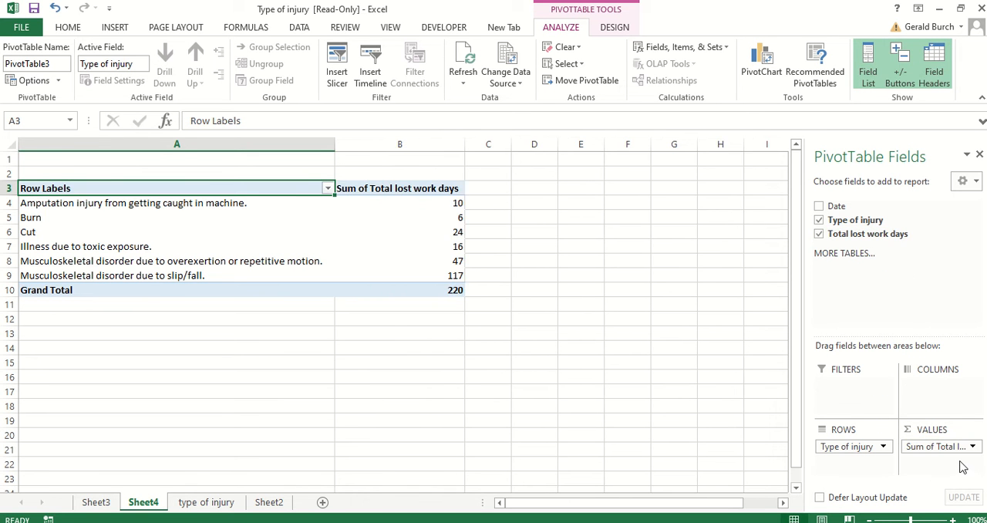
mouse_move(950, 463)
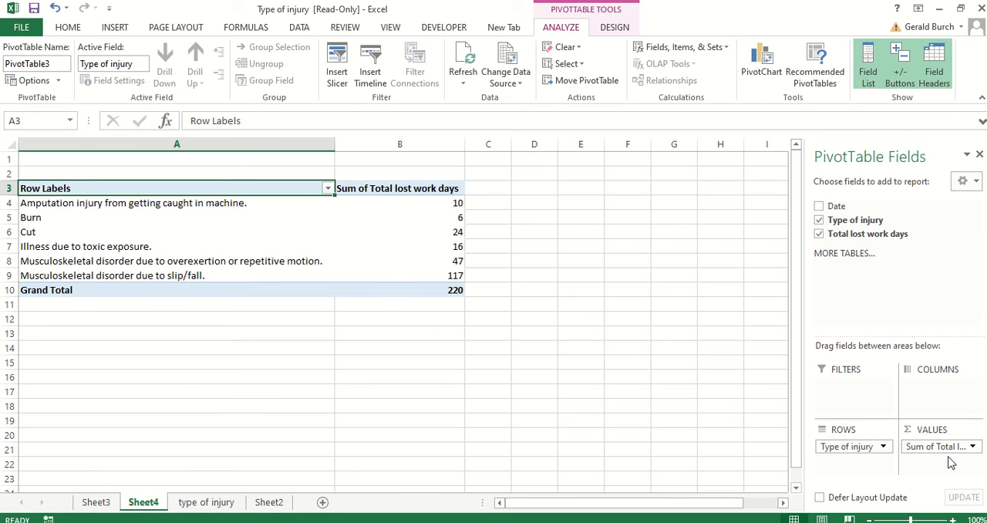
mouse_move(548, 333)
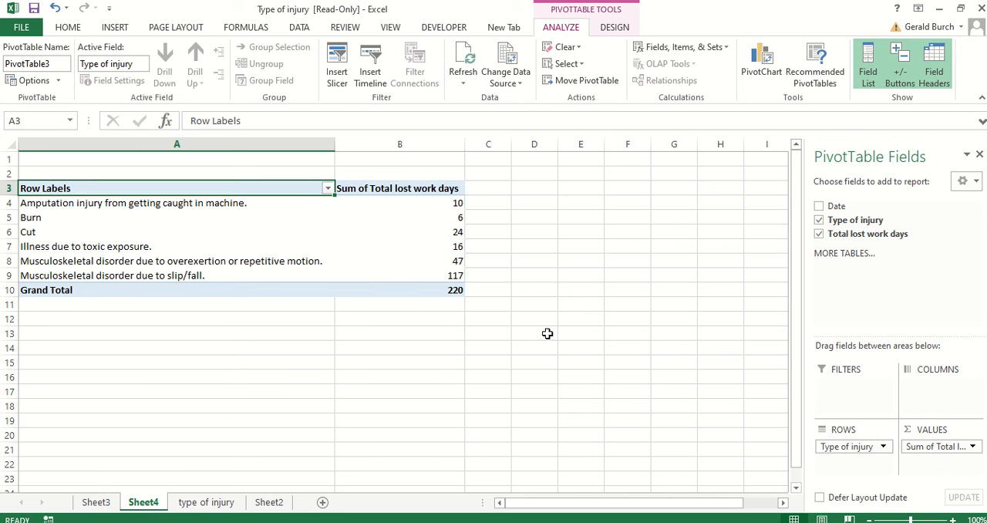
mouse_move(341, 276)
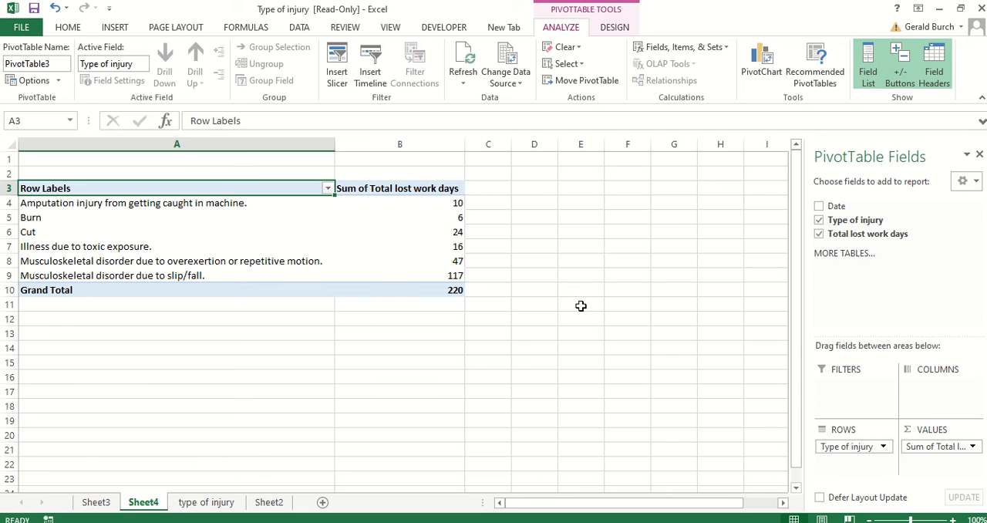
mouse_move(488, 318)
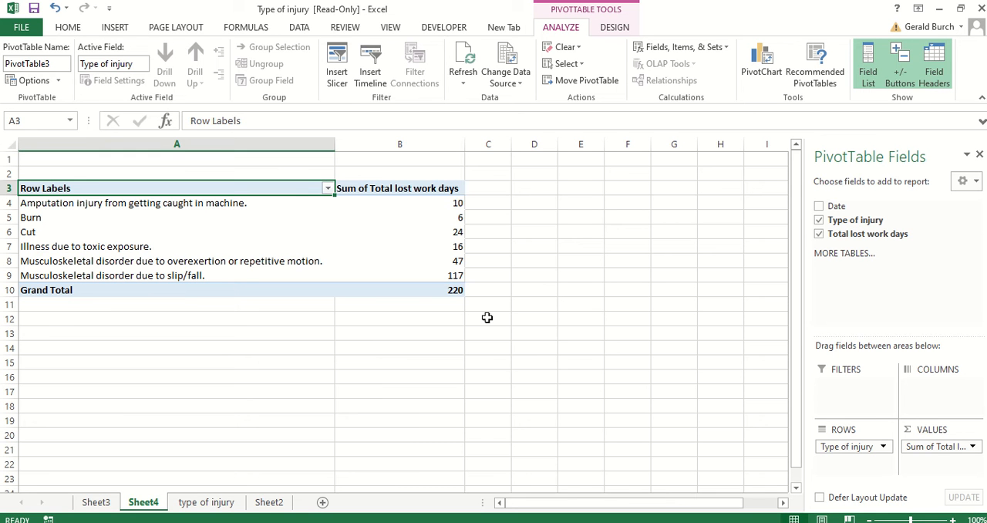
mouse_move(194, 265)
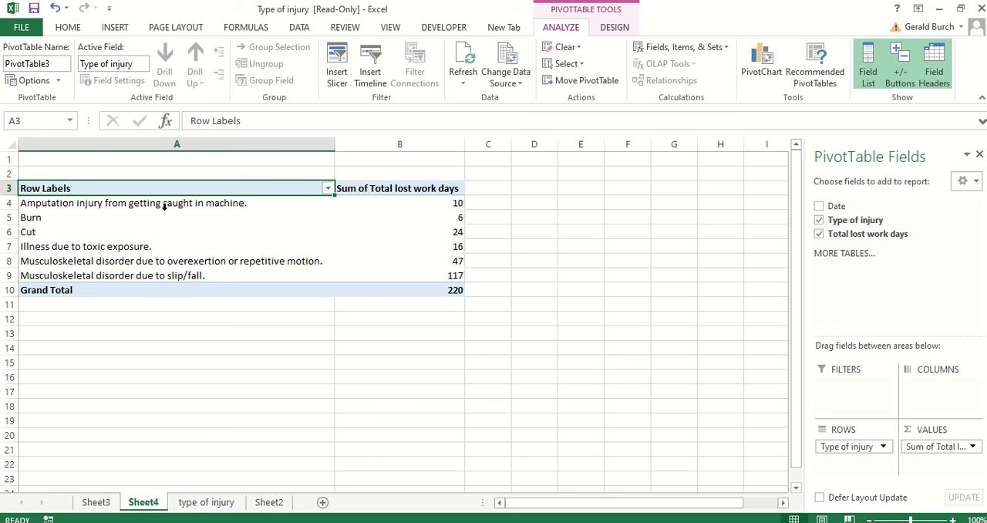
mouse_move(228, 441)
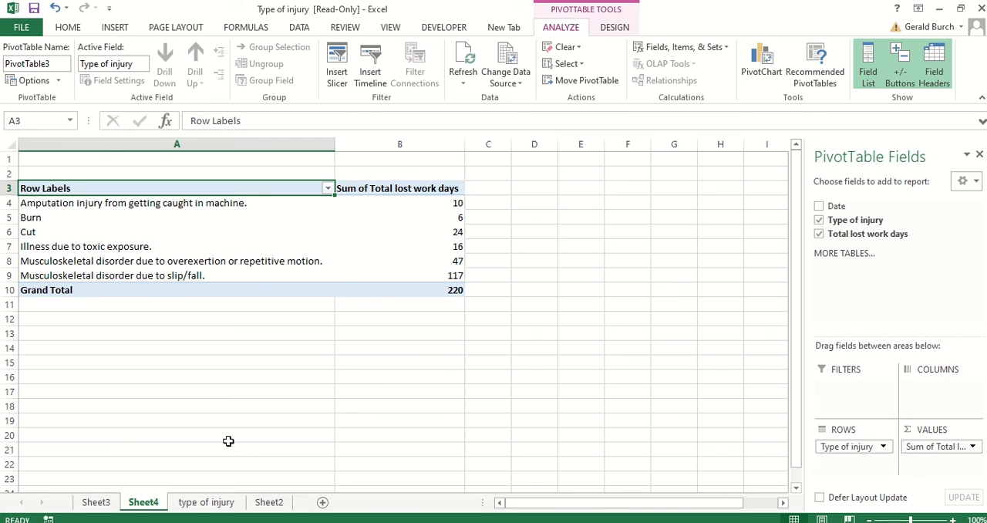
left_click(268, 503)
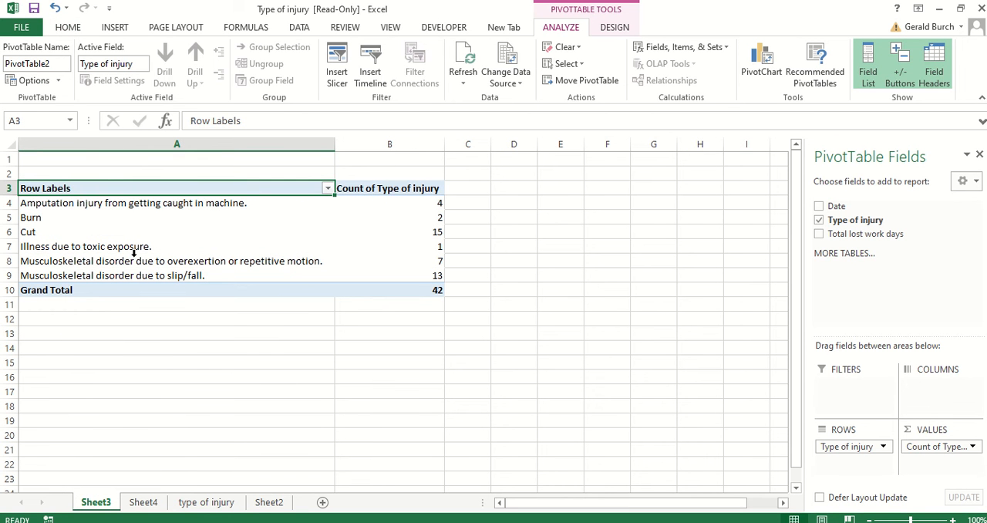
mouse_move(105, 236)
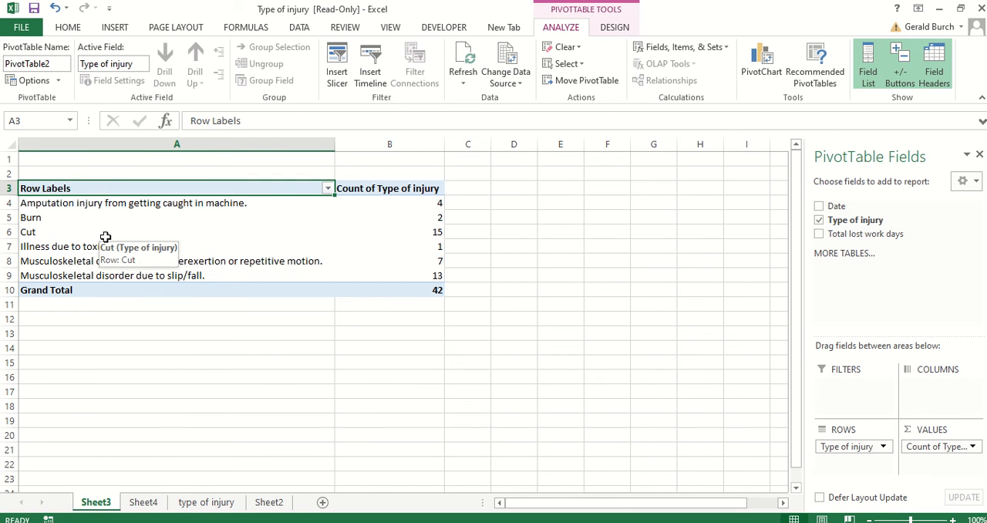
mouse_move(117, 275)
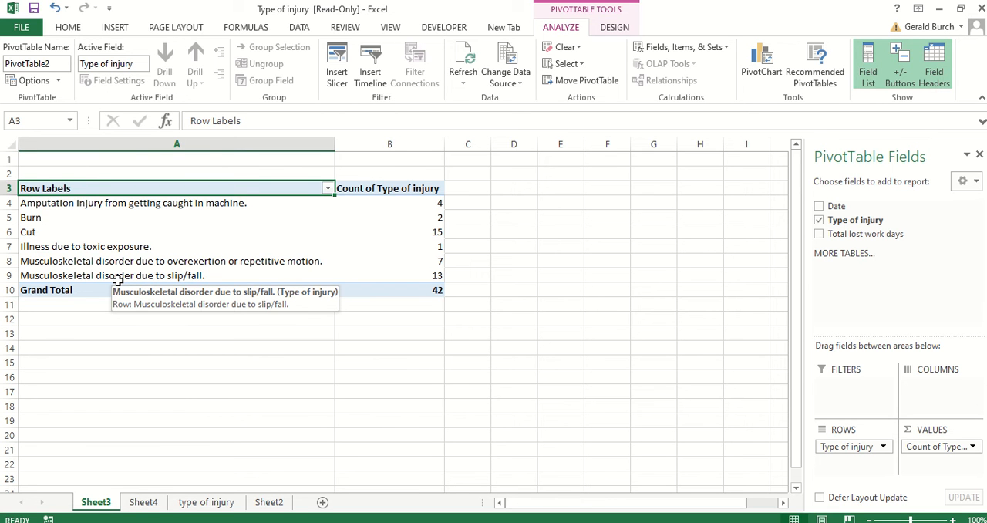
mouse_move(232, 516)
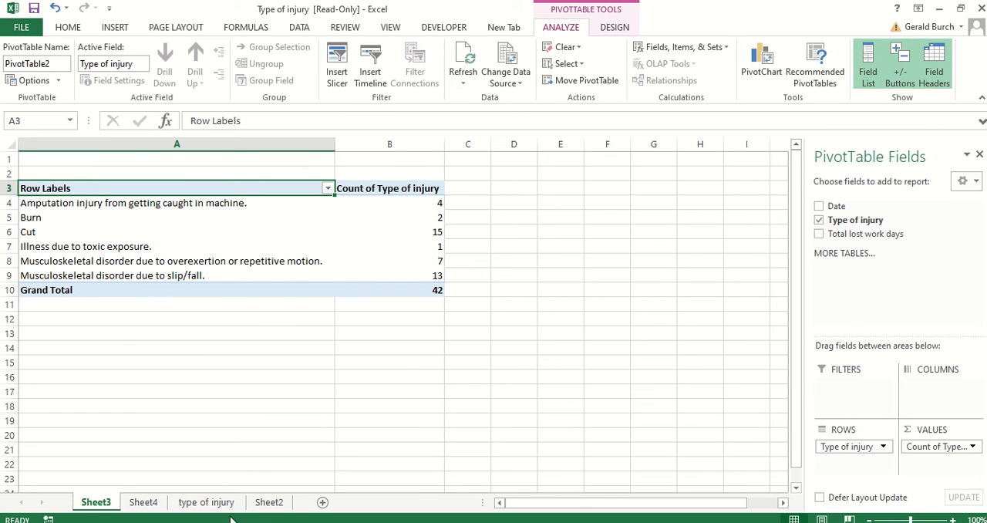
left_click(142, 502)
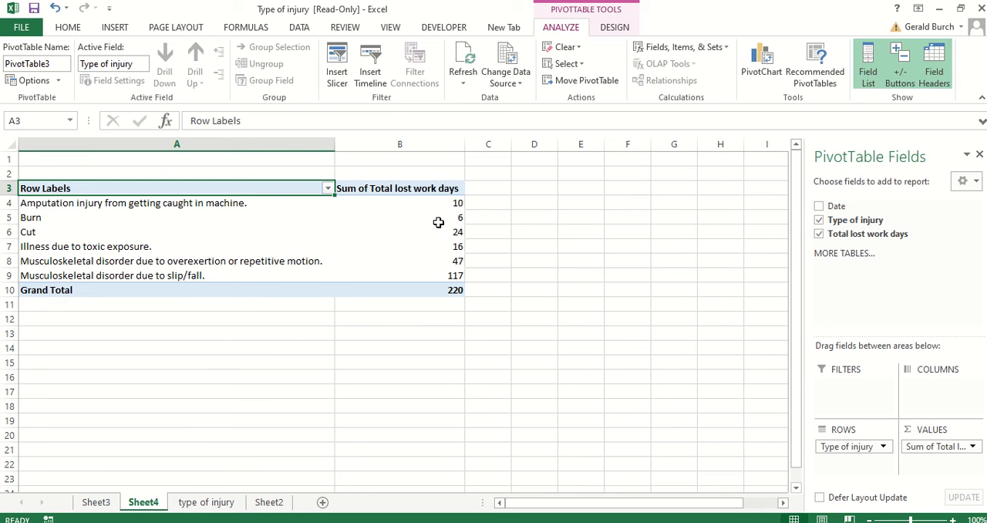
mouse_move(416, 277)
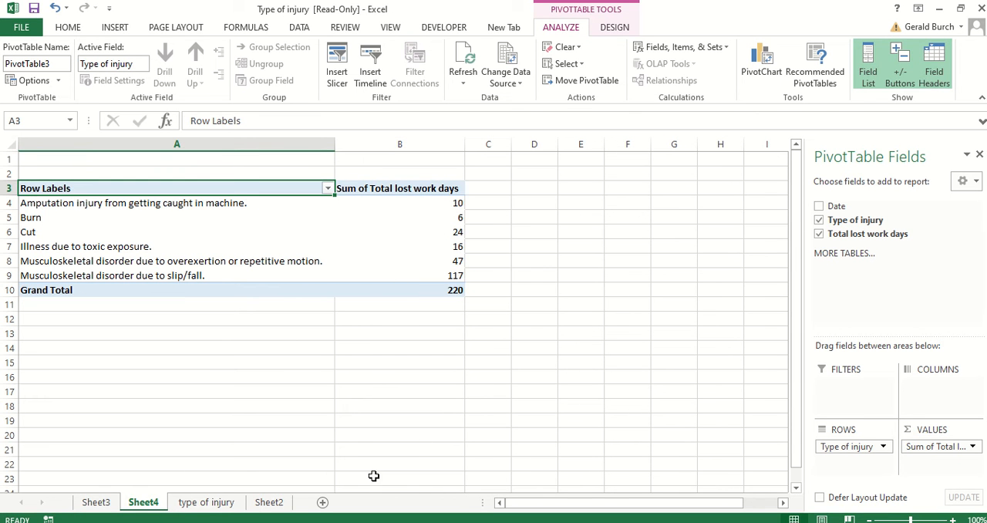
- Show Sheet2's task list to review the six assignment tasks
left_click(268, 503)
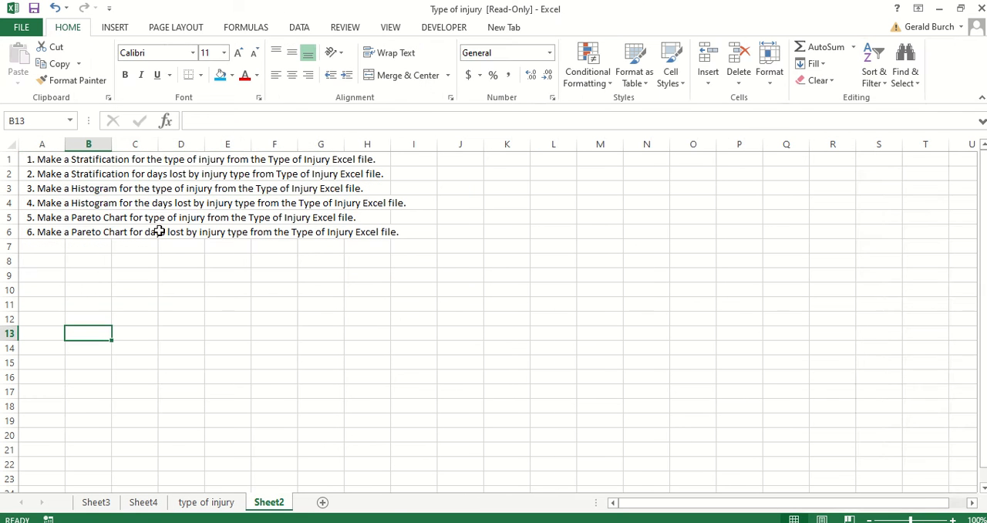
mouse_move(134, 213)
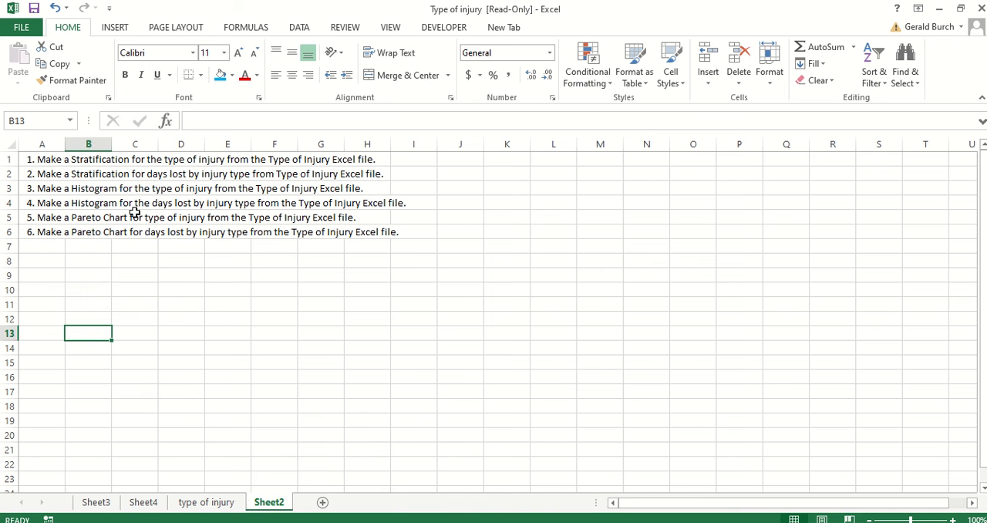
mouse_move(71, 195)
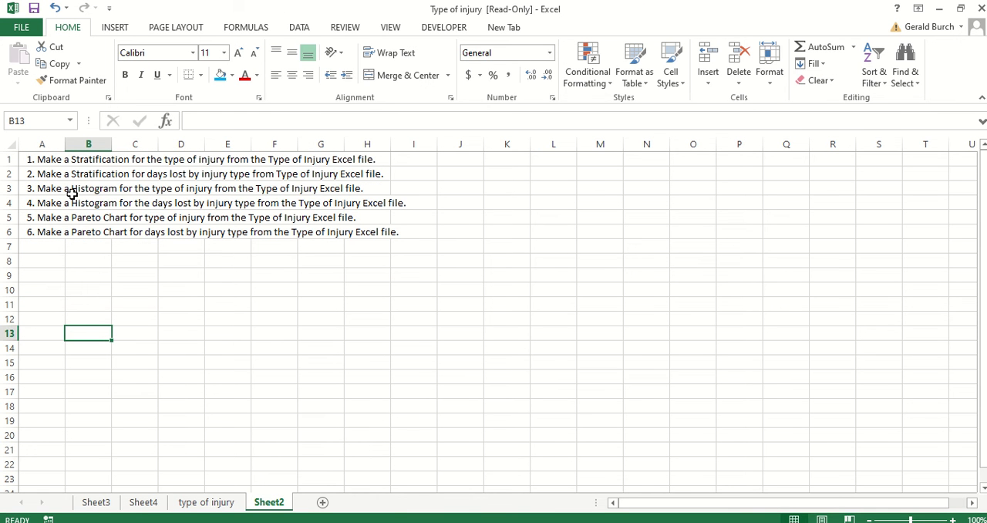
mouse_move(182, 190)
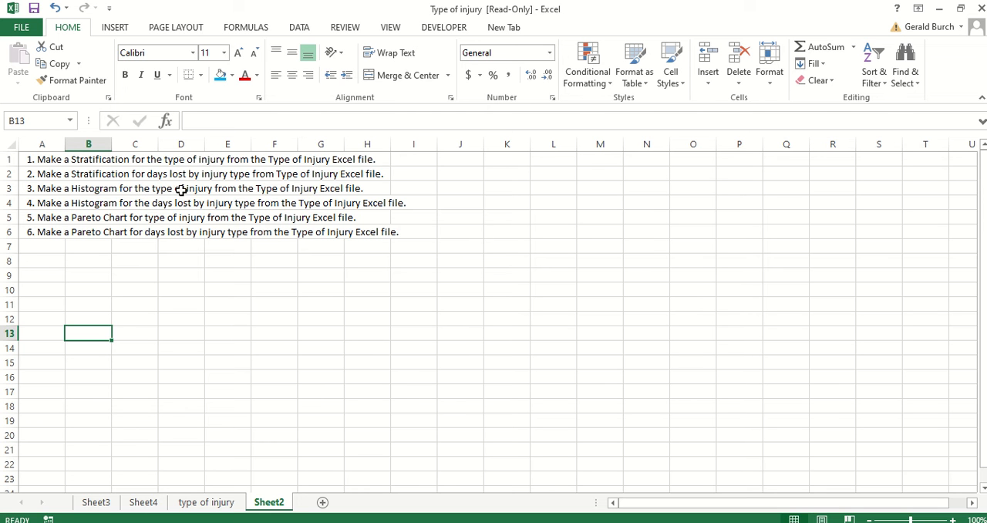
mouse_move(318, 194)
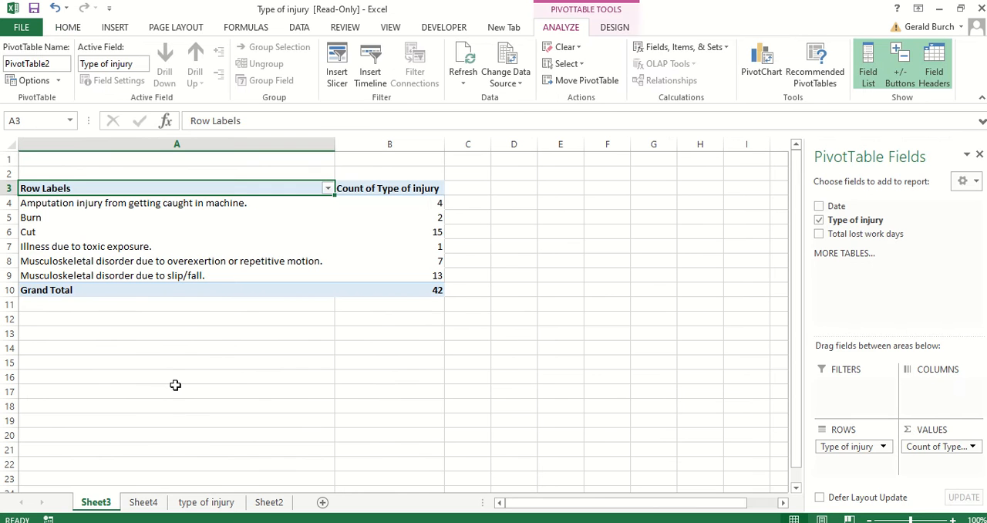
mouse_move(256, 330)
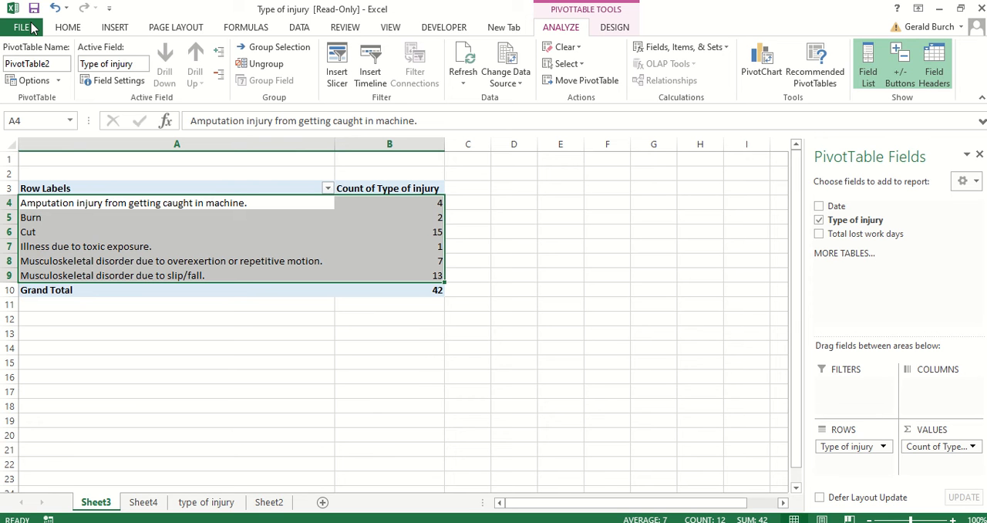
- Copy the PivotTable's injury labels and counts from Sheet3
left_click(21, 28)
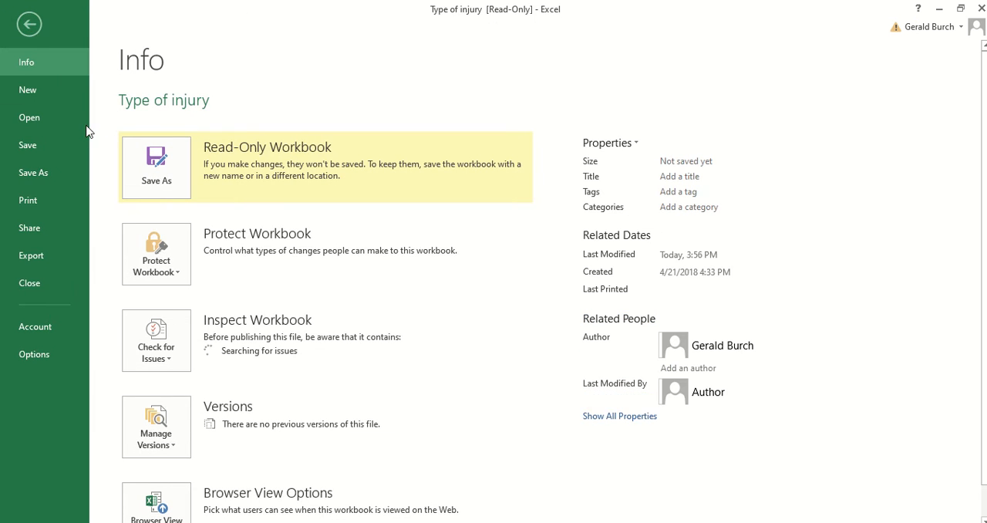
left_click(28, 23)
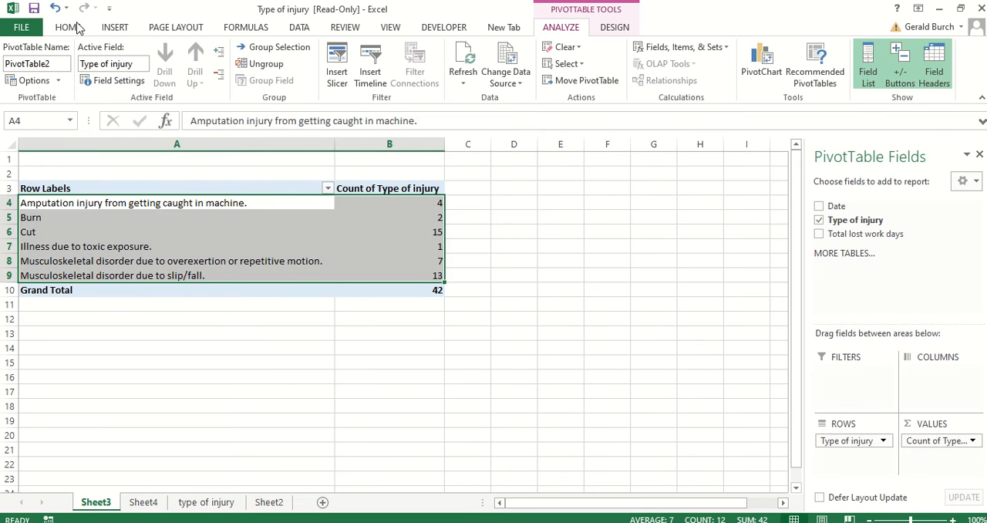
left_click(68, 28)
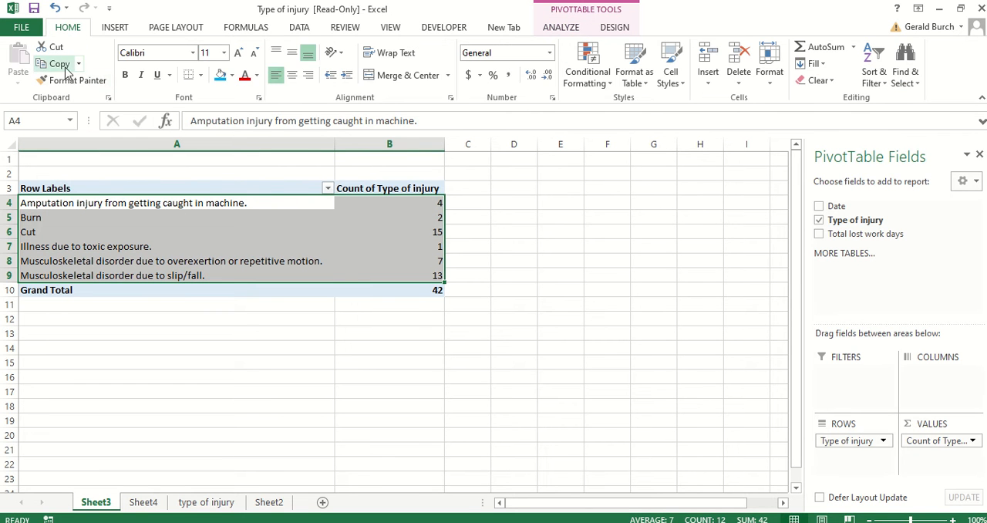
left_click(59, 64)
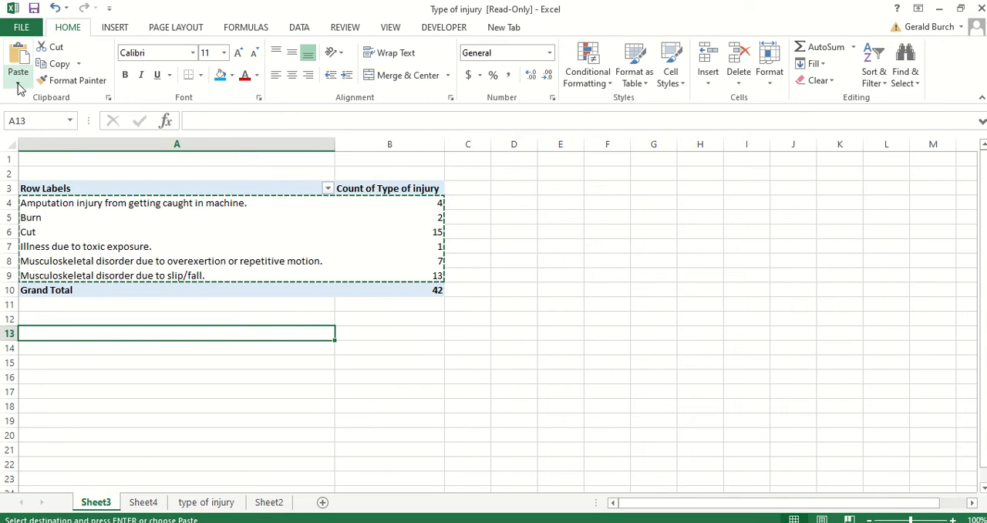
- Paste the copied rows as plain values into rows 13–18 via Paste Special > Values
left_click(17, 74)
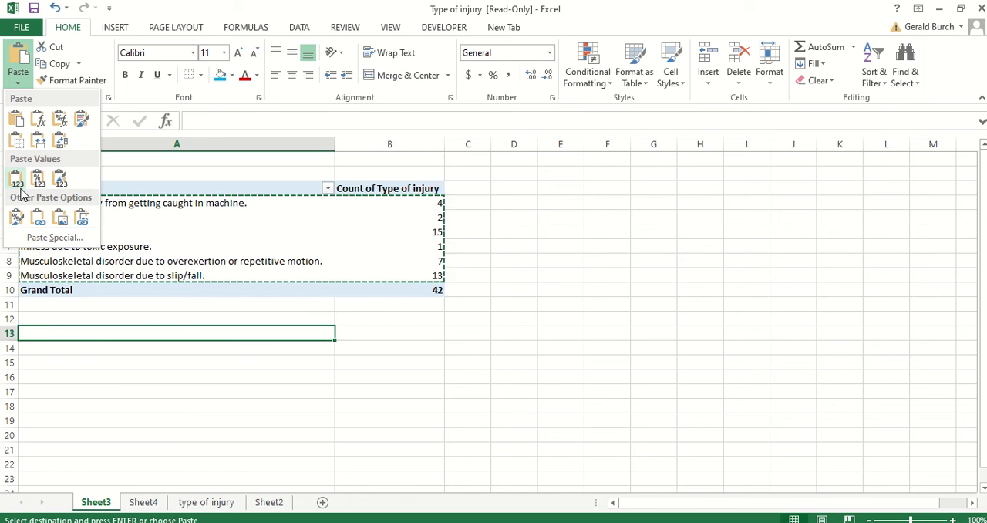
left_click(17, 179)
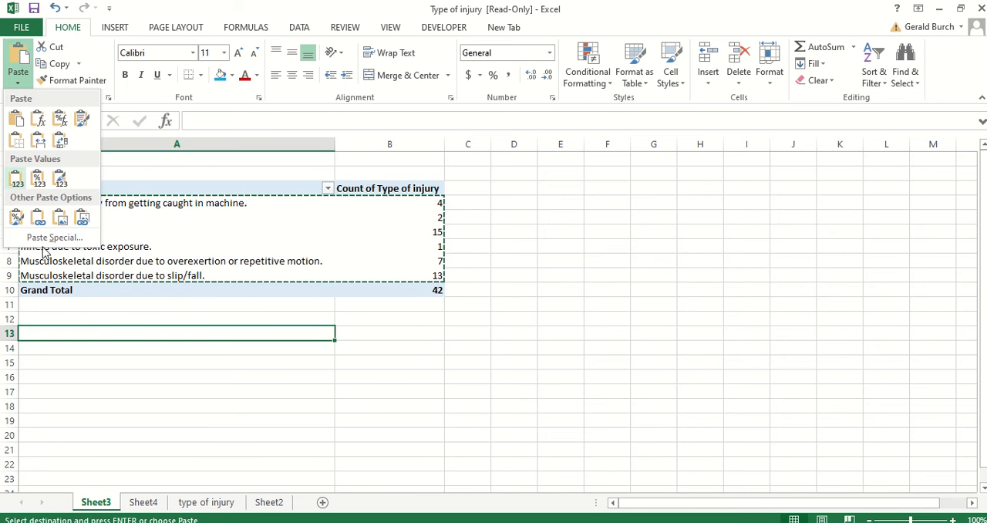
left_click(54, 237)
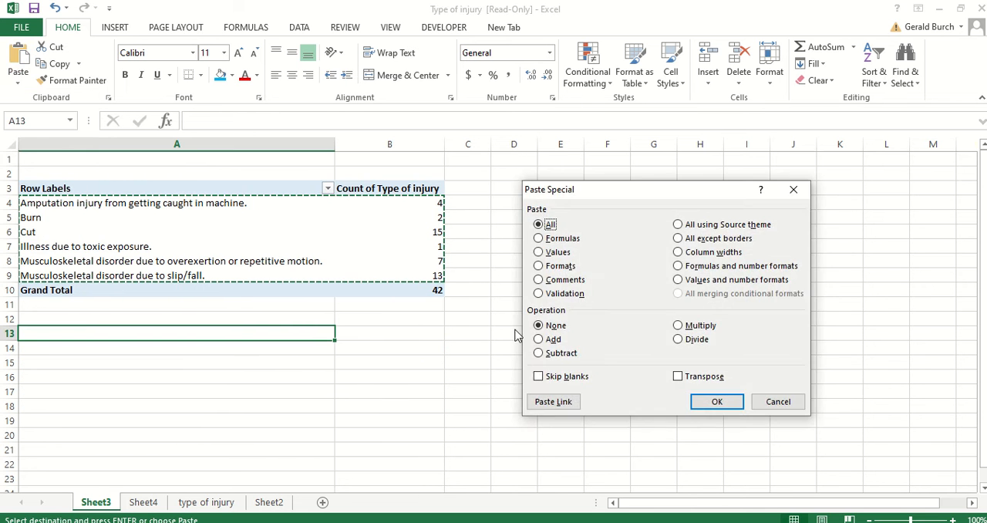
left_click(538, 253)
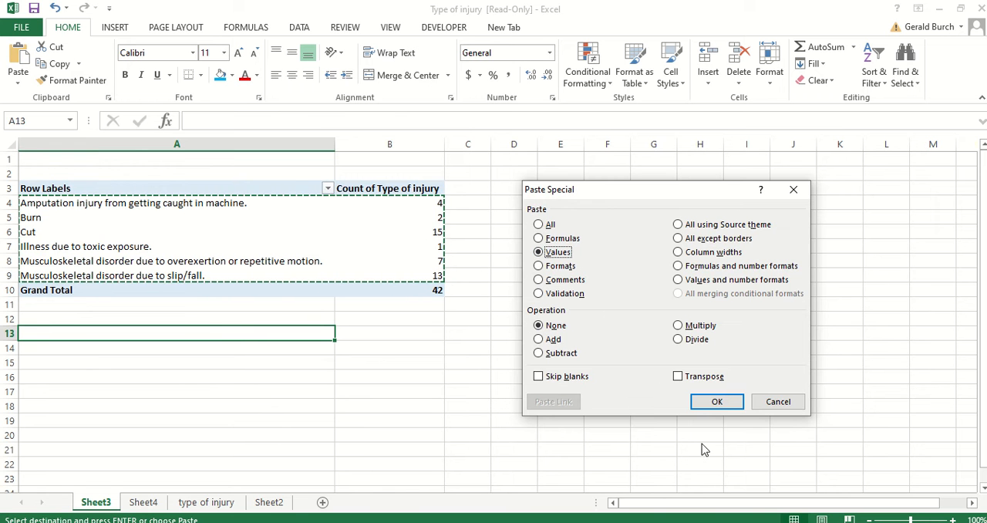
left_click(716, 401)
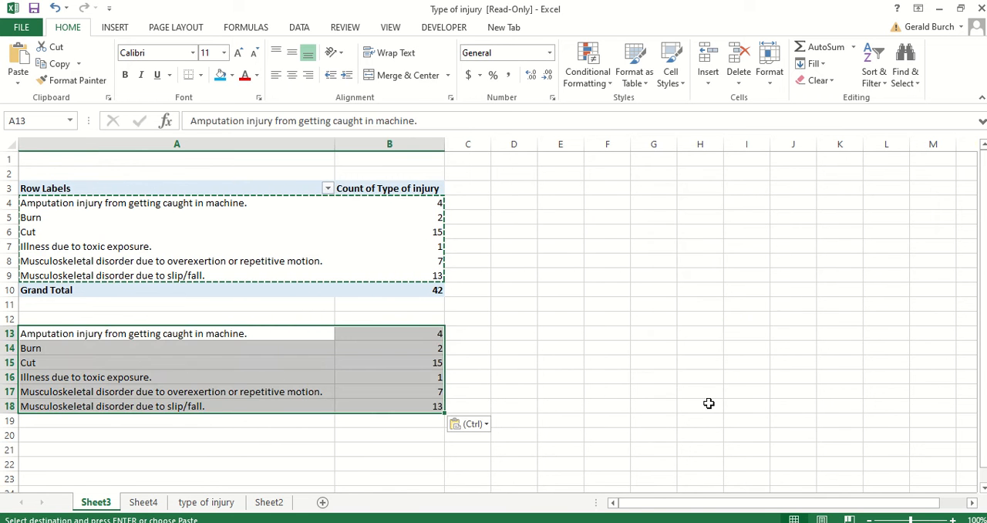
- Check the pasted injury labels and select empty row 12 for the headers
left_click(514, 377)
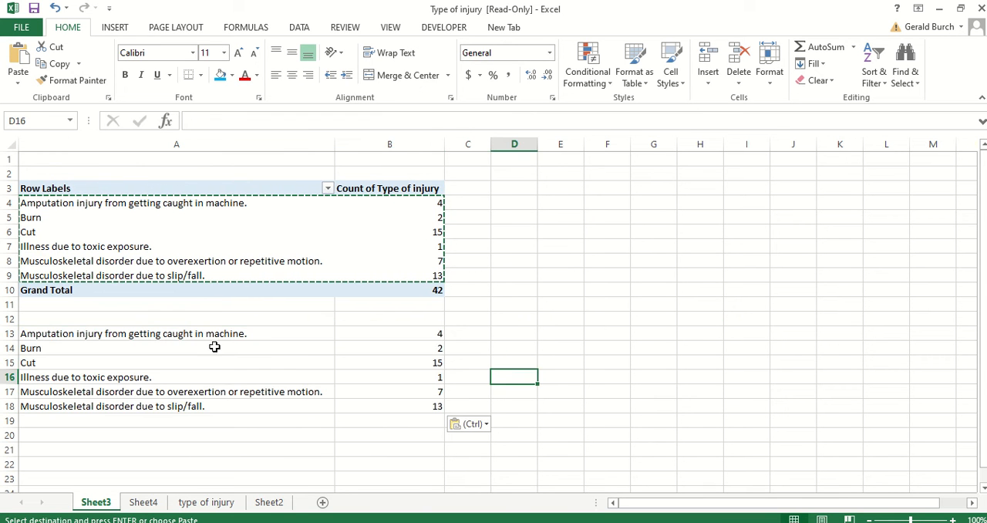
left_click(133, 333)
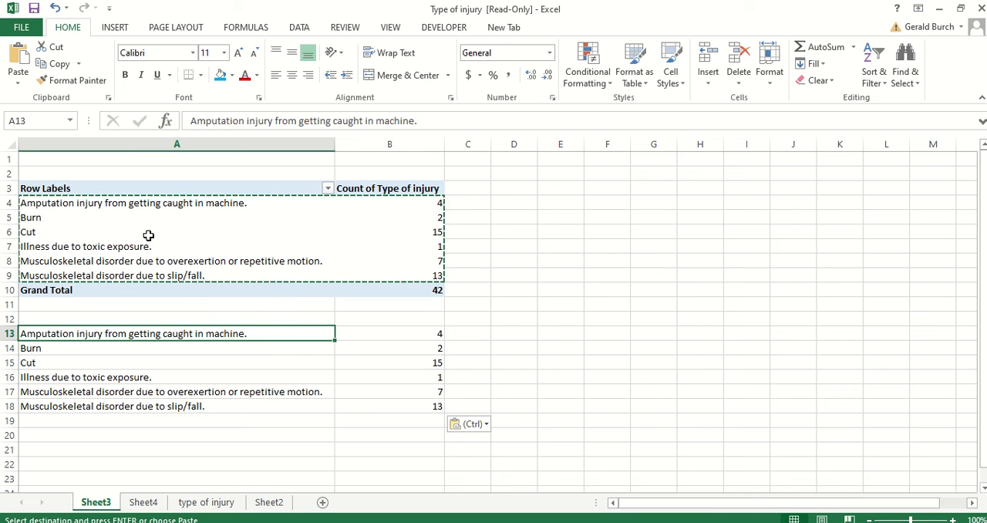
mouse_move(219, 208)
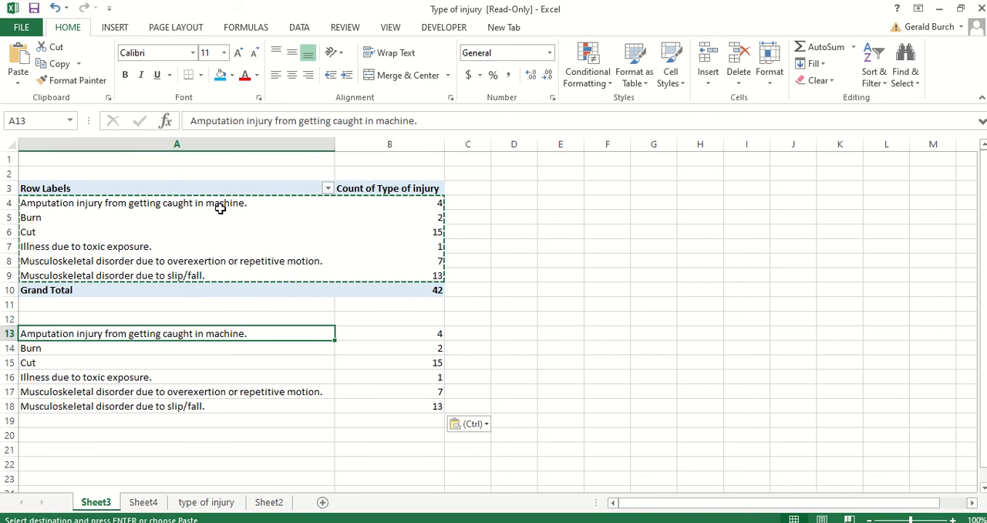
mouse_move(111, 321)
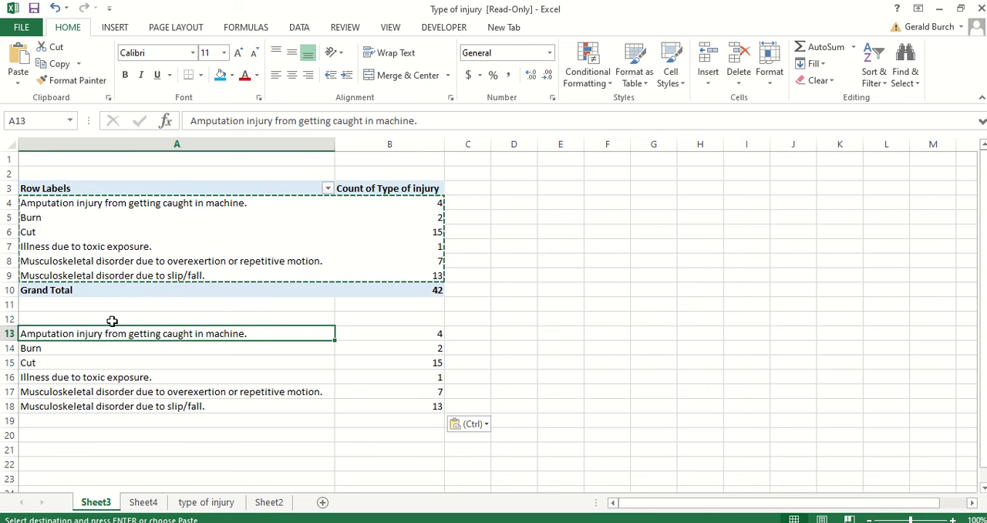
left_click(176, 317)
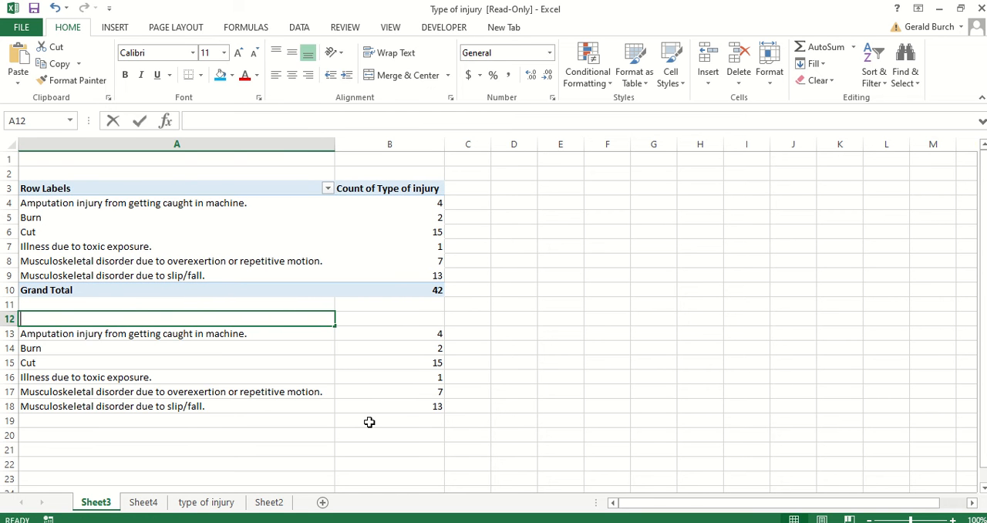
- Give the copied table the headers 'Injury' in A12 and 'Count' in B12
type("Injury")
left_click(389, 319)
type("C")
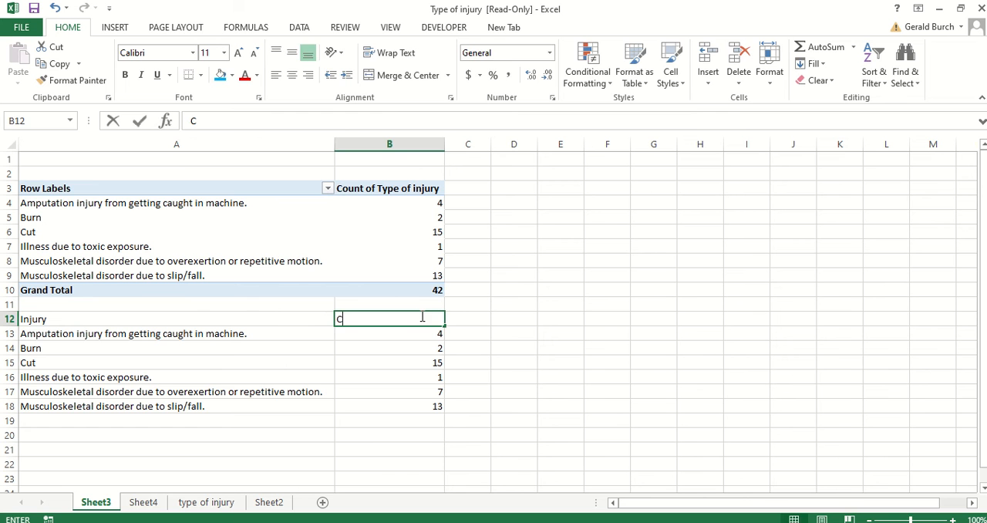
type("ount")
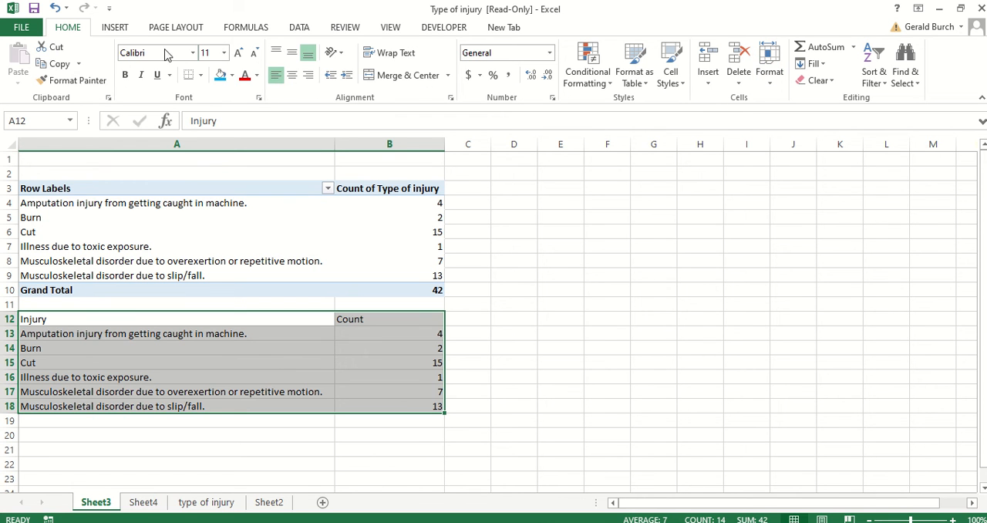
- Insert a clustered column chart of the six injury counts titled 'Count of Injuries' on Sheet3
left_click(114, 27)
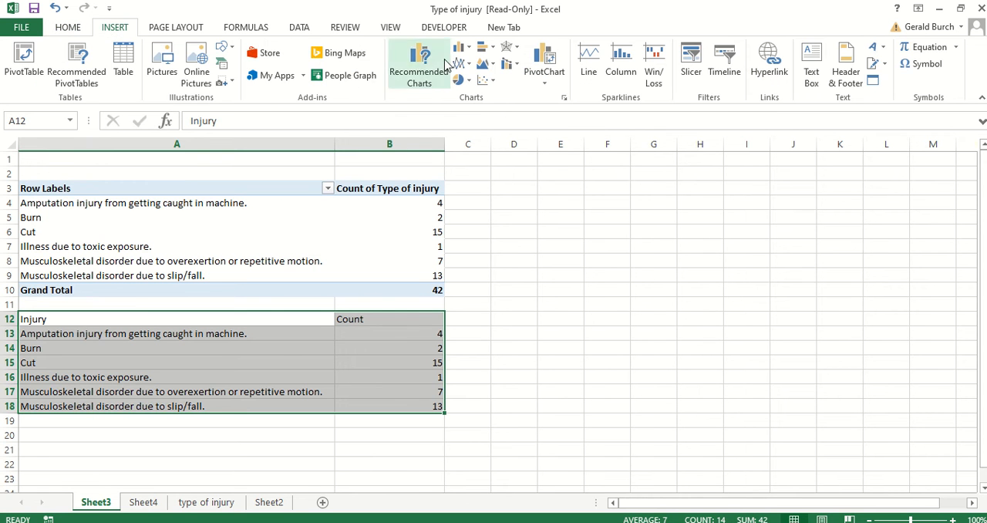
left_click(456, 48)
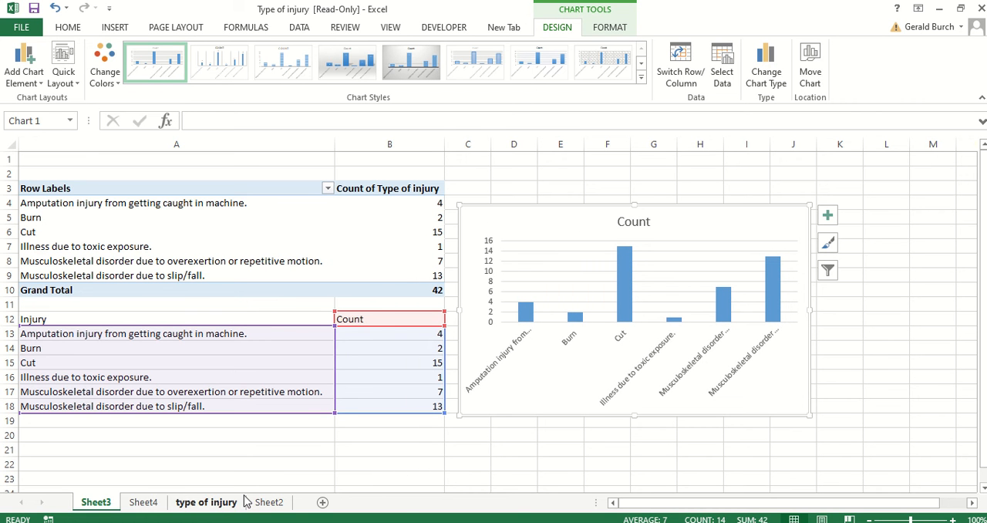
mouse_move(645, 225)
type(" of Injuries")
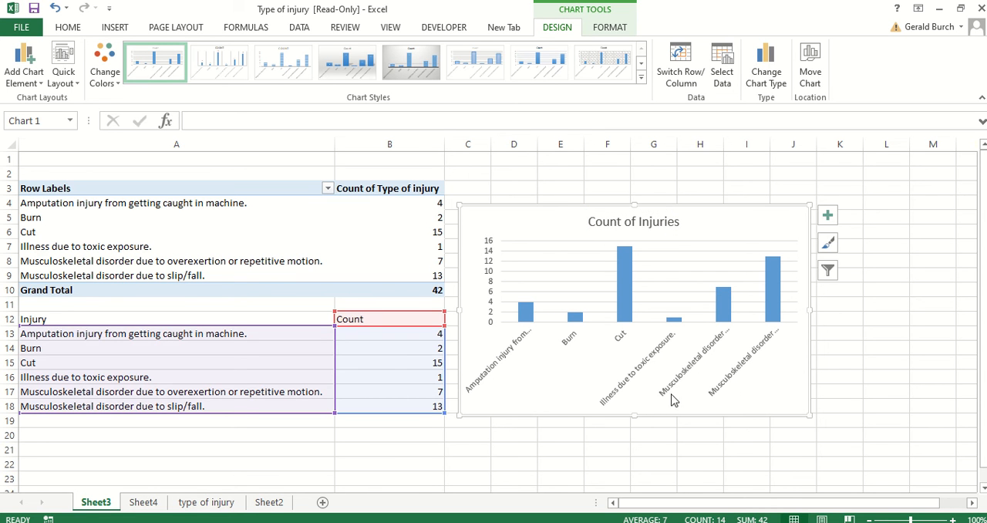
mouse_move(744, 404)
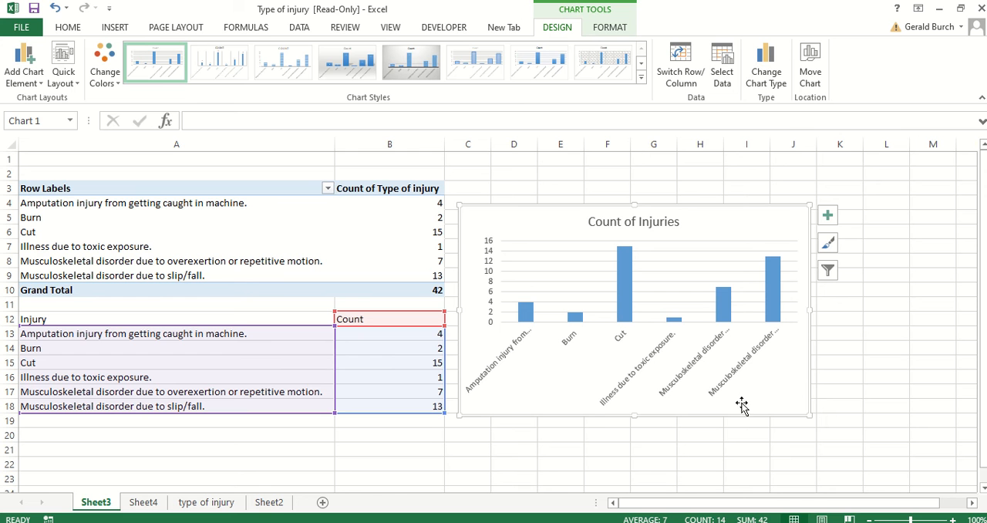
mouse_move(774, 295)
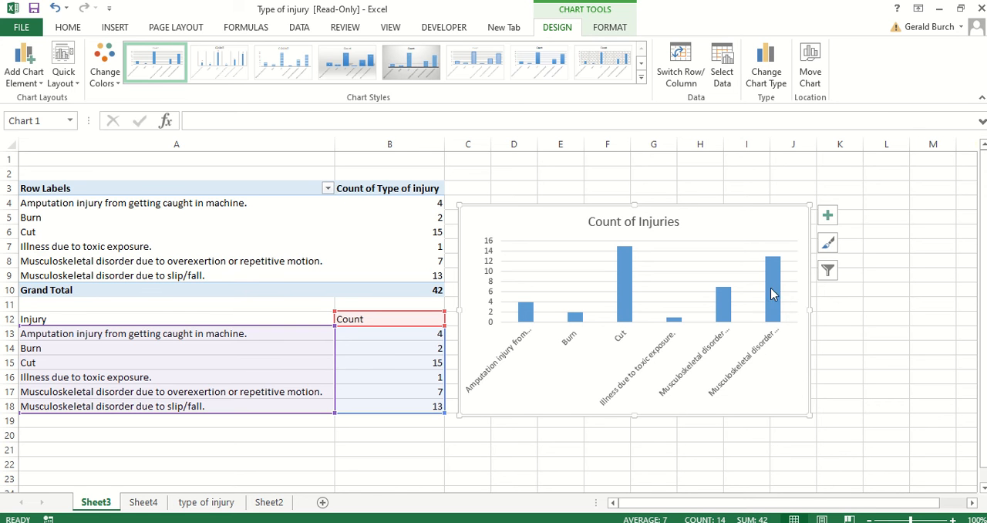
mouse_move(682, 333)
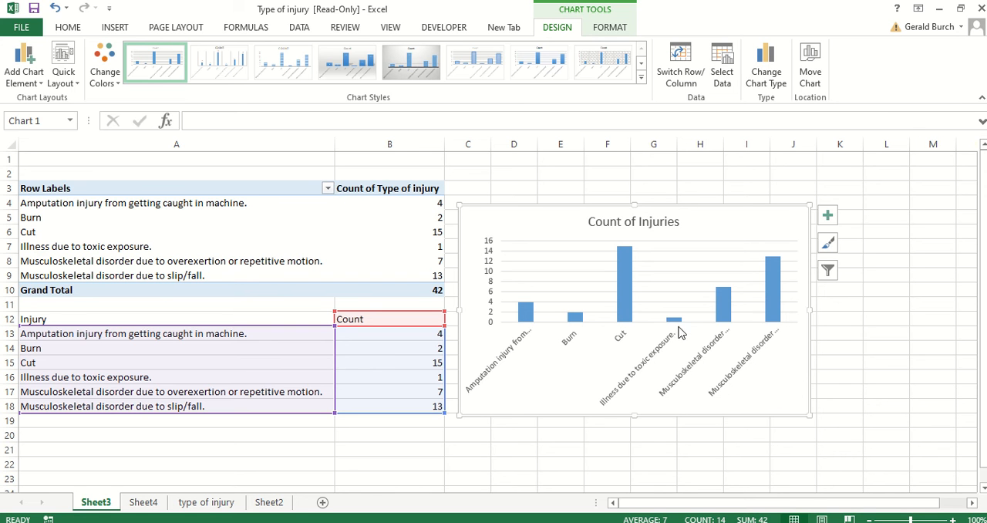
mouse_move(678, 327)
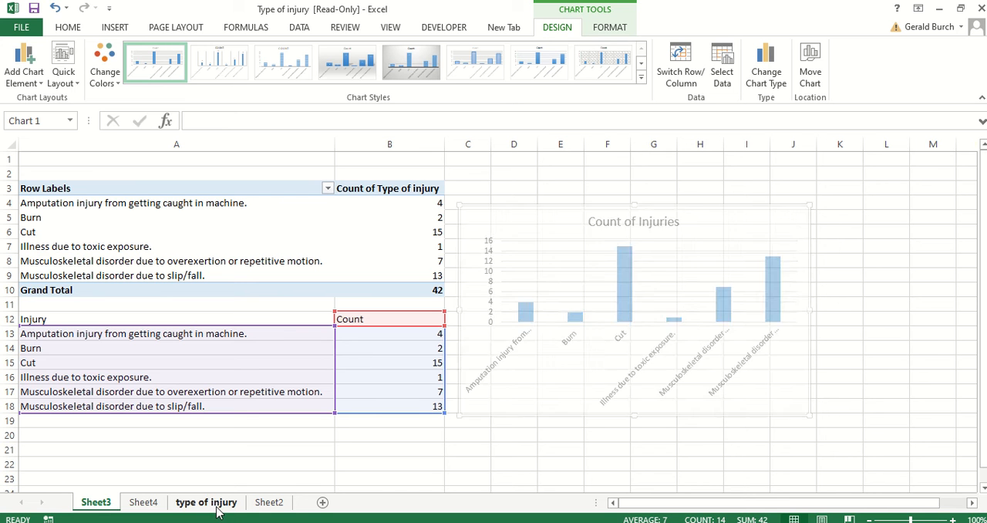
left_click(207, 503)
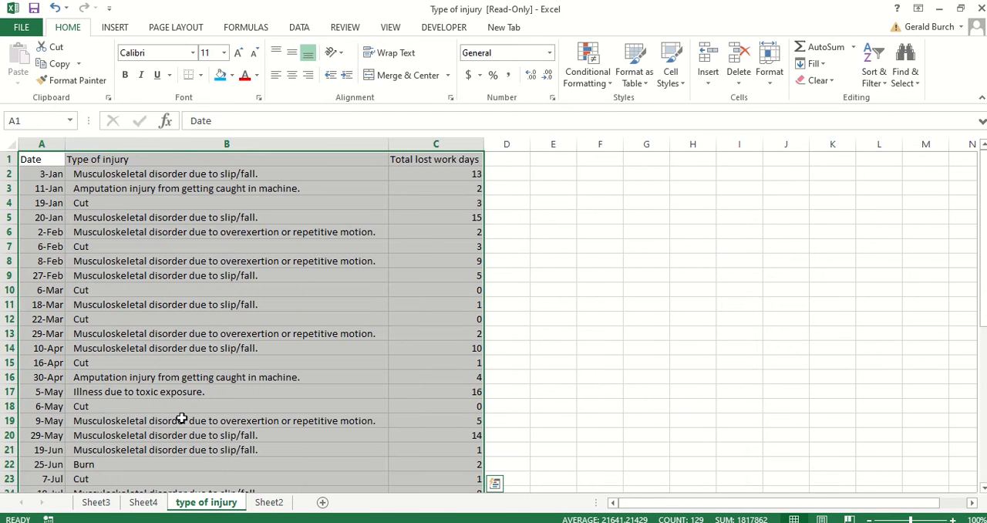
left_click(95, 503)
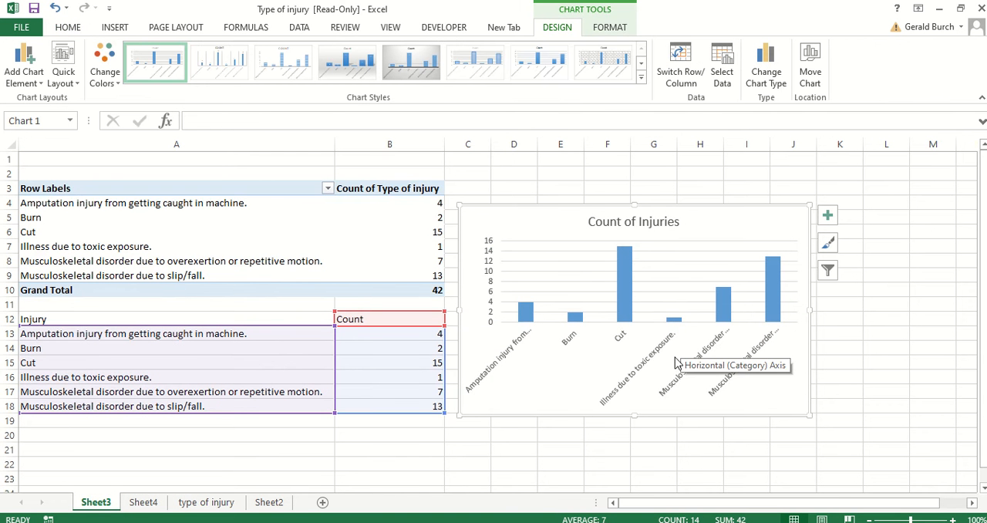
mouse_move(640, 378)
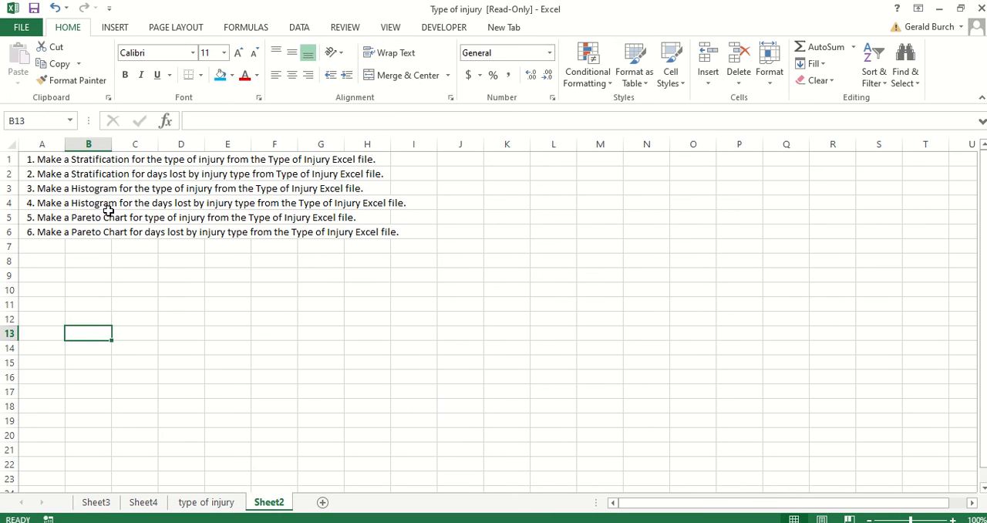
mouse_move(194, 207)
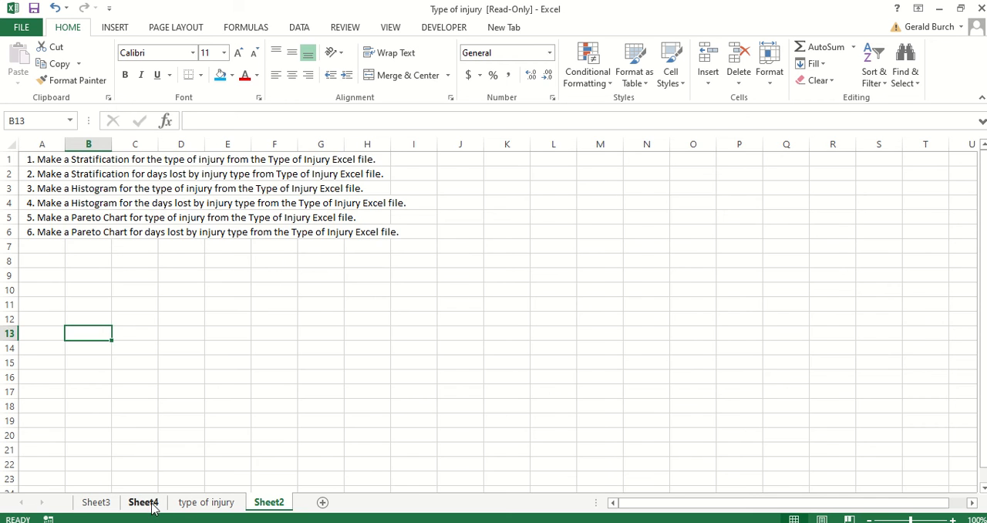
- Paste the pivot's lost-days figures as plain values into A13:B18 on Sheet4
left_click(142, 502)
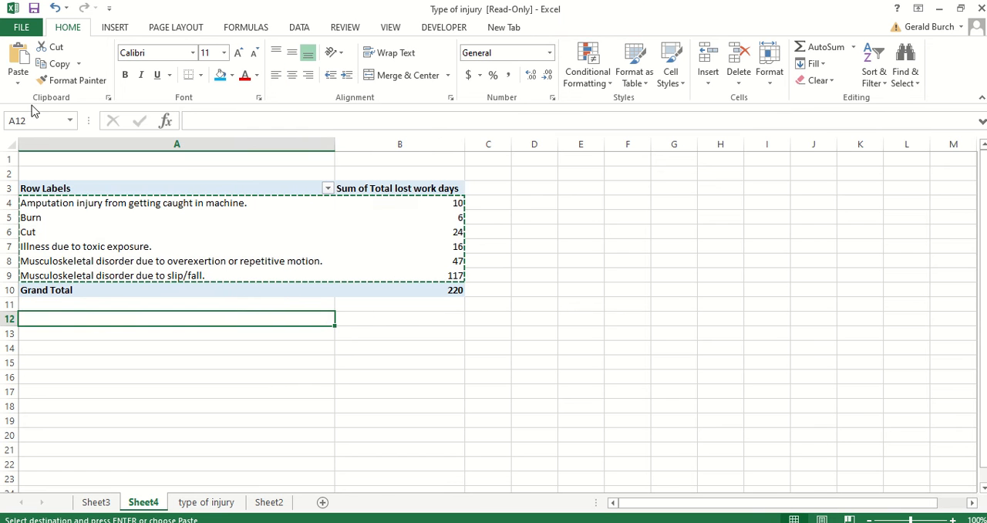
left_click(17, 83)
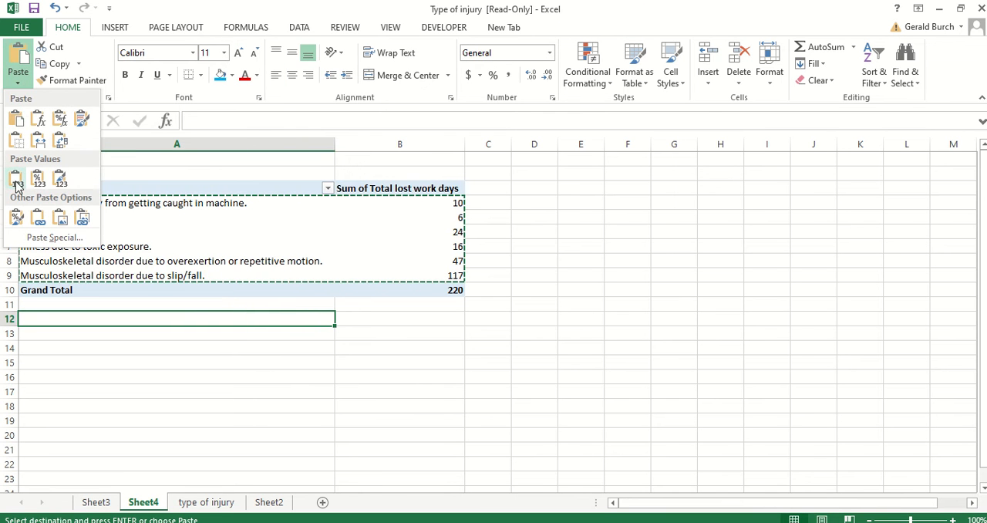
left_click(17, 179)
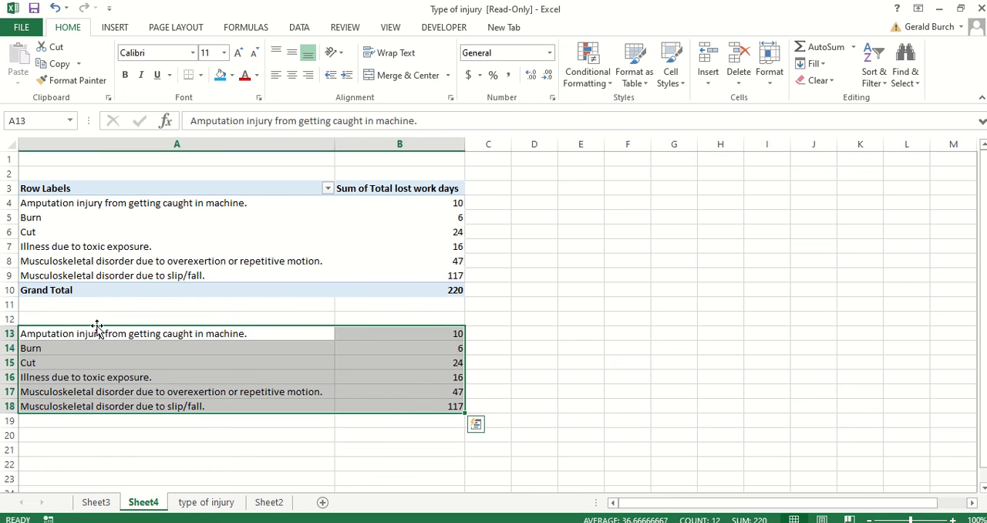
- Head the copied table 'Injury type' in A12 and 'Lost days' in B12
left_click(98, 318)
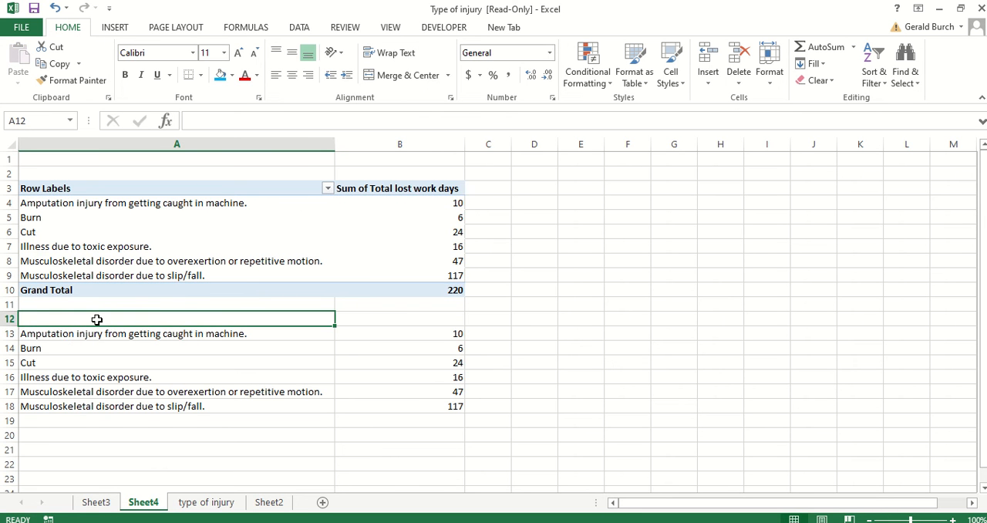
type("Injury type")
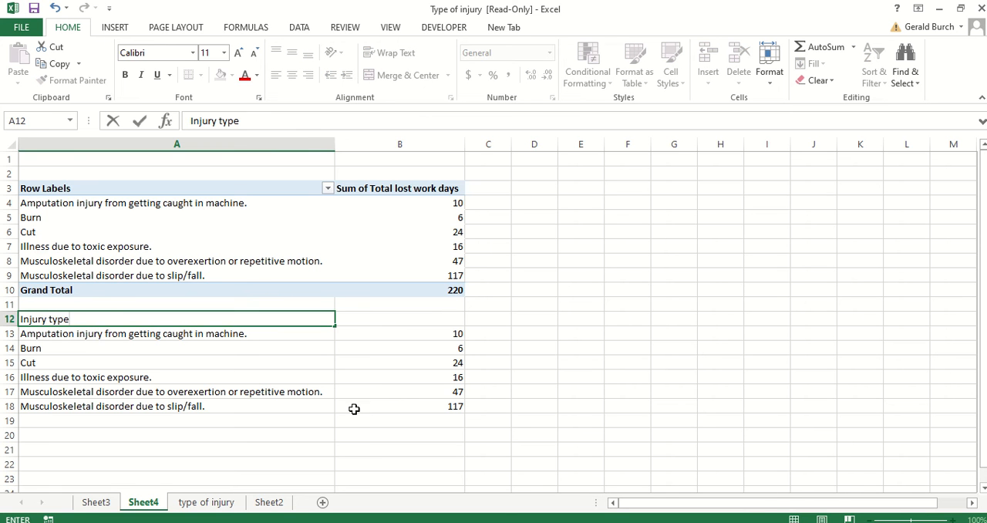
type("Lost days")
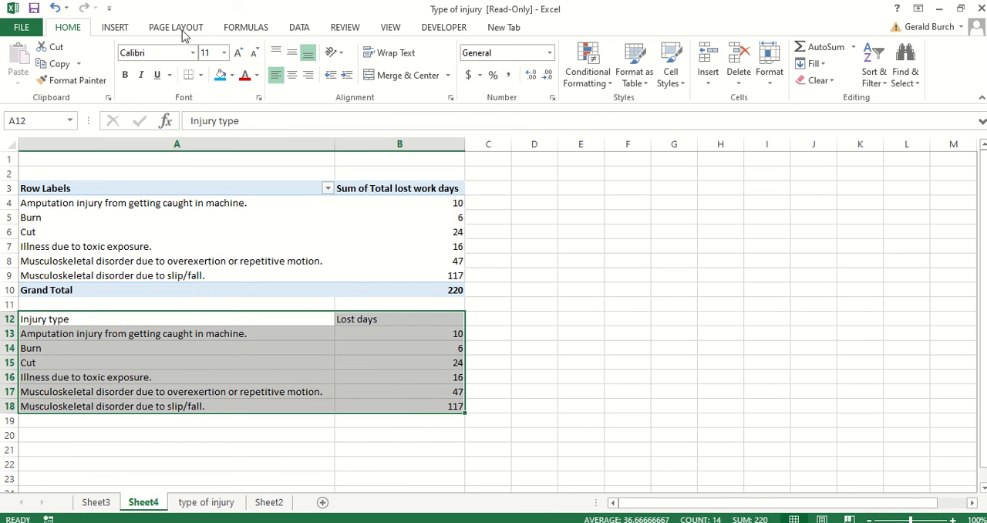
- Insert a 2-D clustered column chart of Lost days for the six injury types
left_click(114, 28)
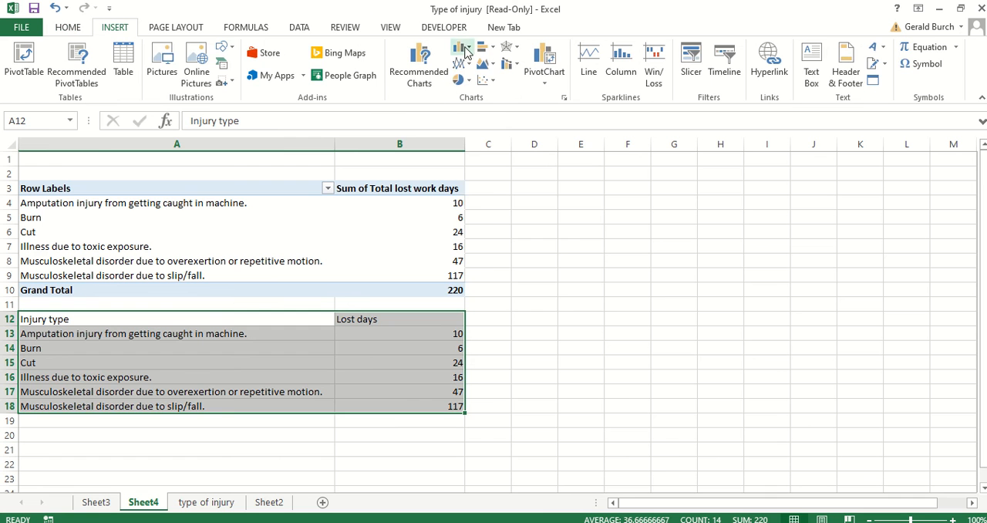
left_click(461, 47)
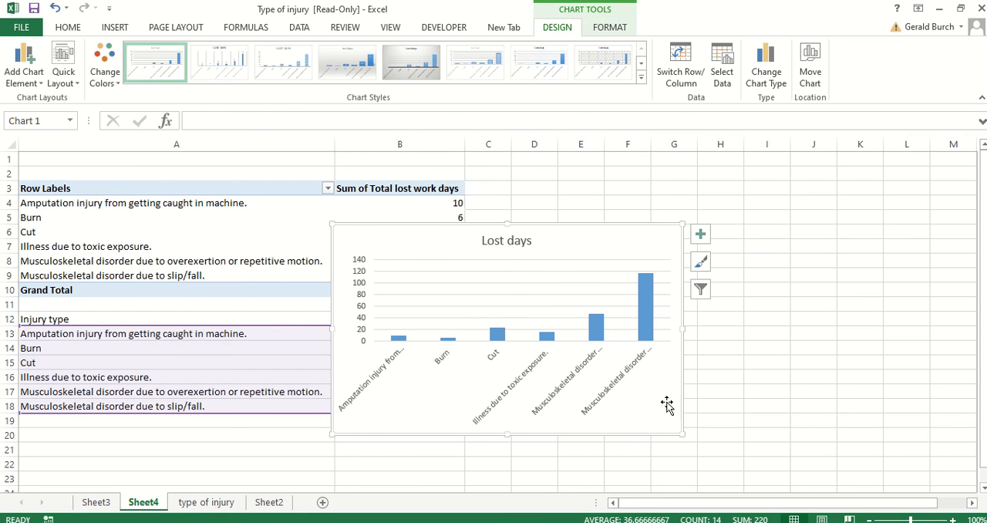
mouse_move(660, 408)
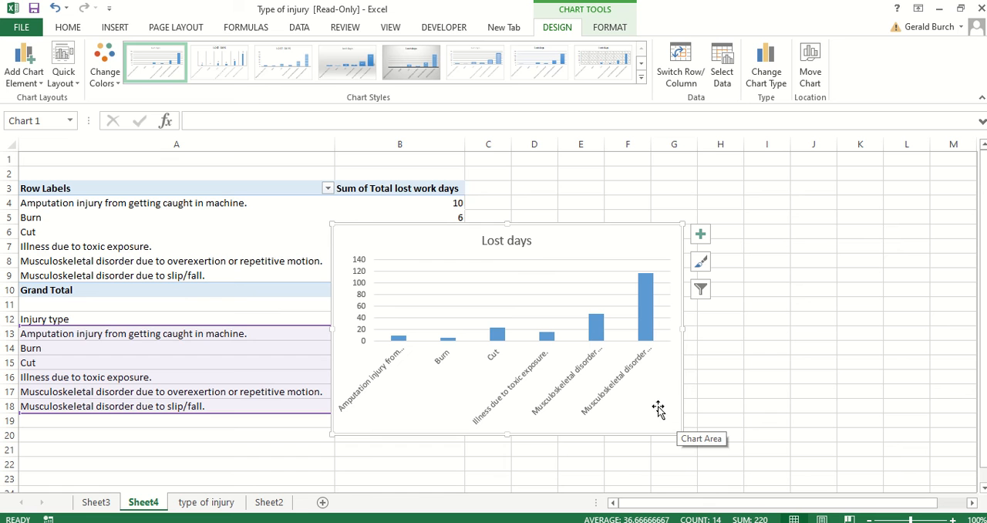
mouse_move(614, 426)
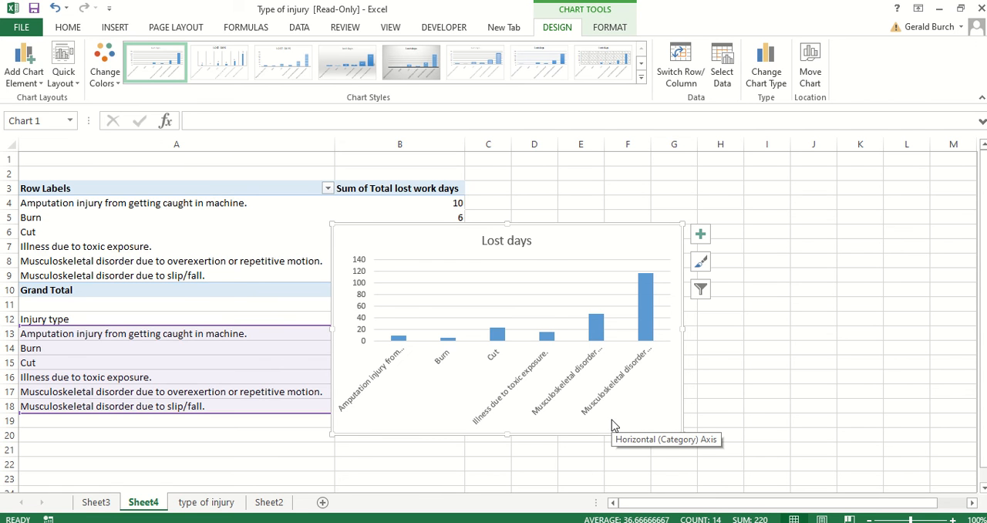
mouse_move(635, 376)
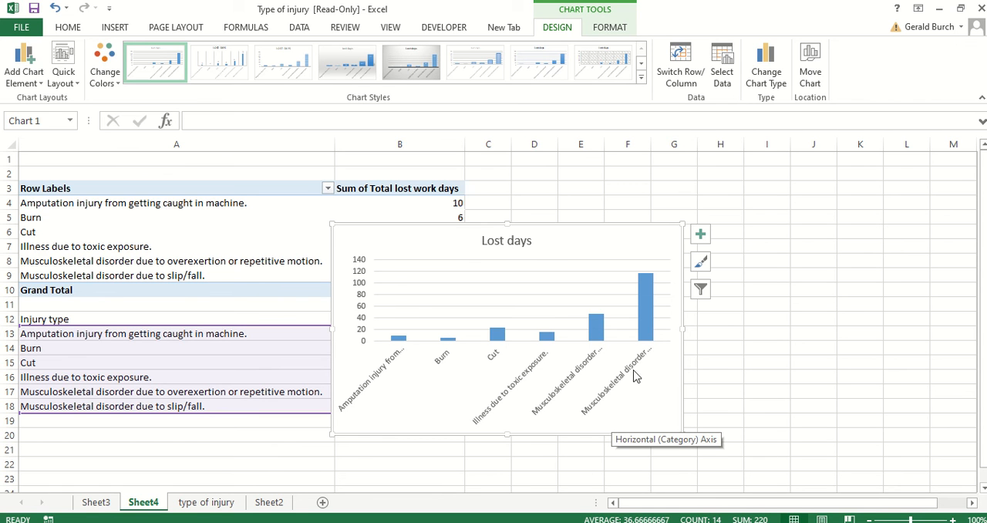
mouse_move(629, 289)
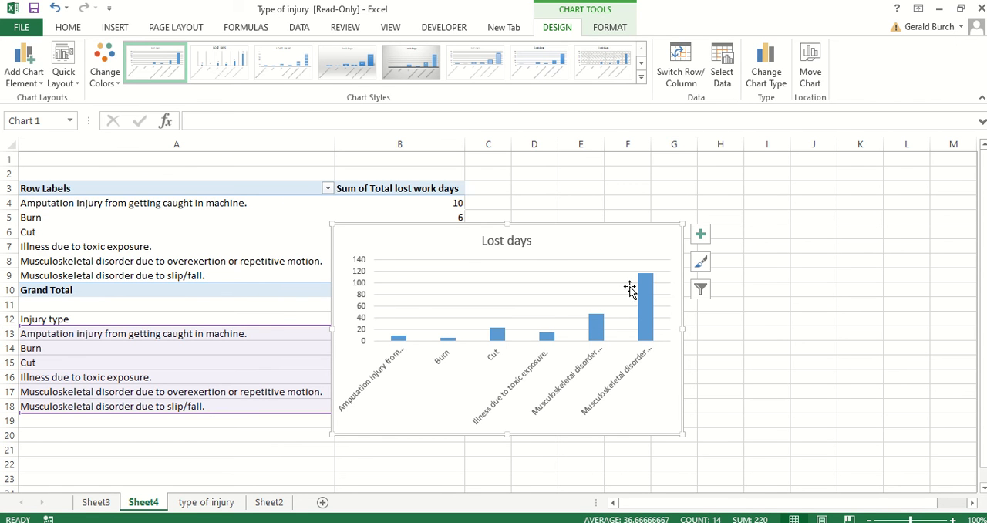
mouse_move(567, 238)
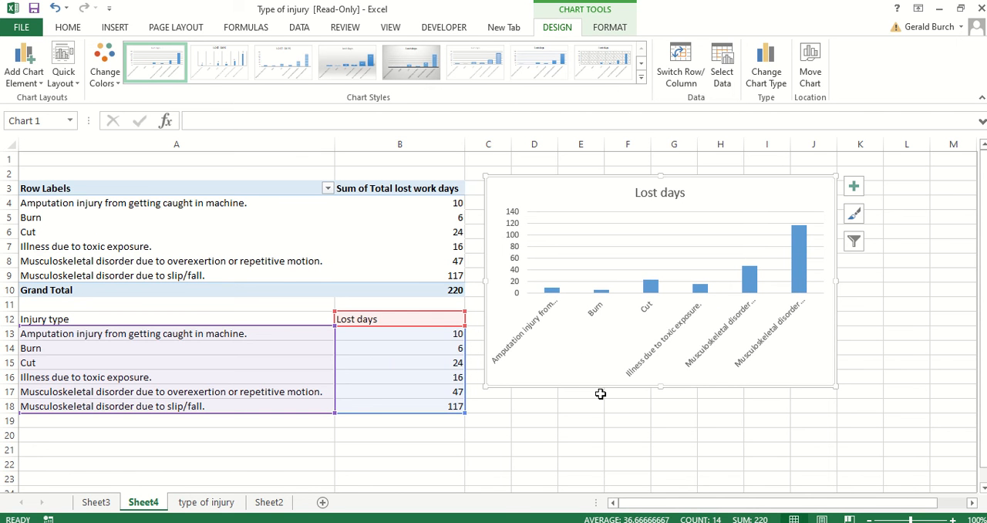
mouse_move(392, 504)
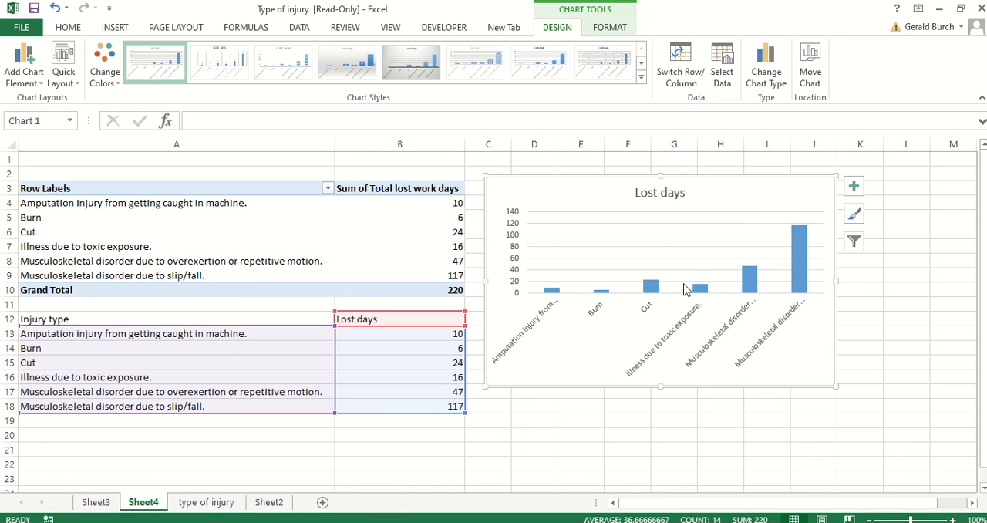
mouse_move(231, 475)
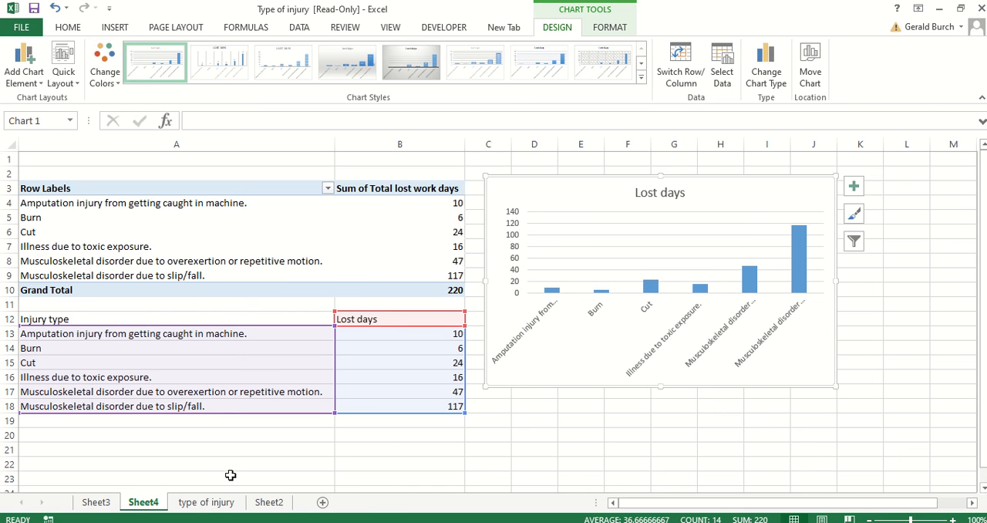
- Check the task list on Sheet2, then return to Sheet3 with the injury Count table
left_click(269, 502)
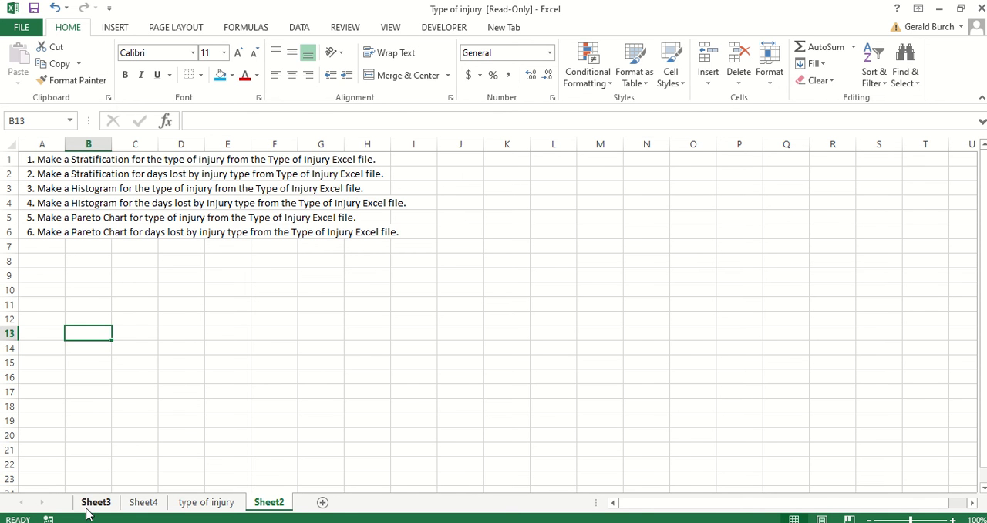
left_click(95, 502)
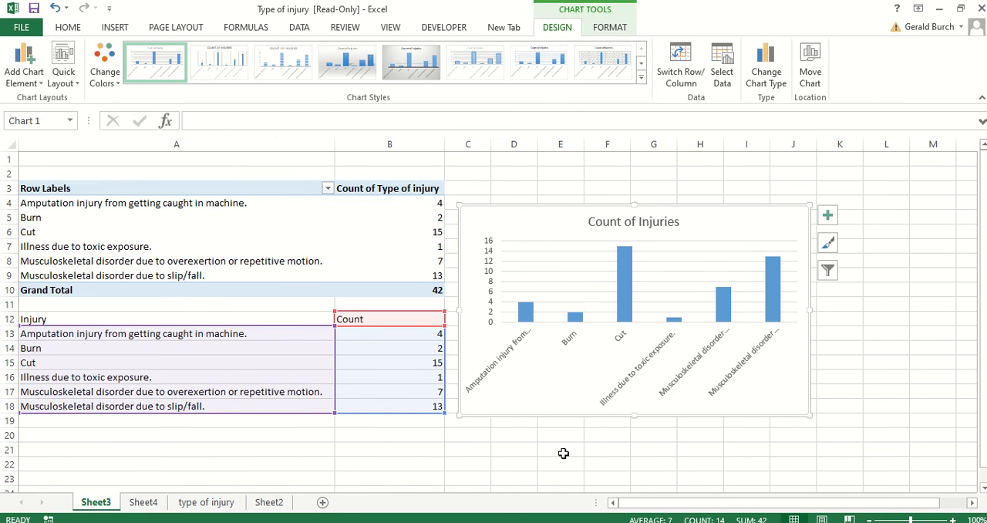
mouse_move(525, 463)
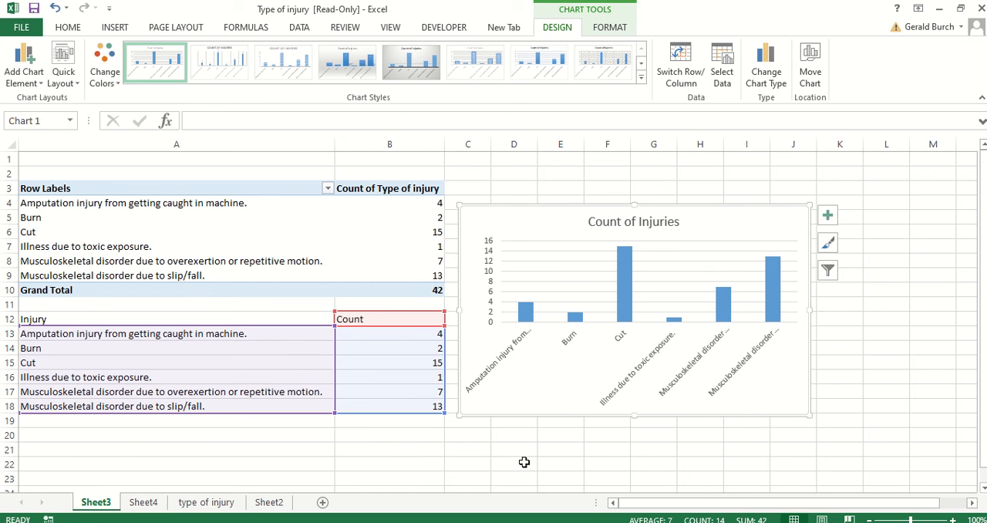
mouse_move(512, 460)
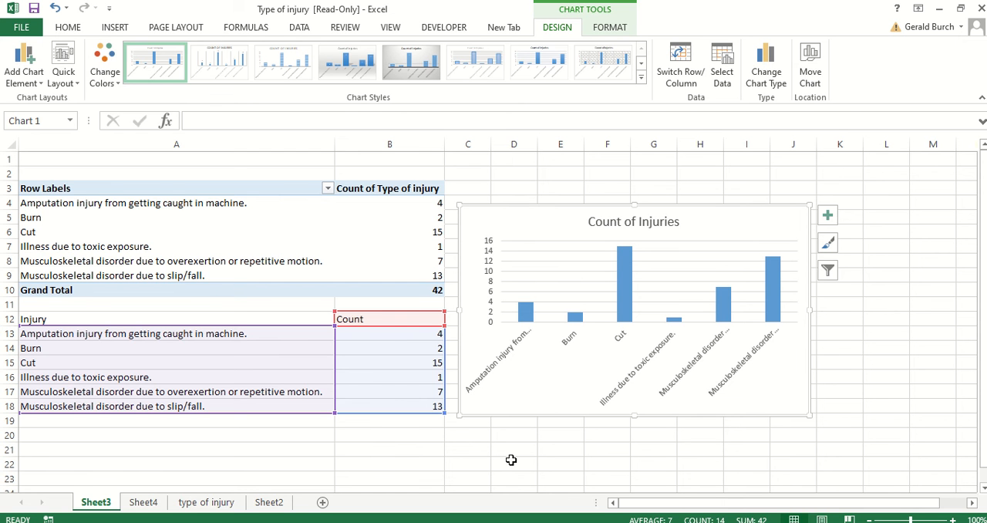
mouse_move(53, 330)
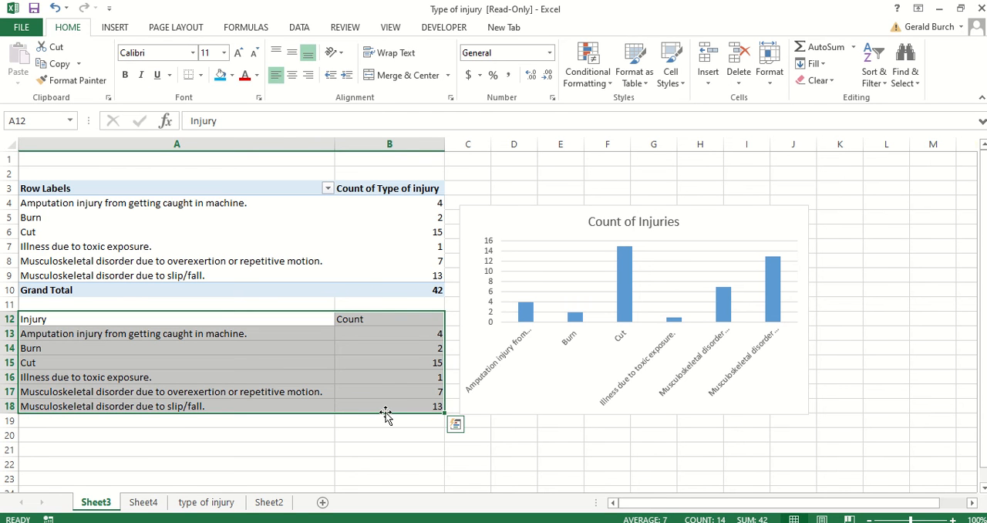
- Paste a duplicate of the Injury/Count table into rows 21–27 of Sheet3
left_click(53, 64)
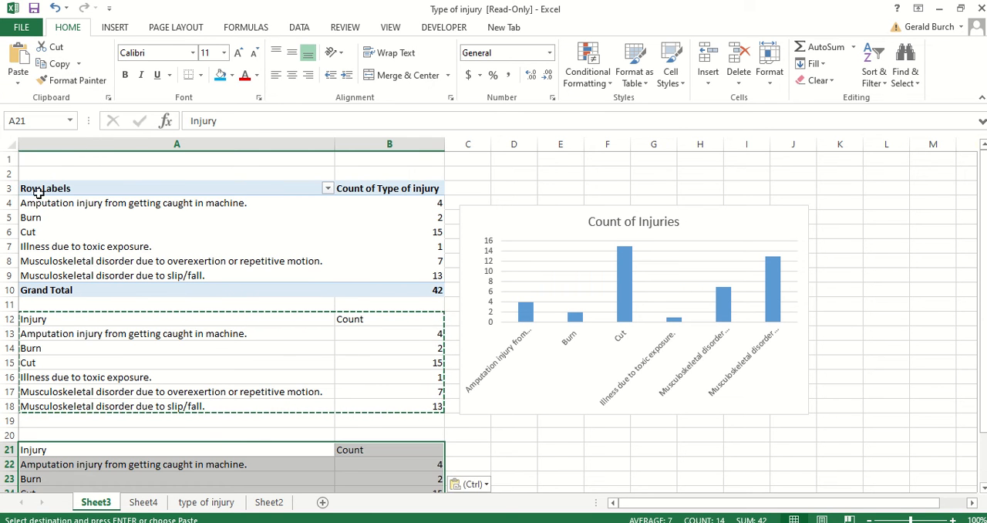
scroll("down", 3)
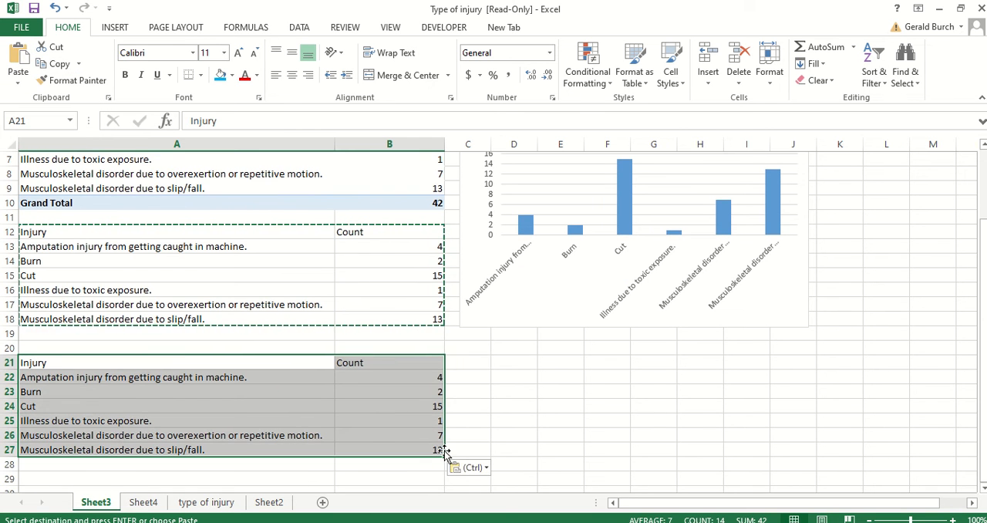
mouse_move(440, 450)
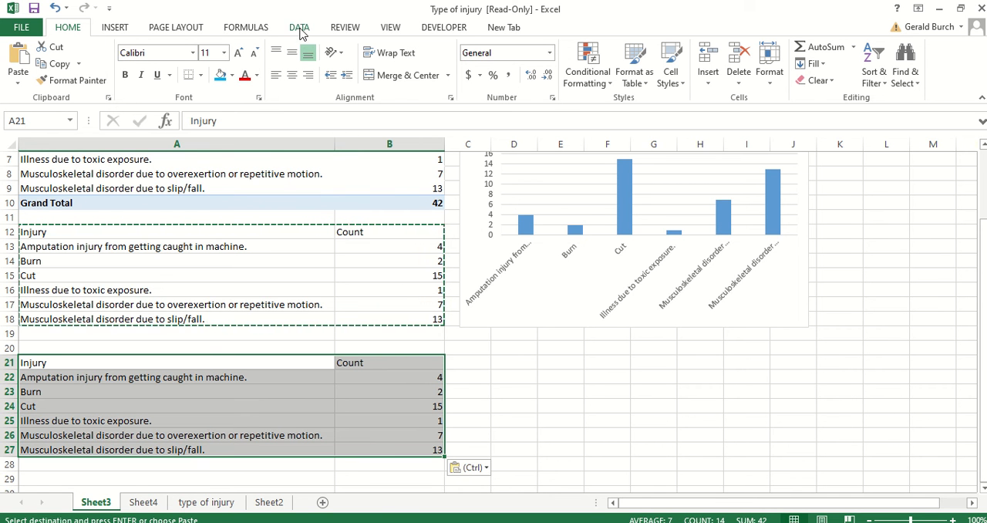
- Sort the duplicate table by Count, largest to smallest, putting Cut (15) first
left_click(299, 28)
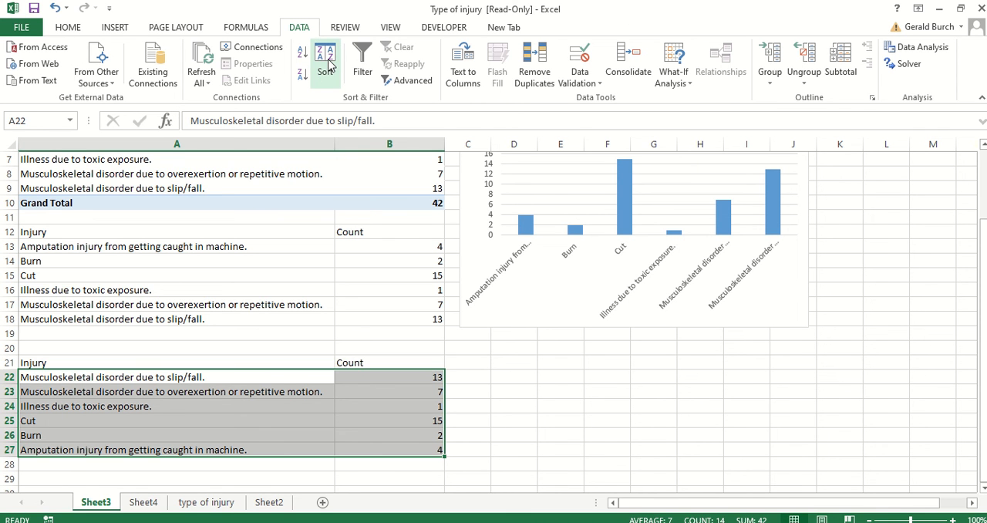
left_click(324, 62)
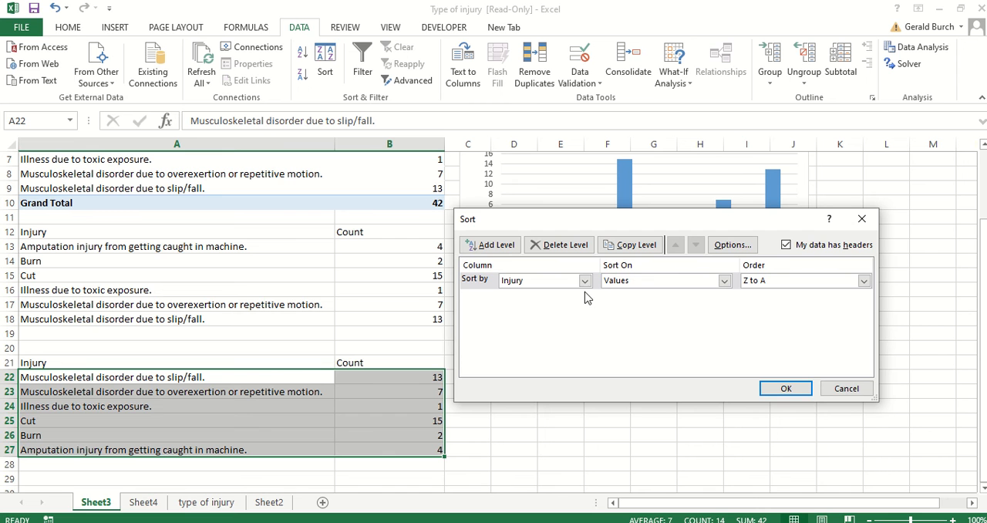
left_click(585, 280)
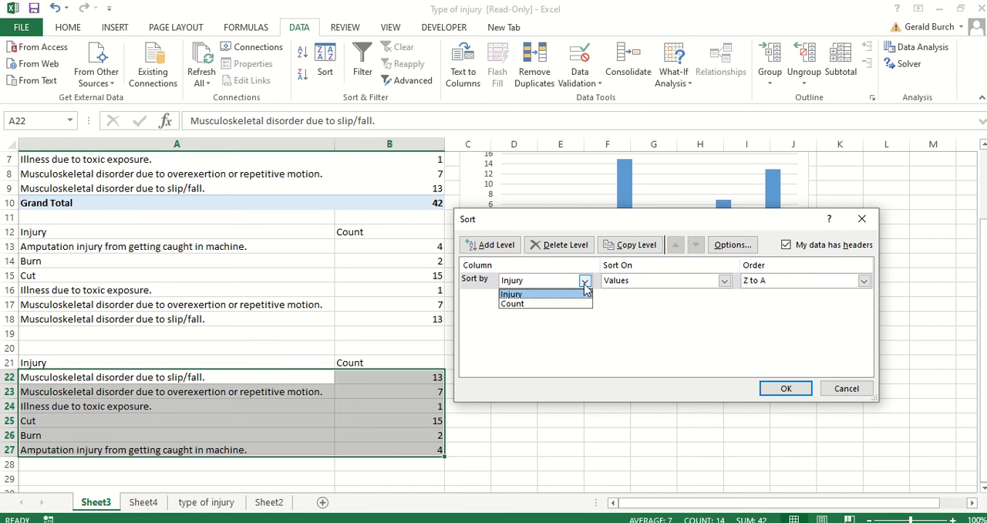
left_click(512, 303)
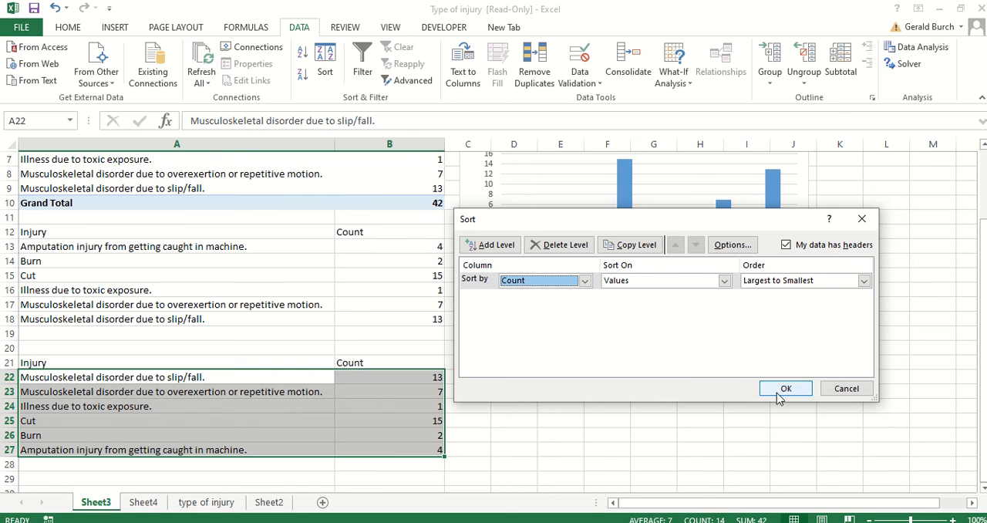
left_click(785, 388)
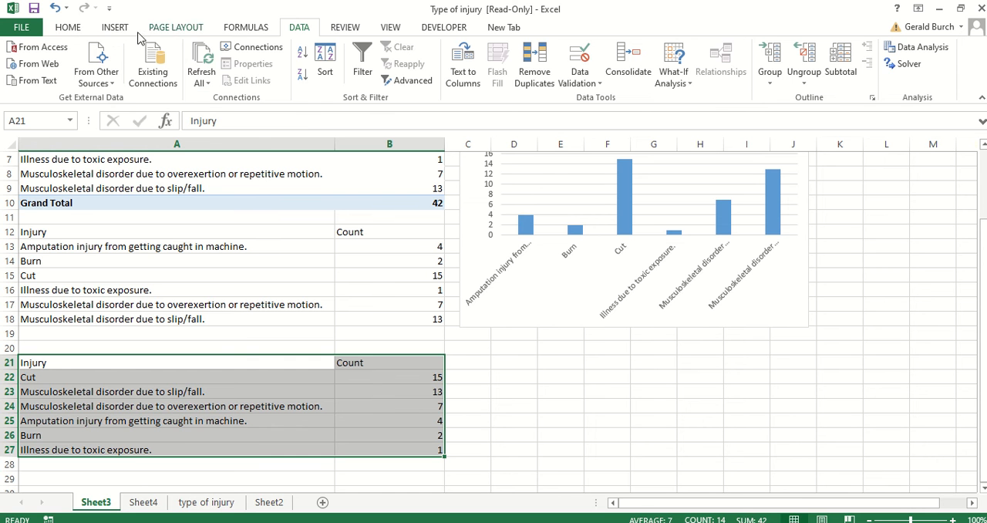
- Insert a column chart titled Count of the sorted injury counts
left_click(114, 26)
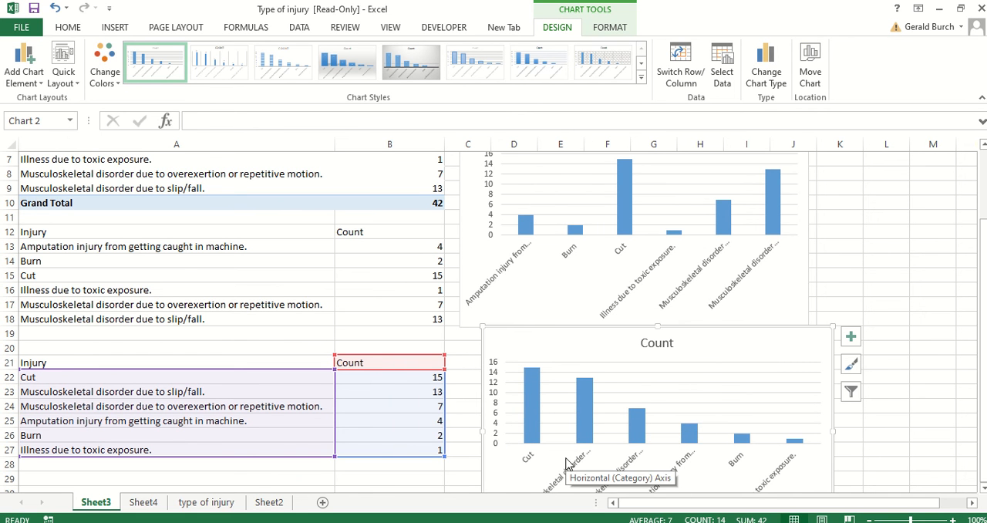
mouse_move(799, 475)
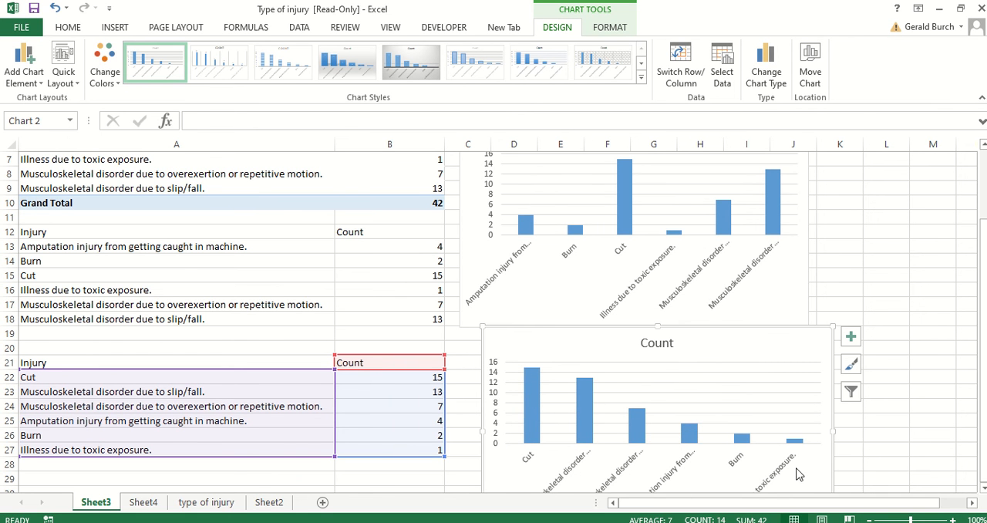
mouse_move(808, 450)
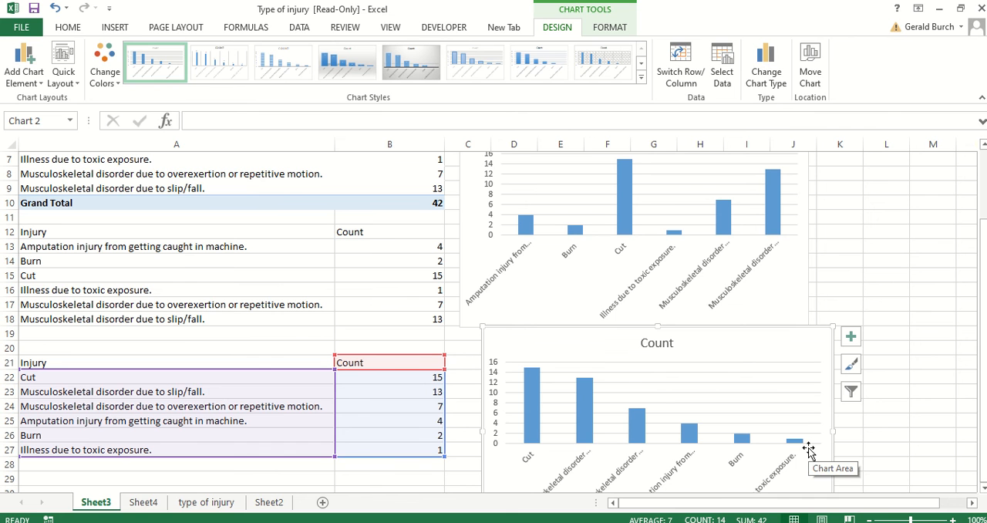
mouse_move(579, 415)
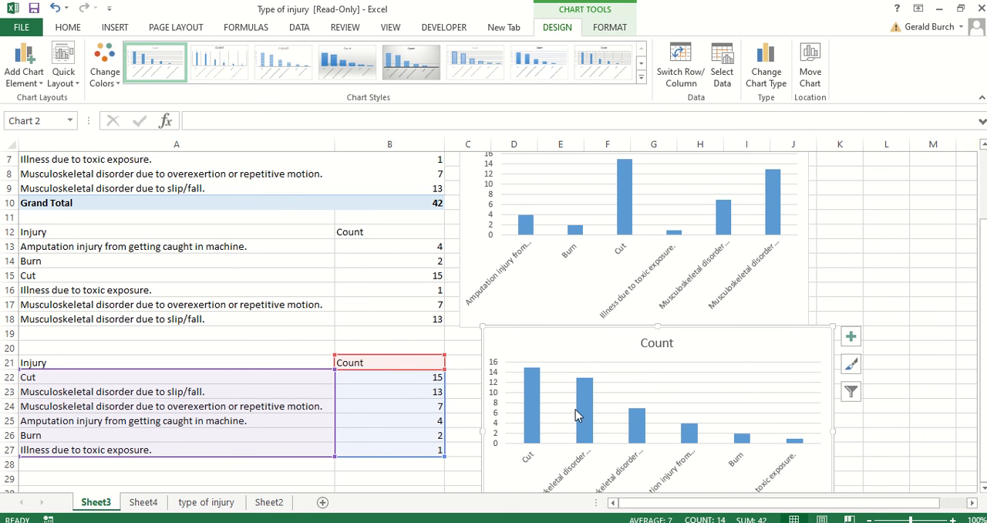
mouse_move(647, 364)
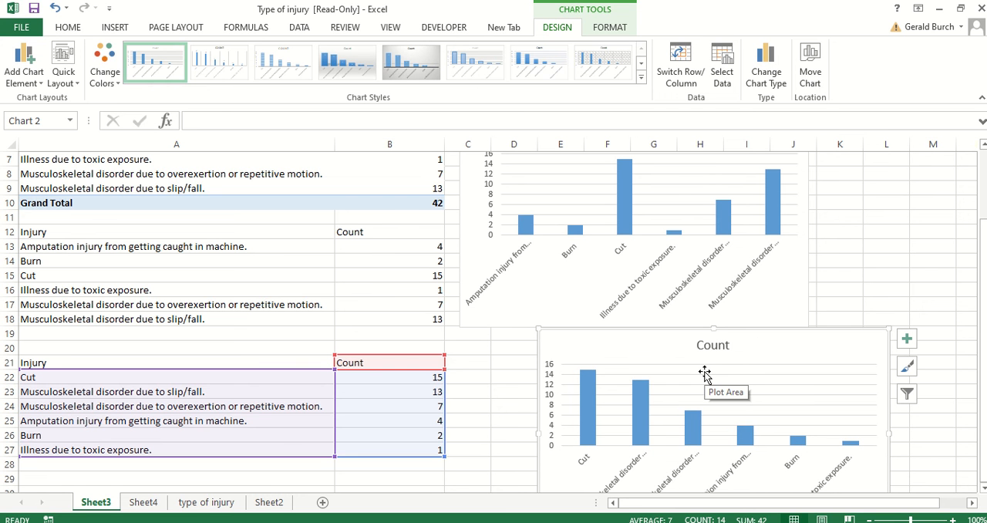
mouse_move(629, 391)
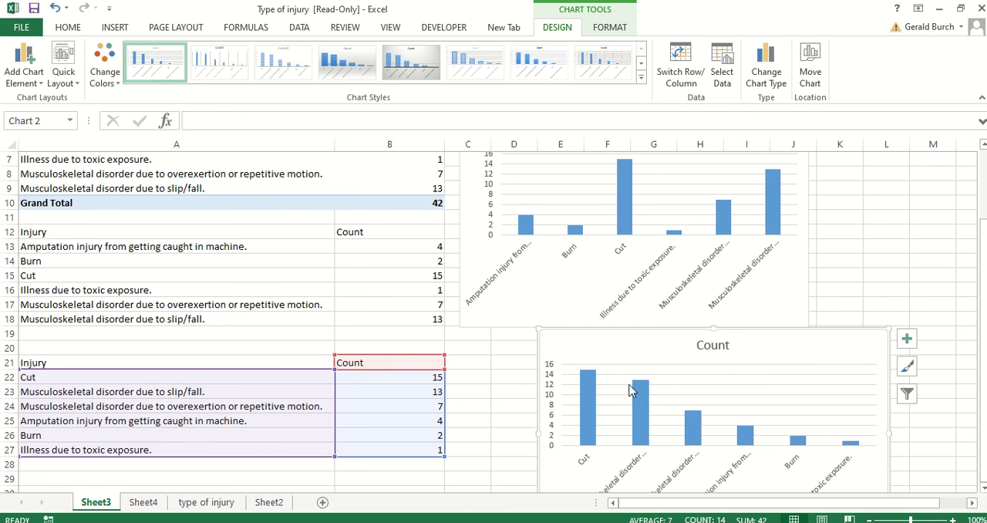
mouse_move(629, 398)
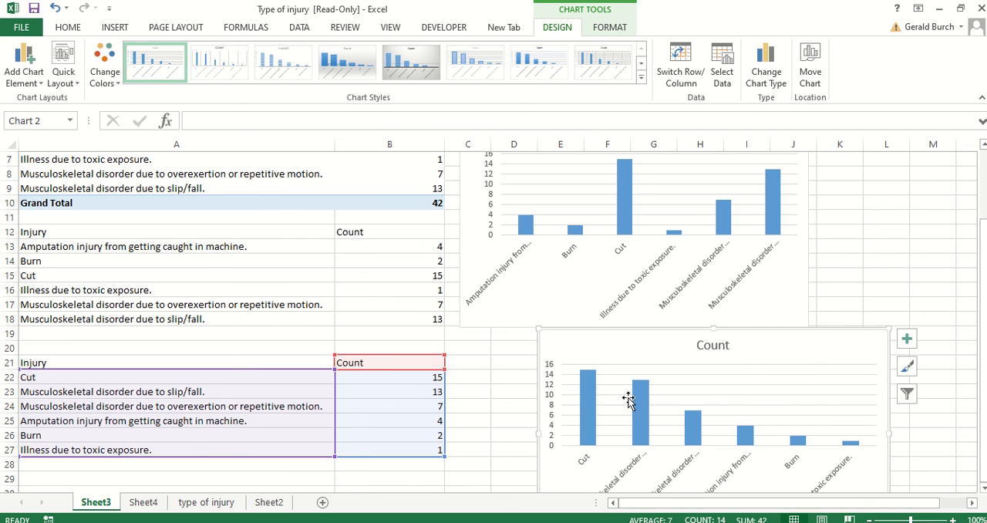
mouse_move(583, 441)
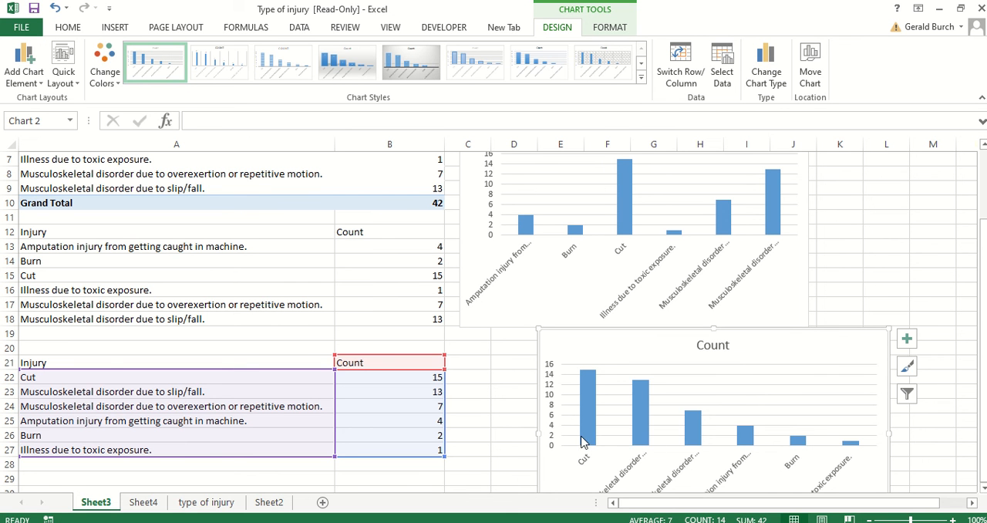
mouse_move(523, 423)
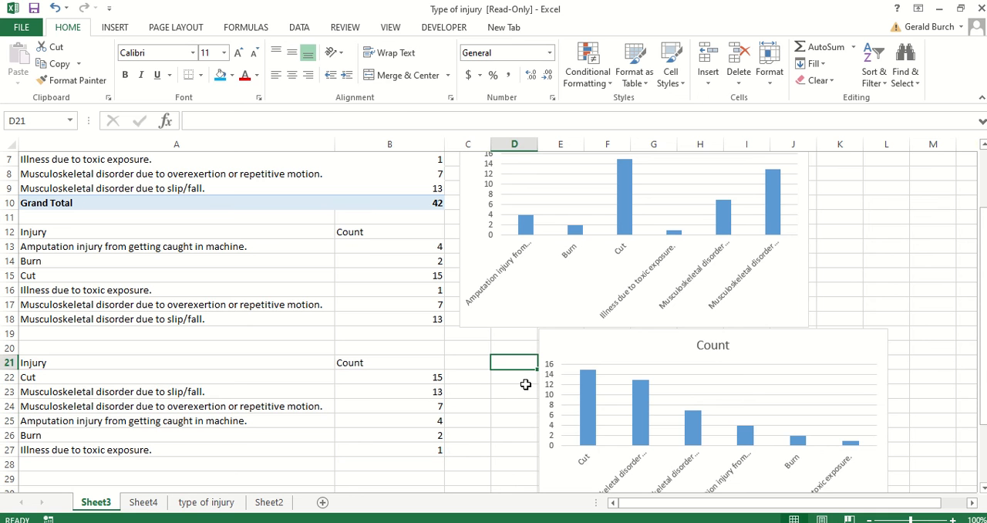
- Head D21 'Cumulative' and enter =B22 in D22 and =D22+B23 in D23
type("Cumulative")
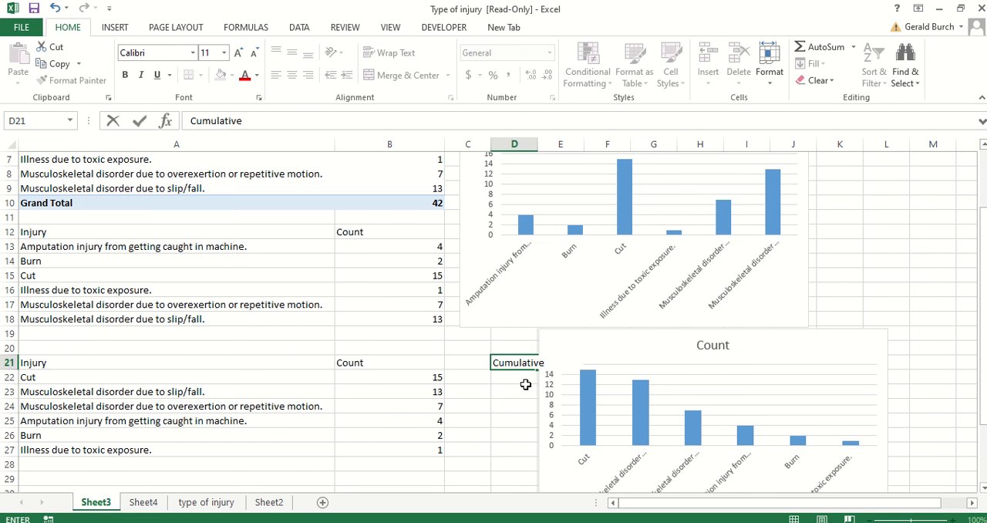
left_click(515, 376)
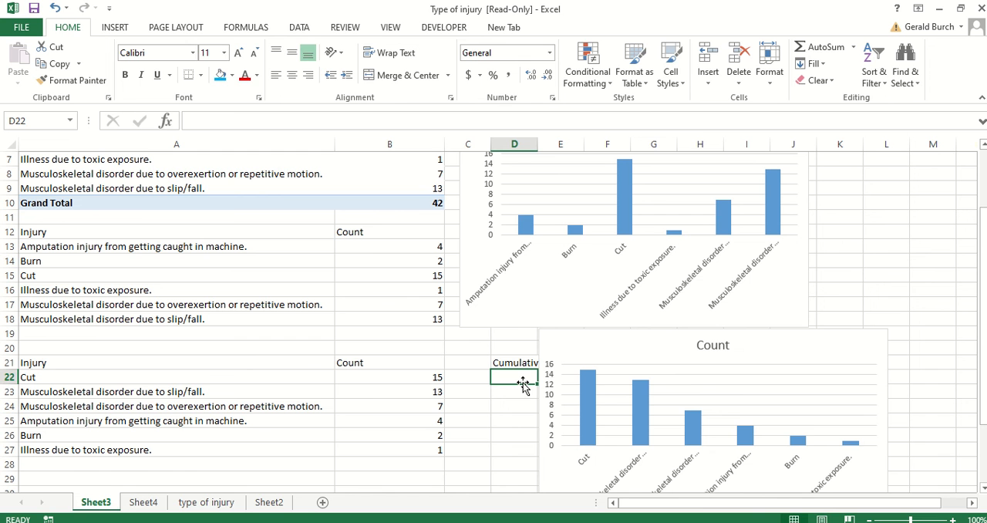
type("=")
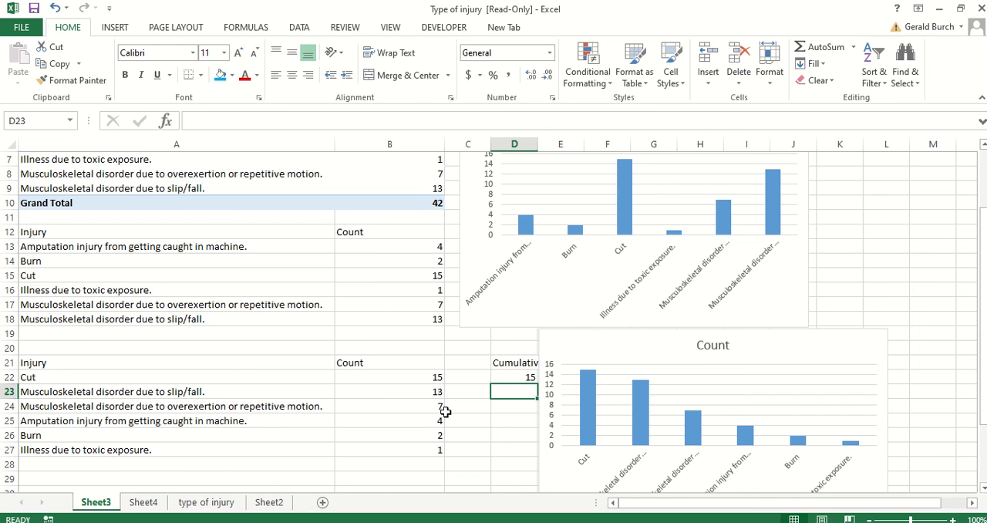
type("=D22")
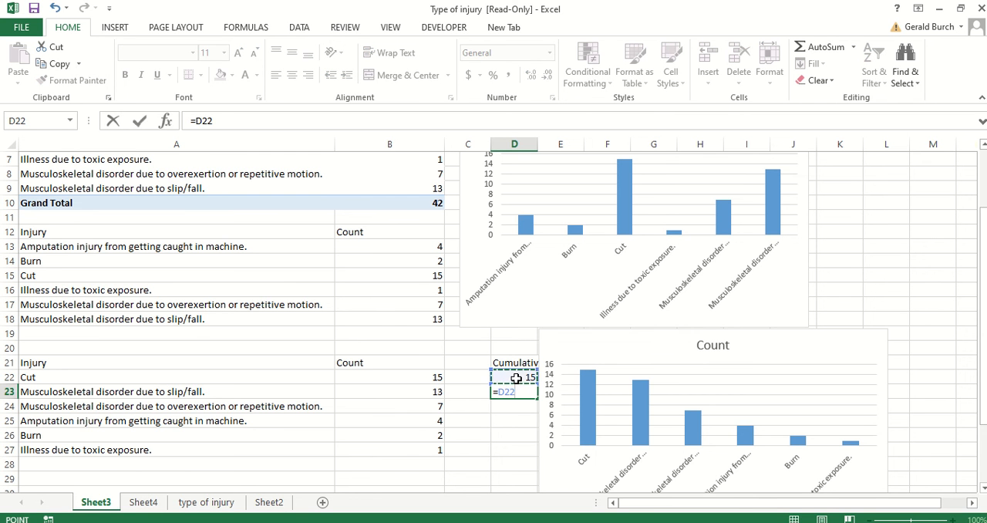
type("+")
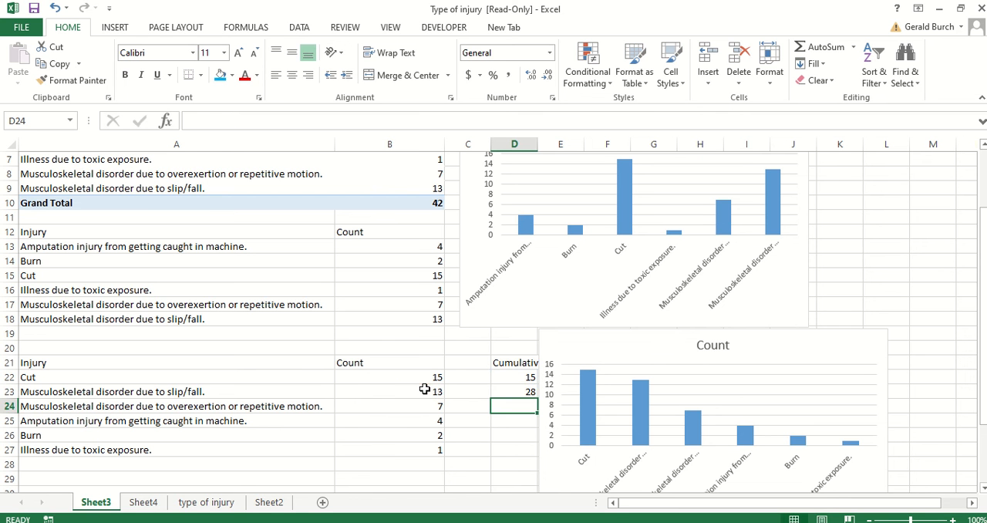
- Fill the running-total formula down to D27, giving 15 through 42
left_click(513, 391)
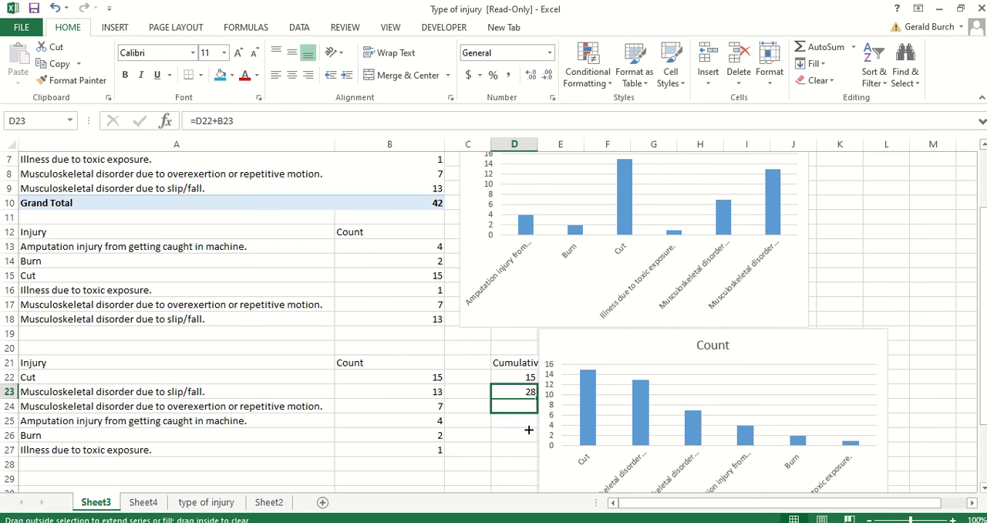
left_click_drag(531, 392, 530, 450)
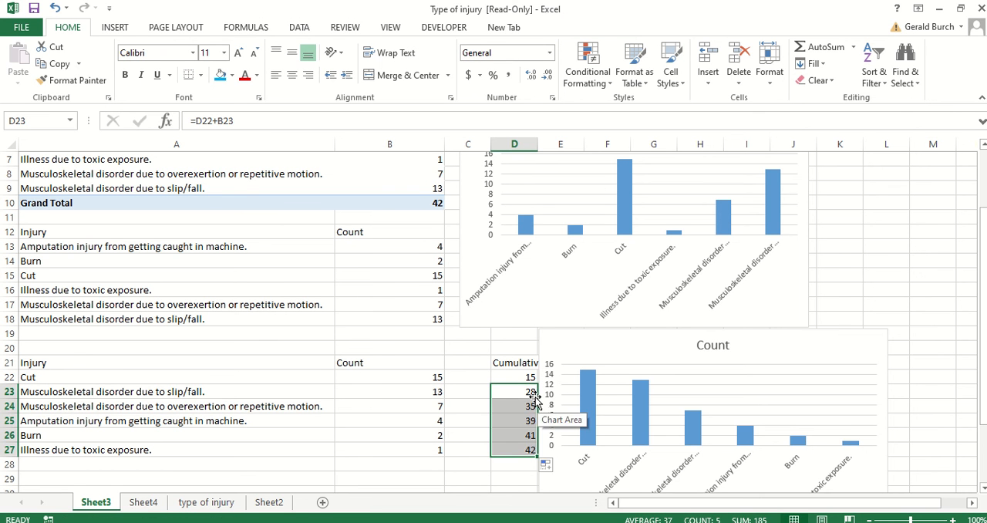
left_click(514, 478)
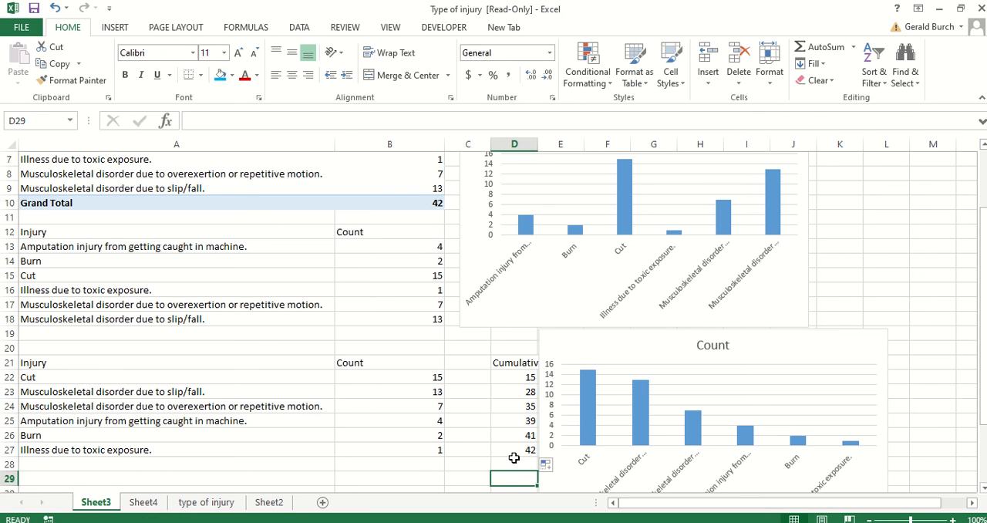
mouse_move(523, 382)
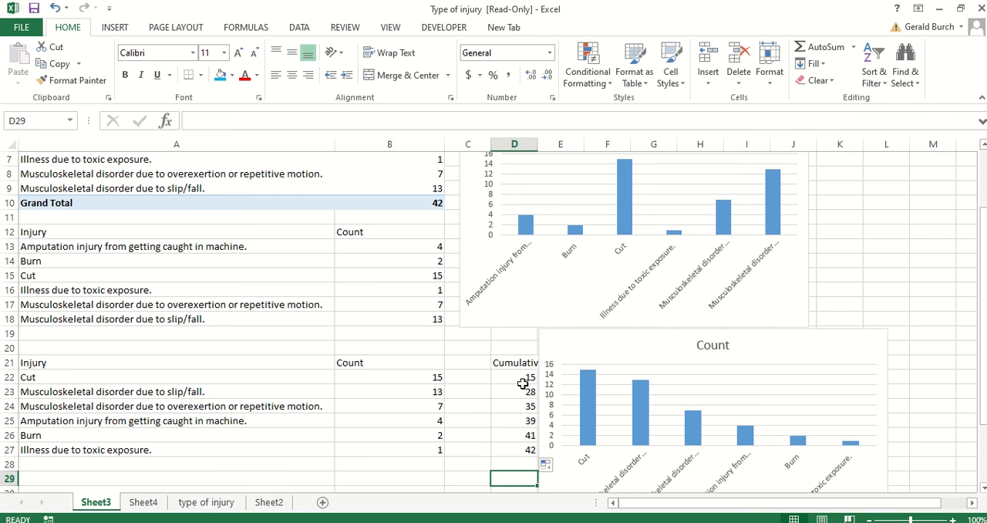
mouse_move(386, 345)
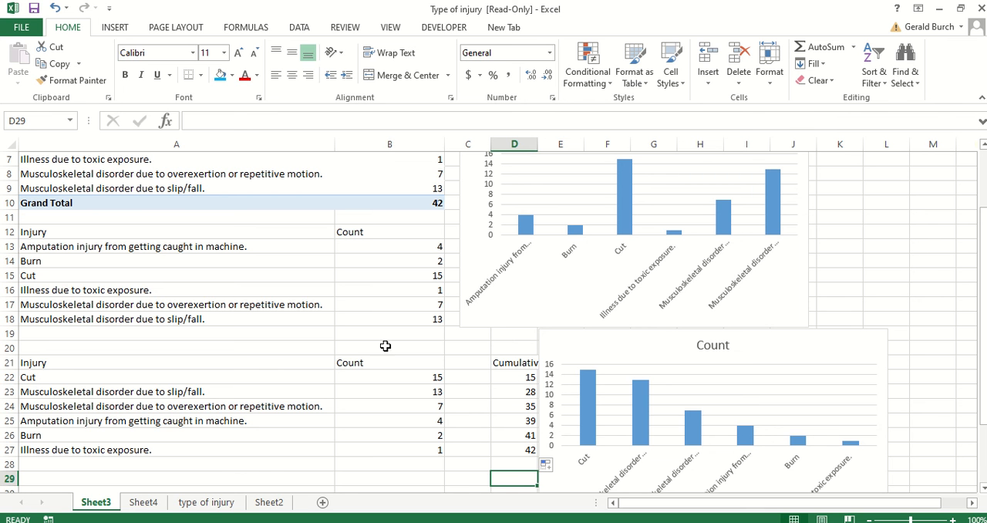
mouse_move(160, 395)
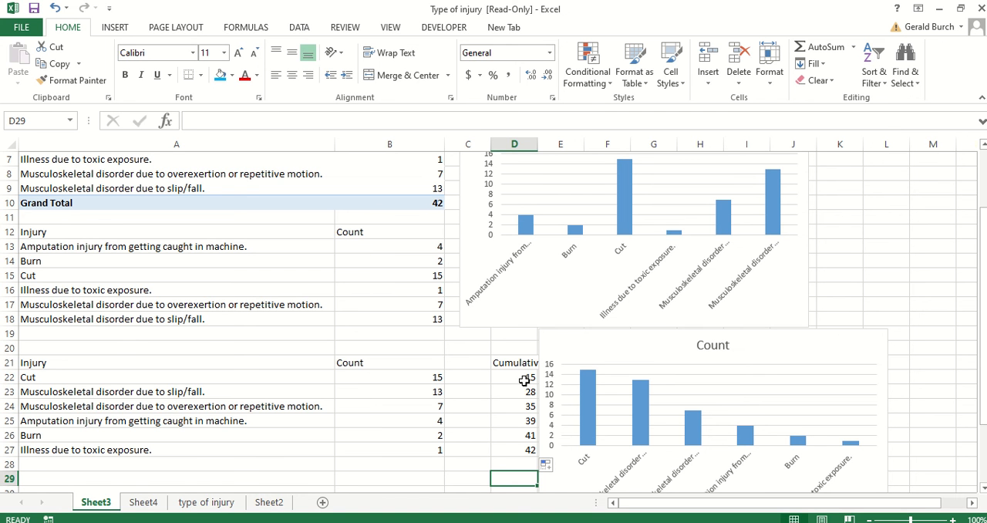
mouse_move(511, 386)
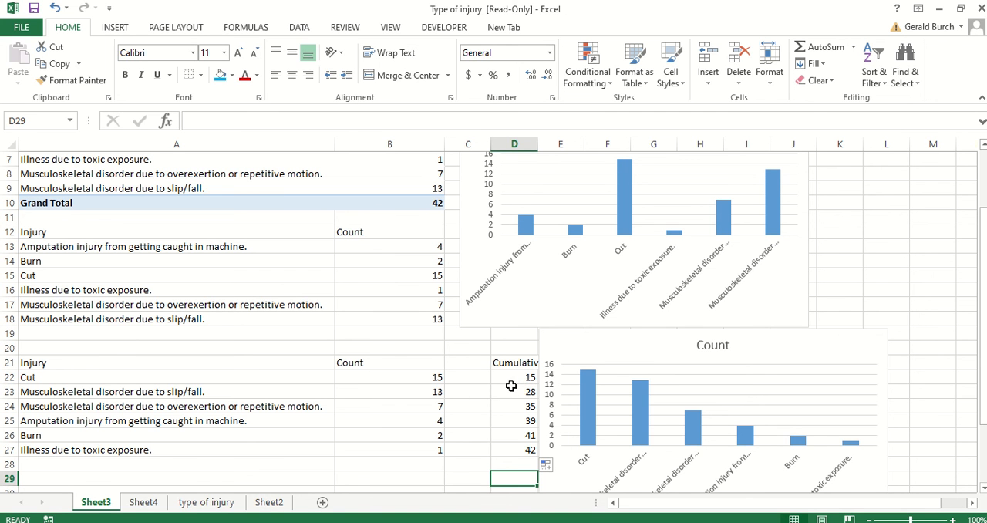
mouse_move(524, 407)
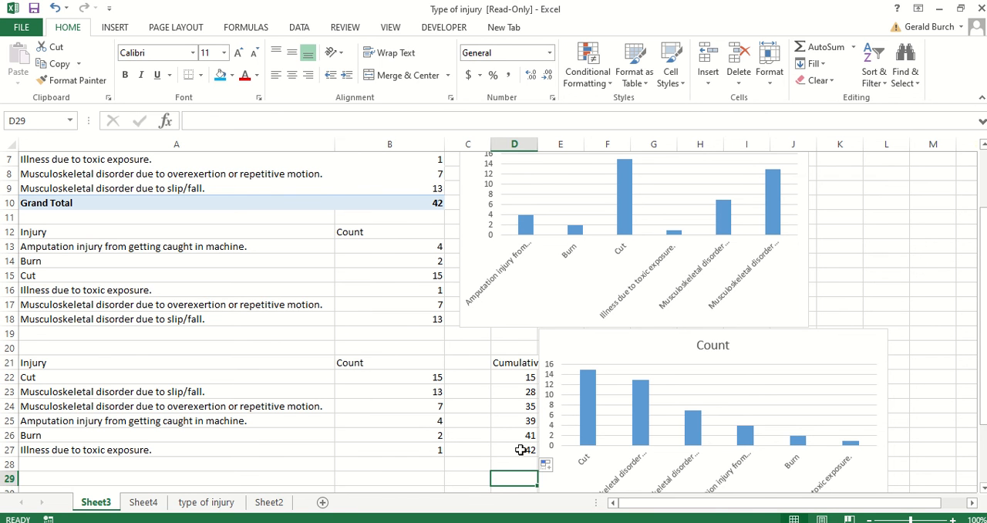
left_click(467, 361)
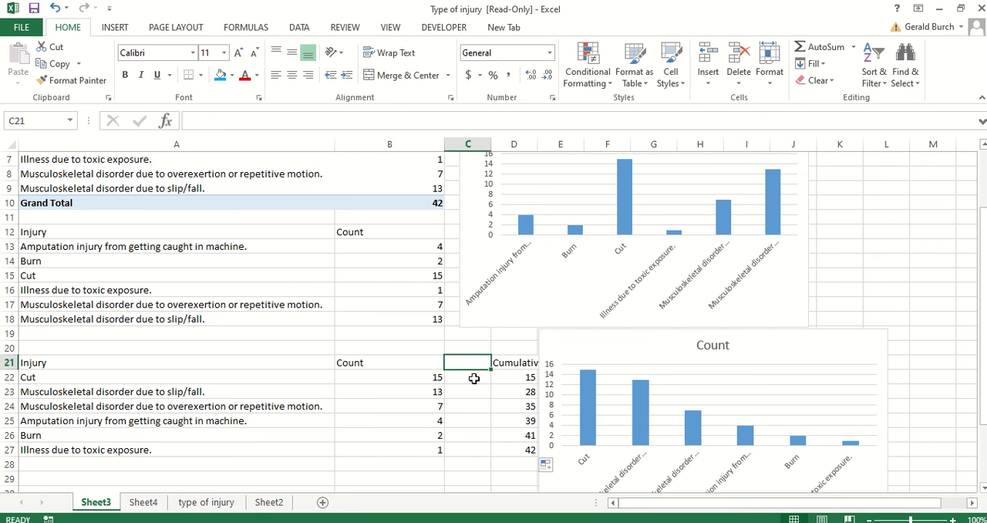
- Head C21 and fill =D22/42 down C22:C27 for each cumulative share of 42
type("Cumulativ")
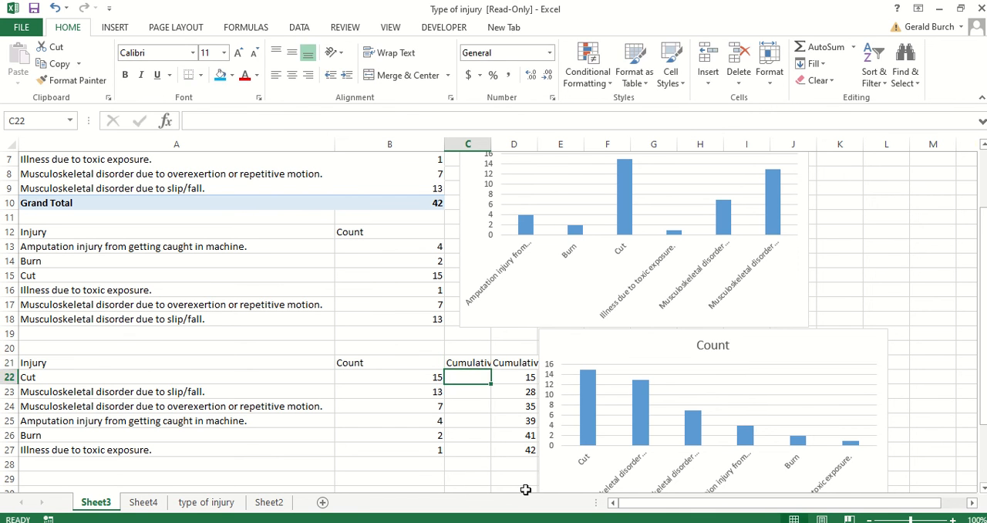
mouse_move(531, 378)
type("=D22")
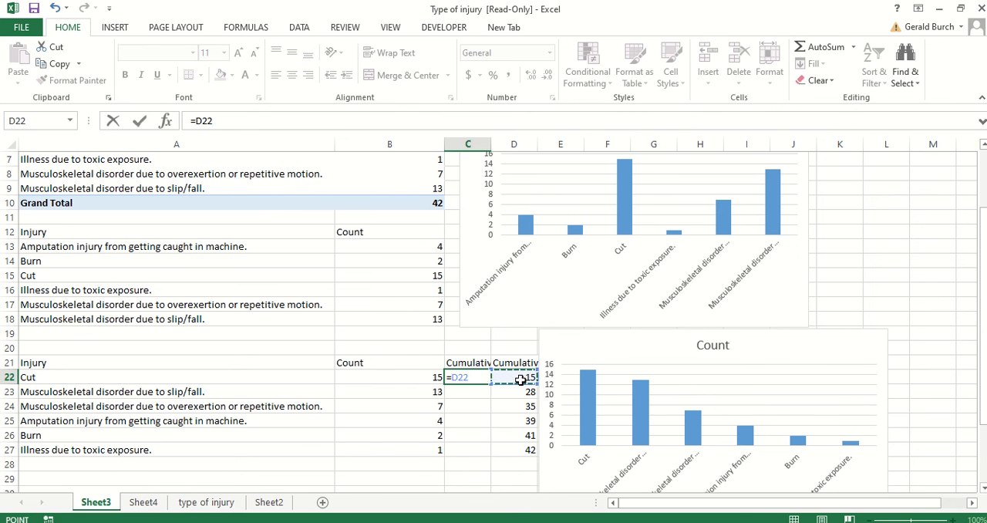
type("/")
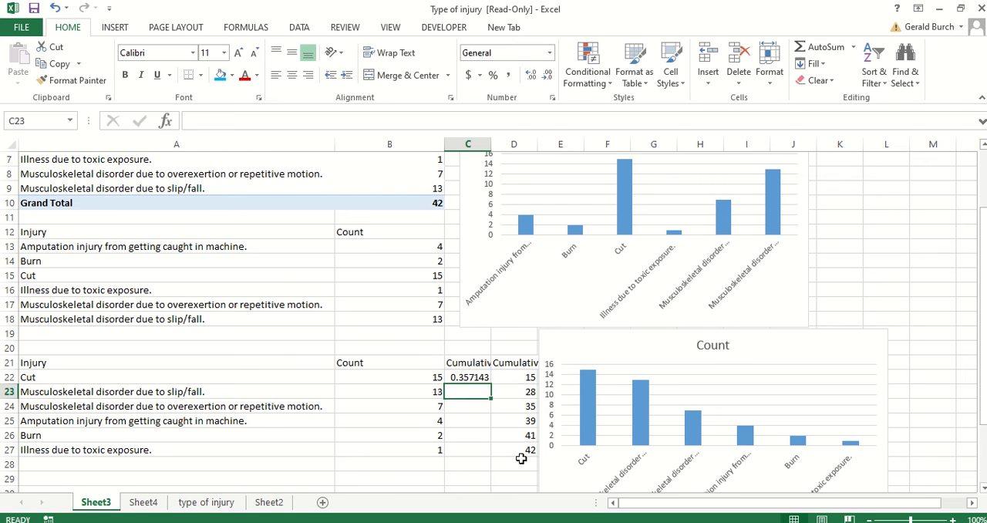
left_click(467, 376)
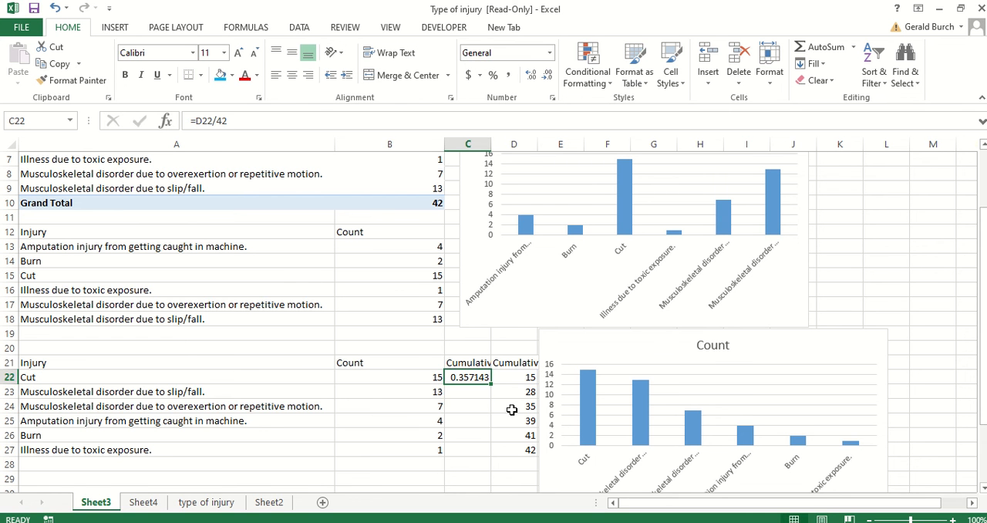
mouse_move(43, 376)
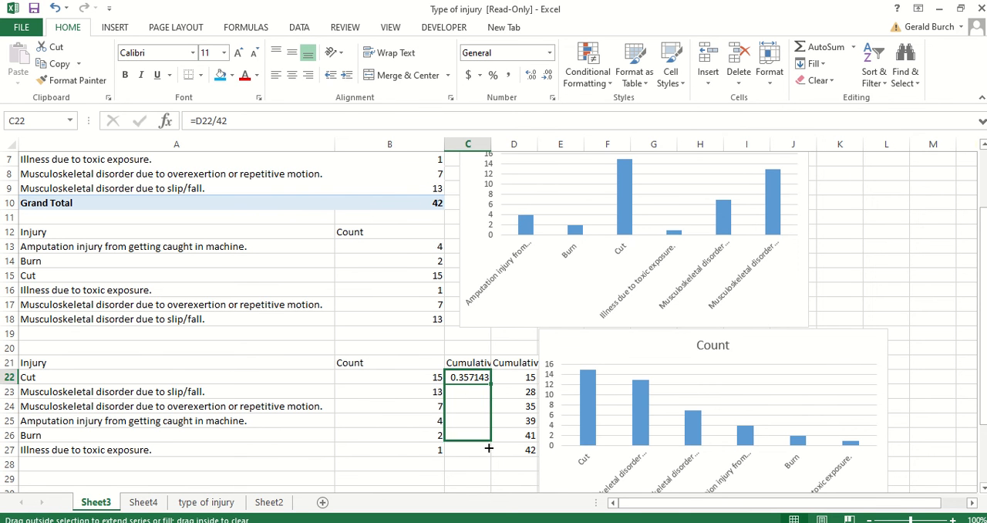
left_click_drag(469, 376, 469, 449)
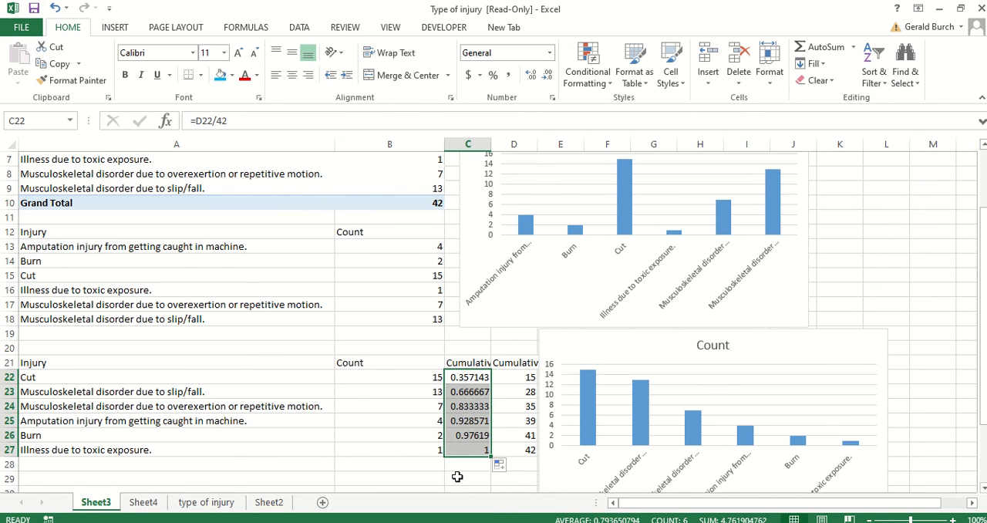
left_click(468, 478)
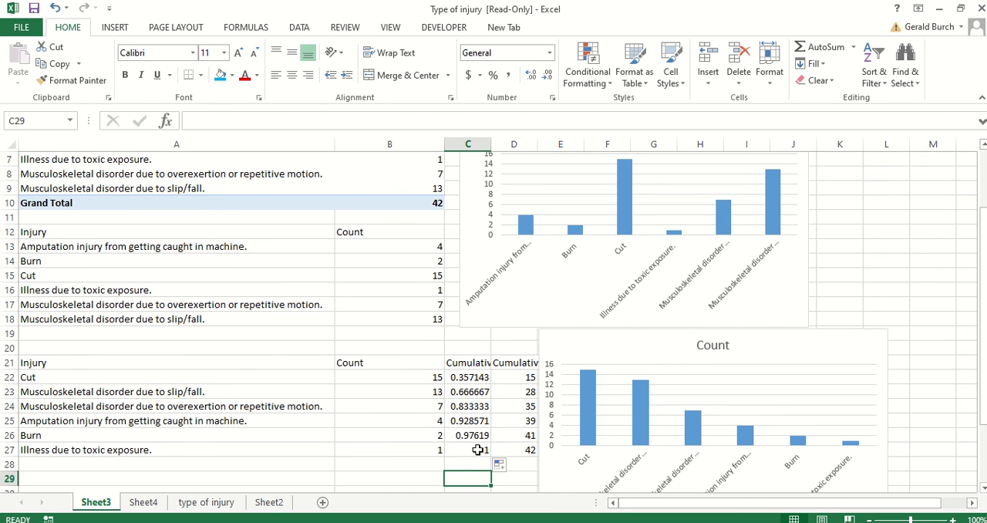
- Format C22:C27 as percentages, from 36% up to 100%
left_click_drag(468, 376, 469, 450)
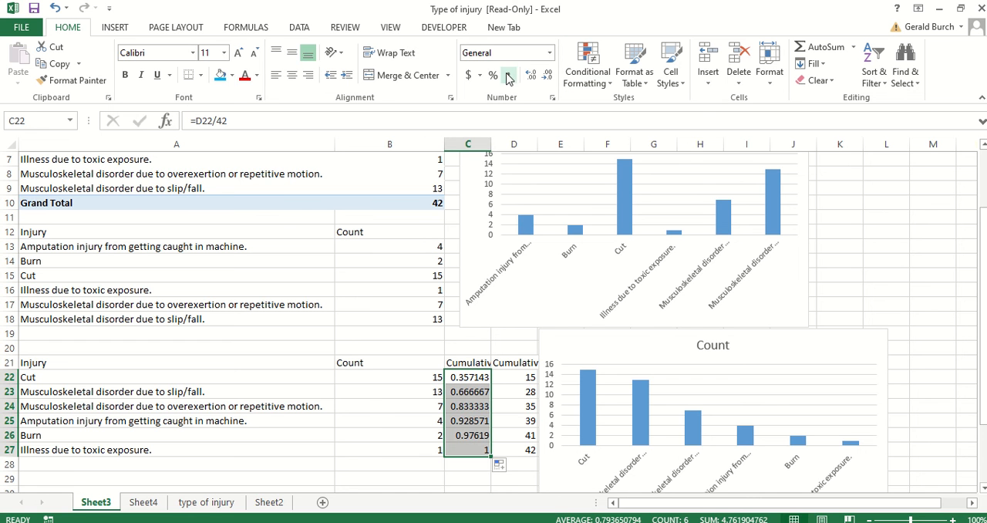
left_click(493, 74)
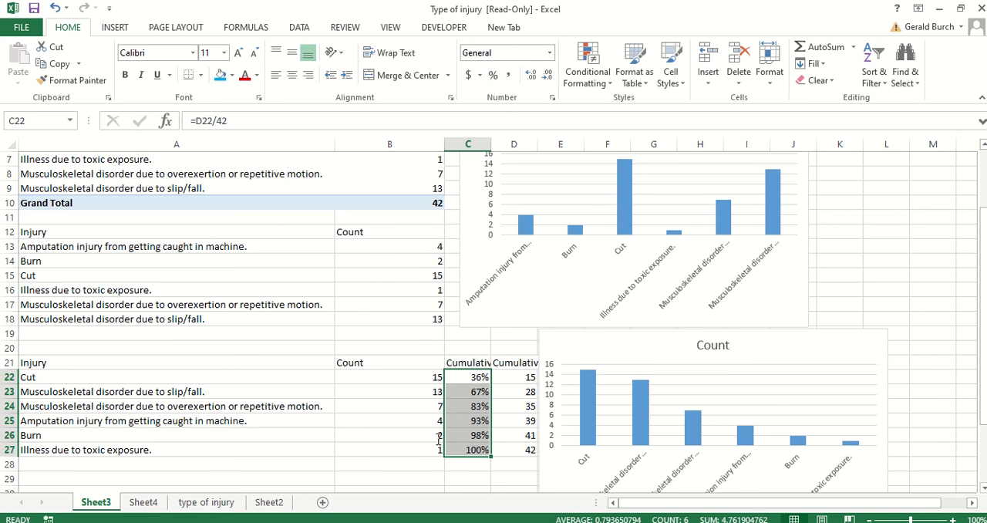
left_click(468, 478)
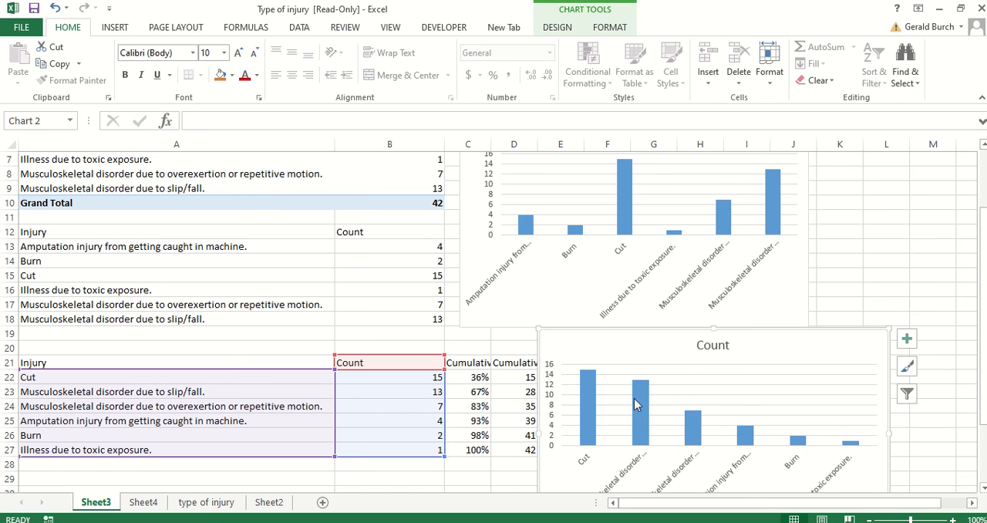
mouse_move(572, 401)
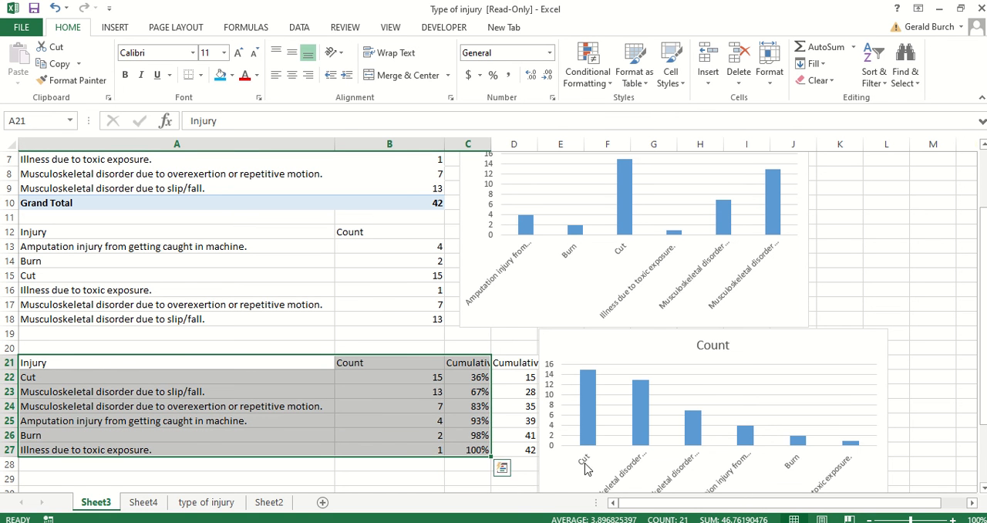
mouse_move(898, 447)
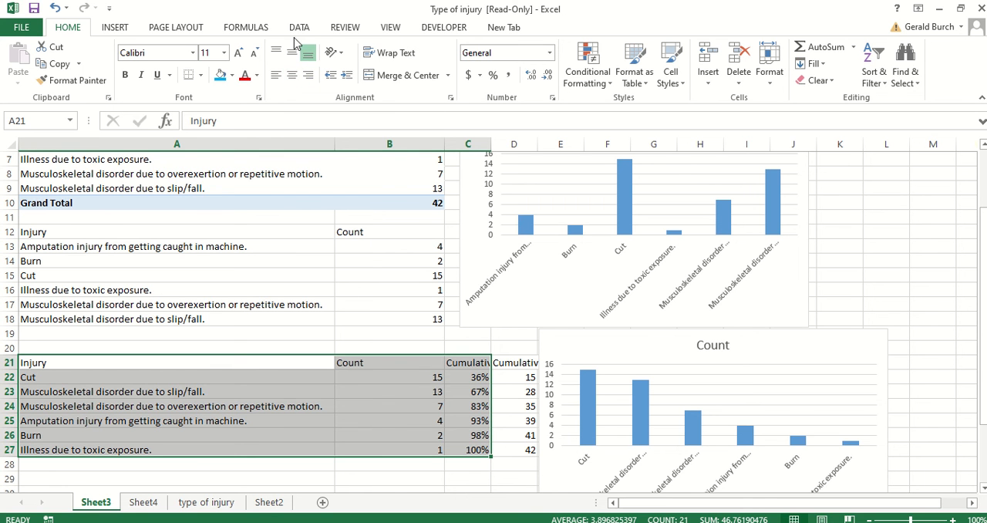
- Insert a 2-D clustered column chart of Count and Cumulative % from A21:C27
left_click(114, 27)
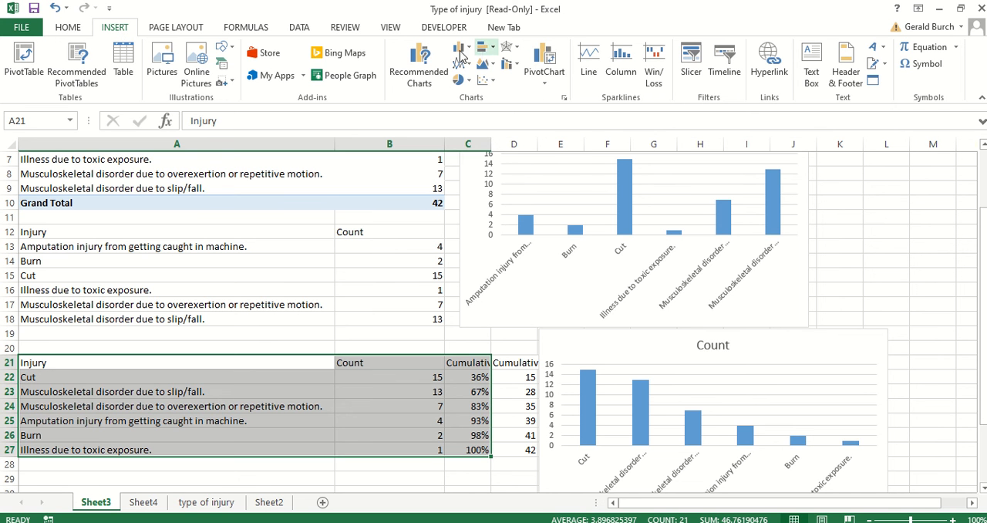
left_click(461, 46)
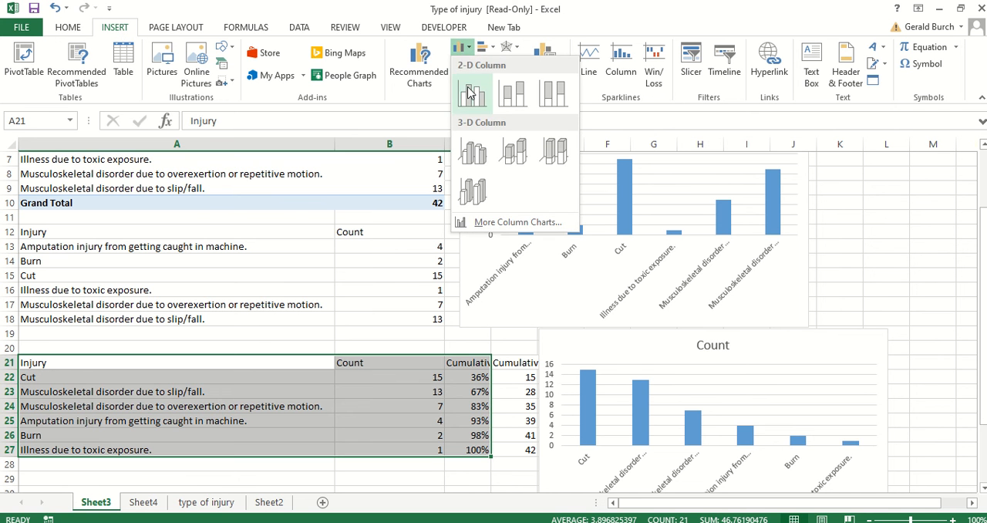
left_click(471, 92)
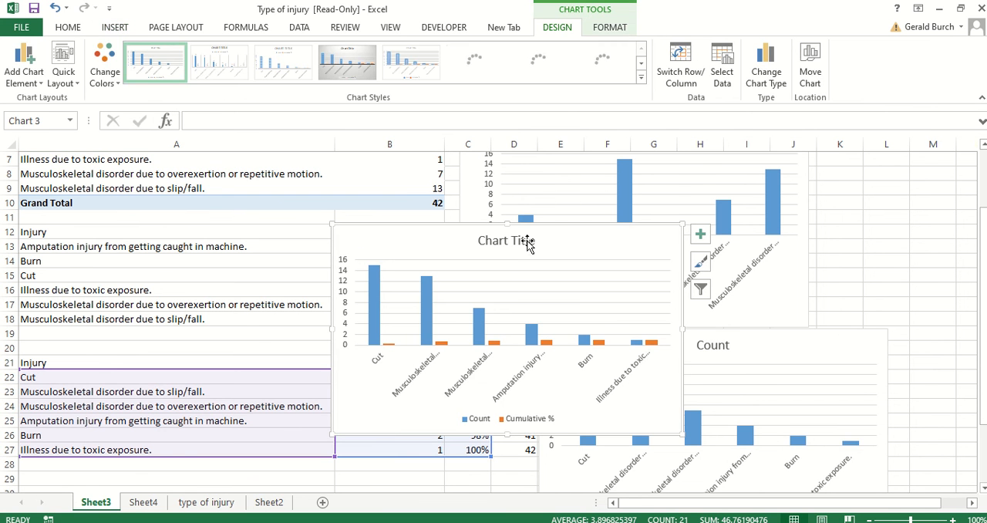
left_click(505, 240)
type("Paret")
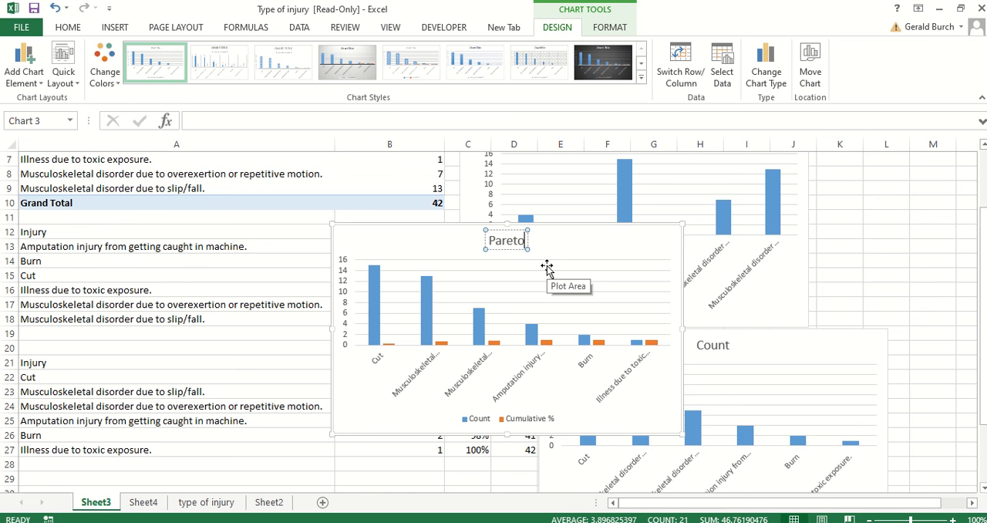
- Title the new chart 'Pareto of Injury Types'
type("of Injur")
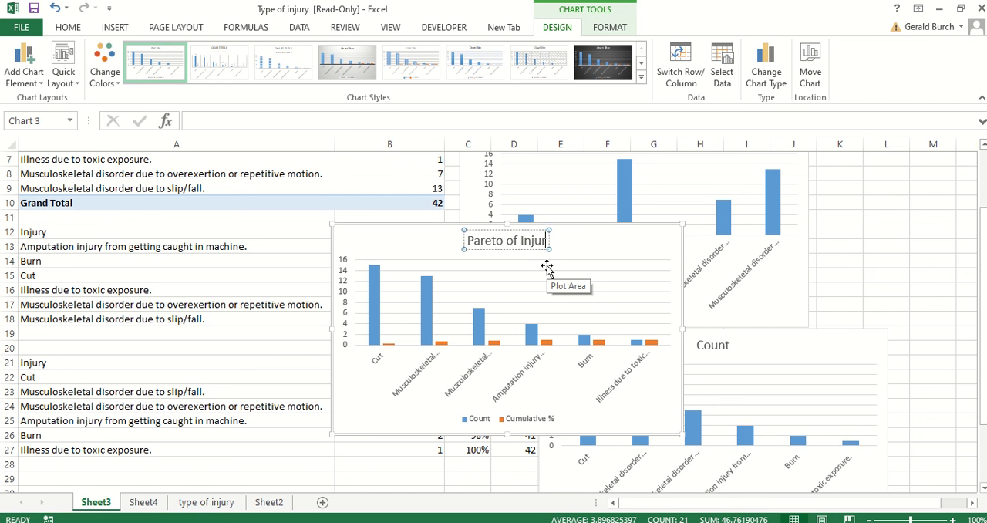
type("Types")
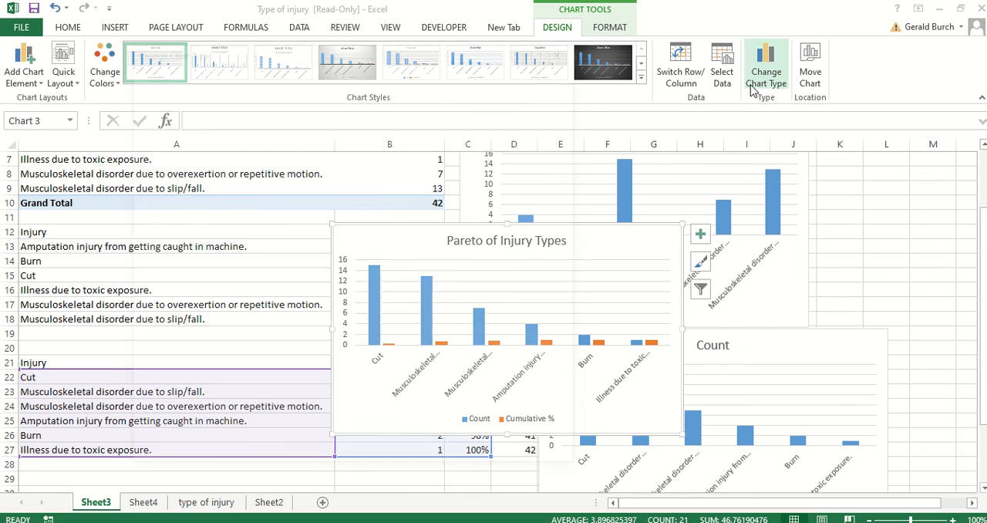
- Make the chart a Combo with Count as columns and Cumulative % as a line on the secondary axis
left_click(765, 64)
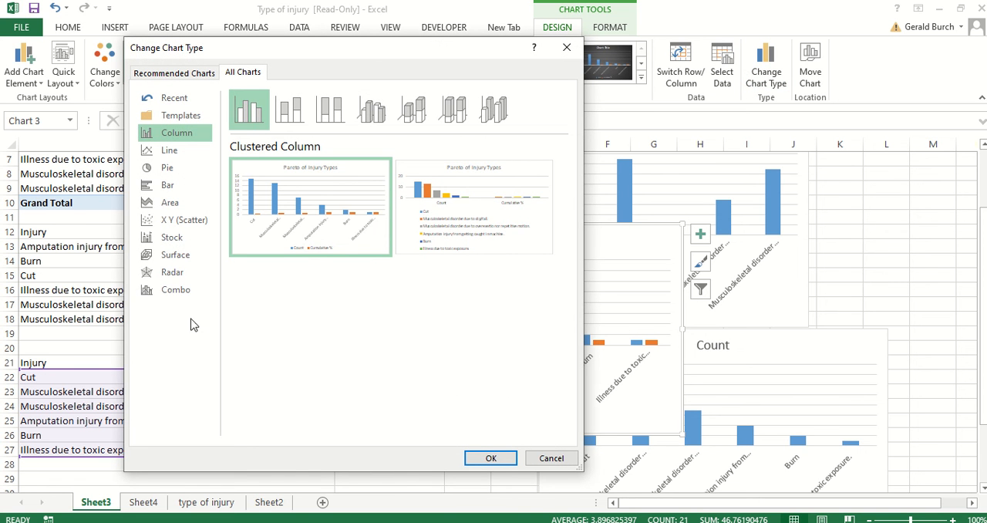
left_click(175, 290)
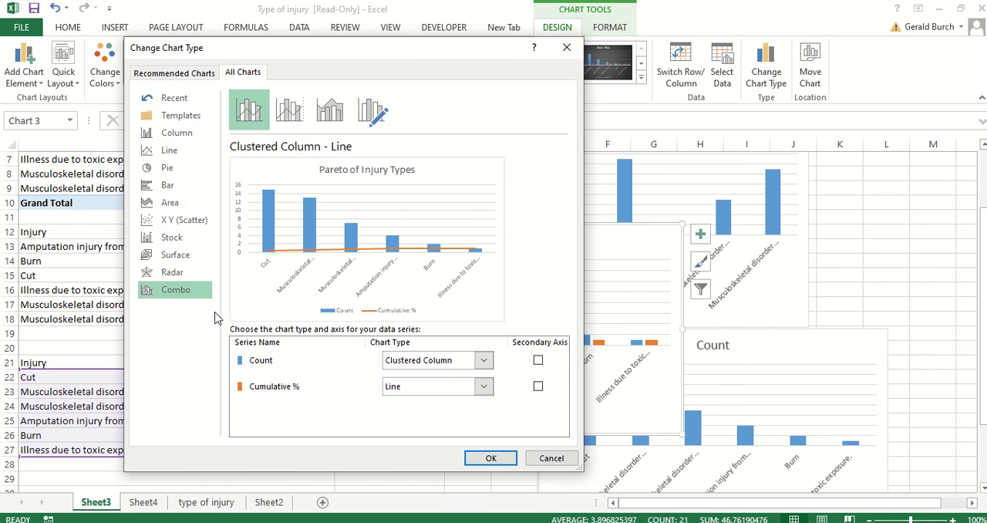
mouse_move(492, 401)
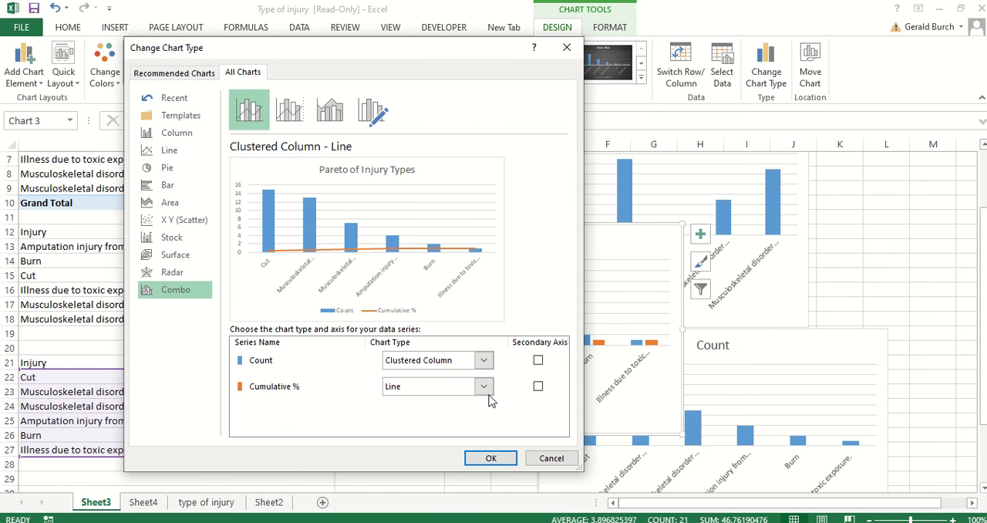
mouse_move(488, 363)
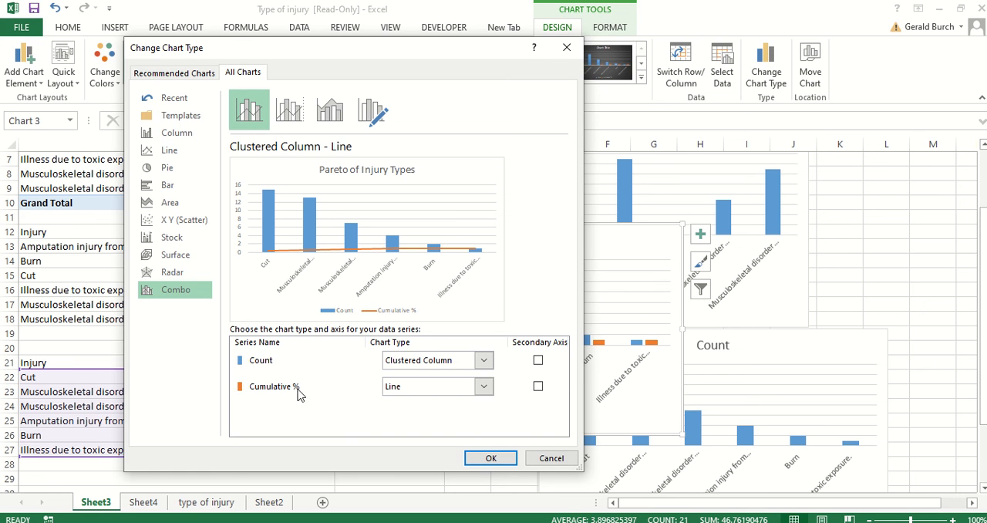
left_click(536, 386)
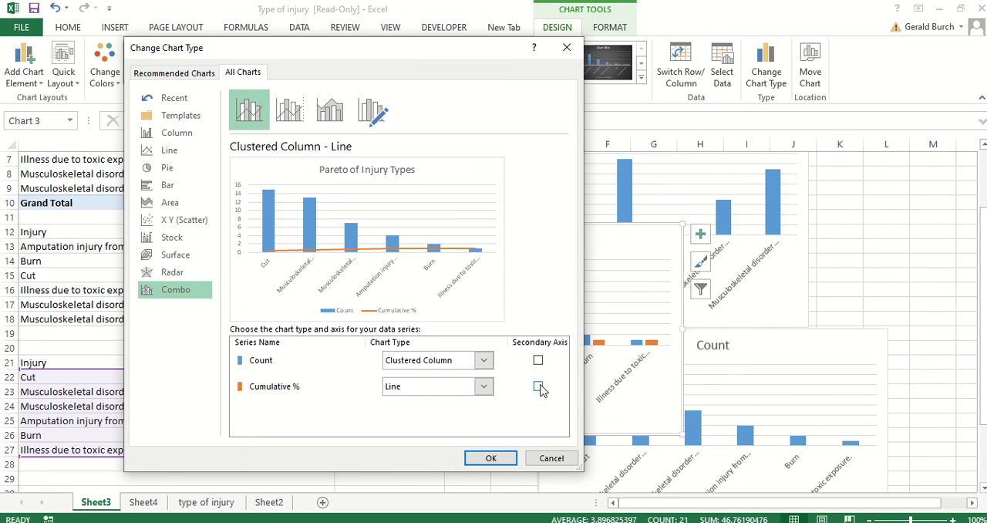
left_click(539, 386)
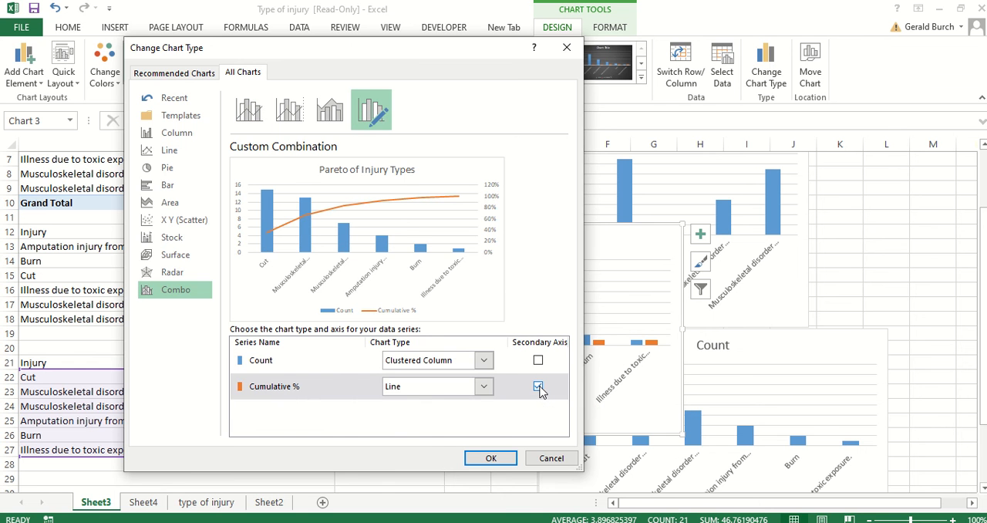
left_click(491, 457)
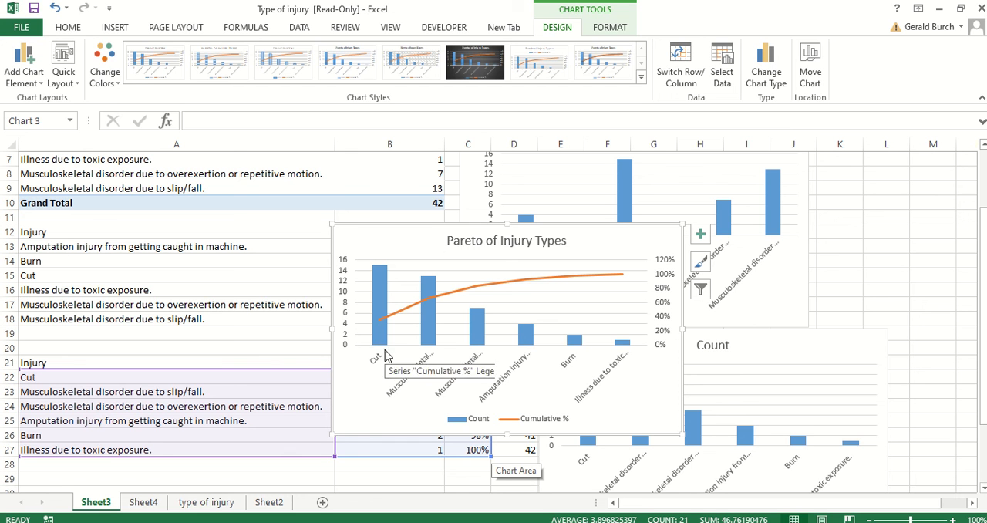
mouse_move(379, 364)
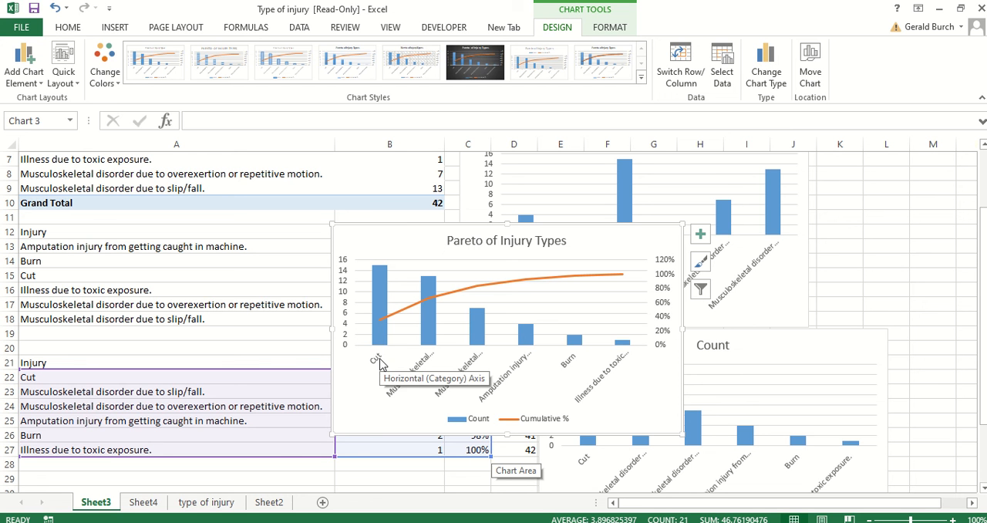
mouse_move(425, 305)
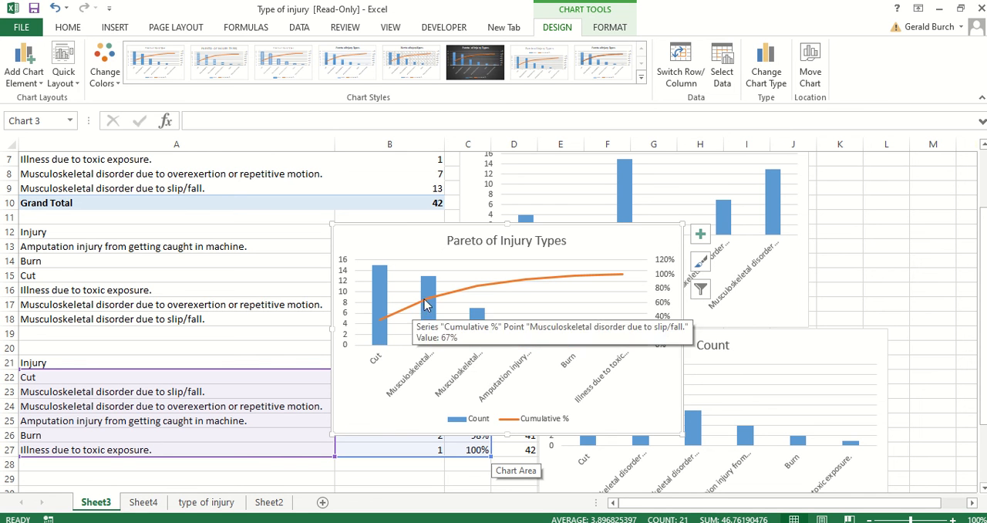
mouse_move(444, 342)
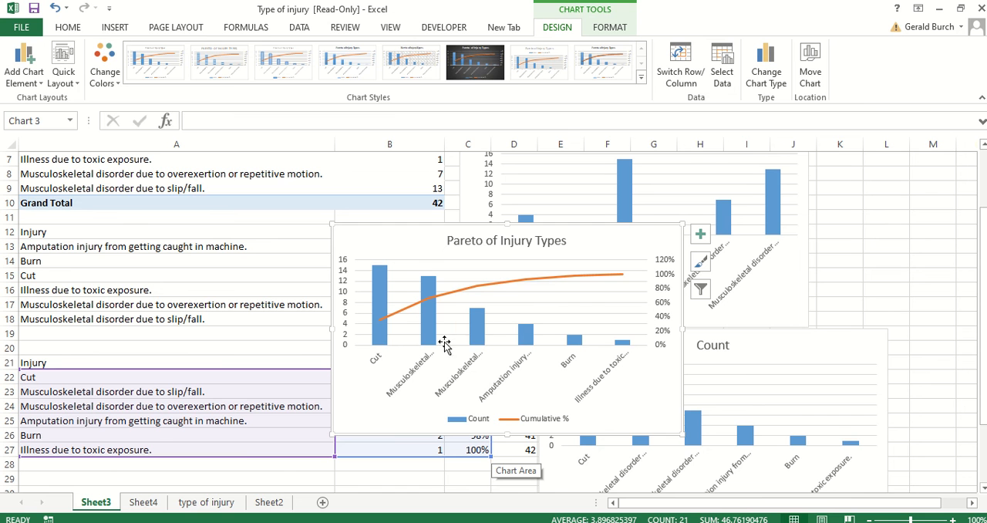
mouse_move(438, 327)
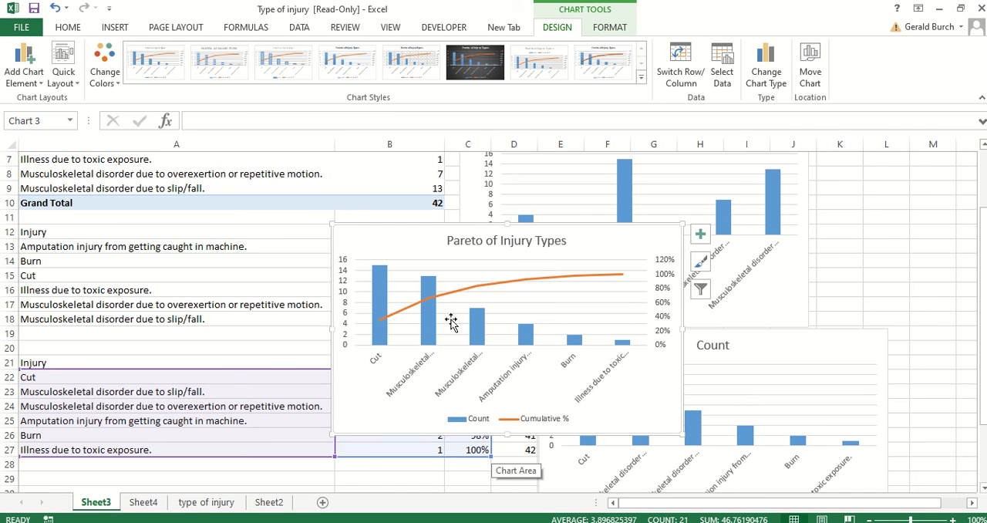
mouse_move(420, 343)
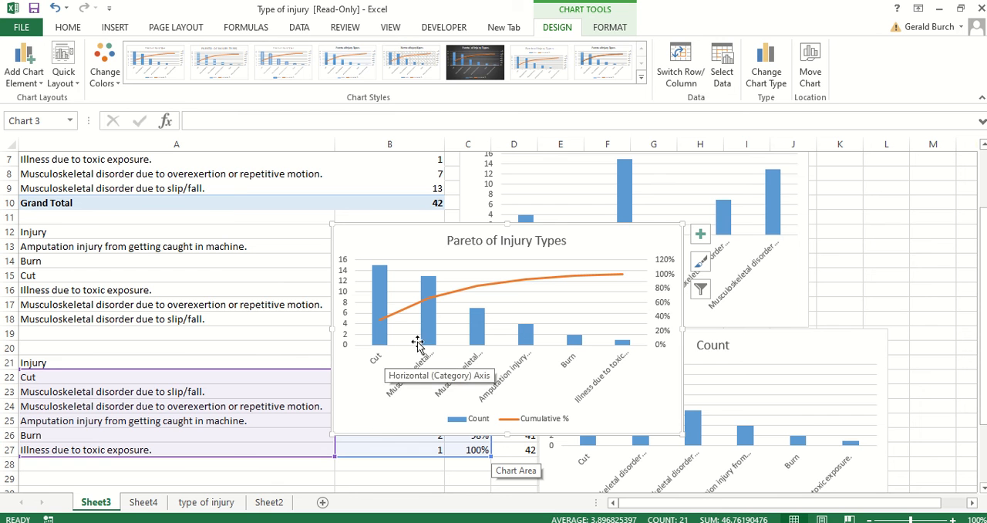
mouse_move(433, 301)
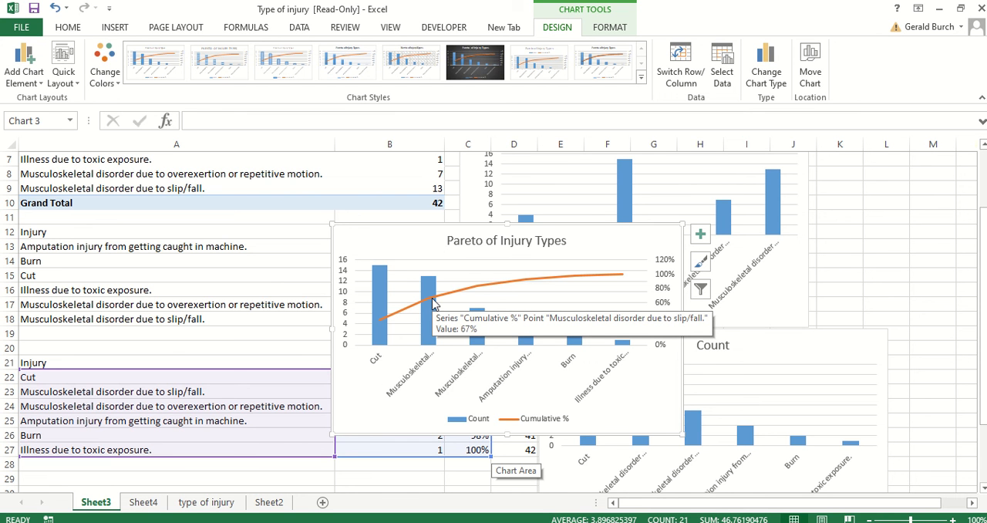
mouse_move(411, 360)
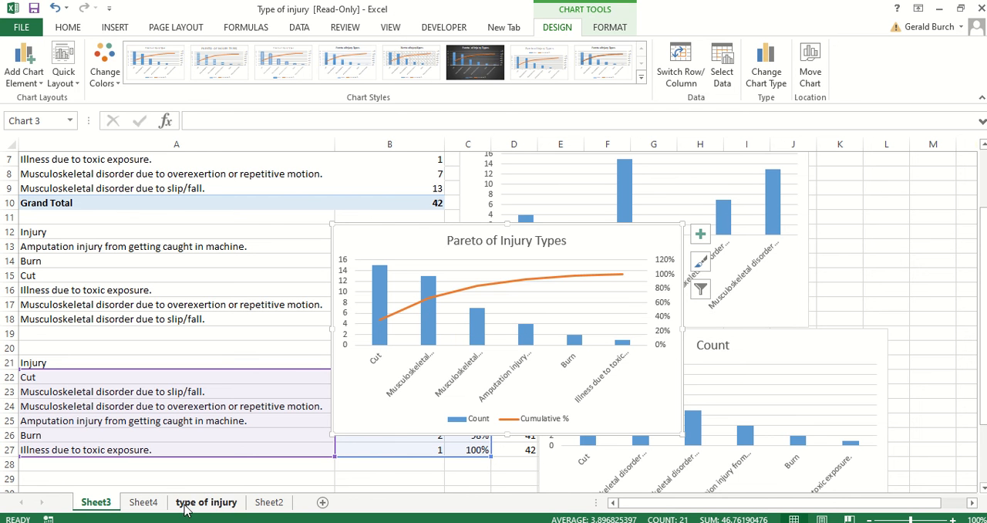
- Switch to Sheet4 showing the Lost days table and its column chart
left_click(144, 503)
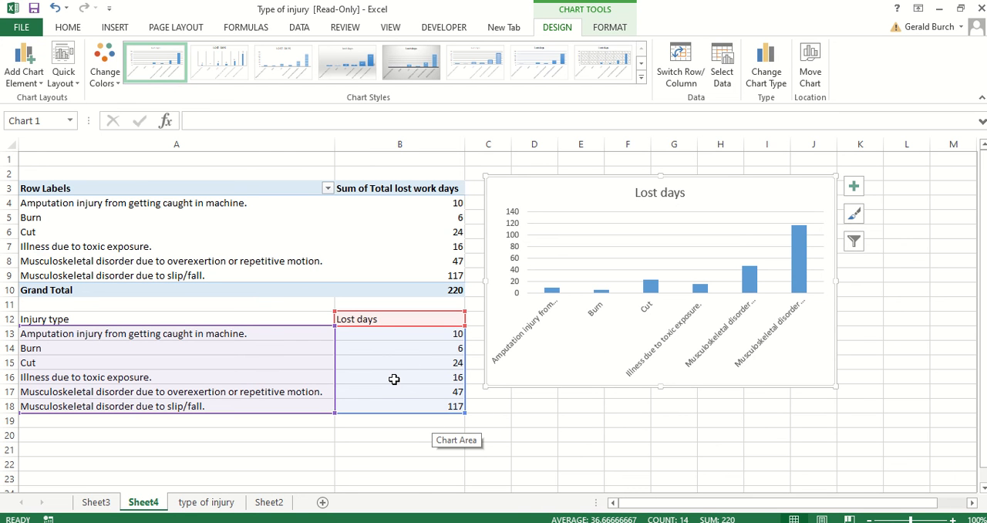
mouse_move(496, 425)
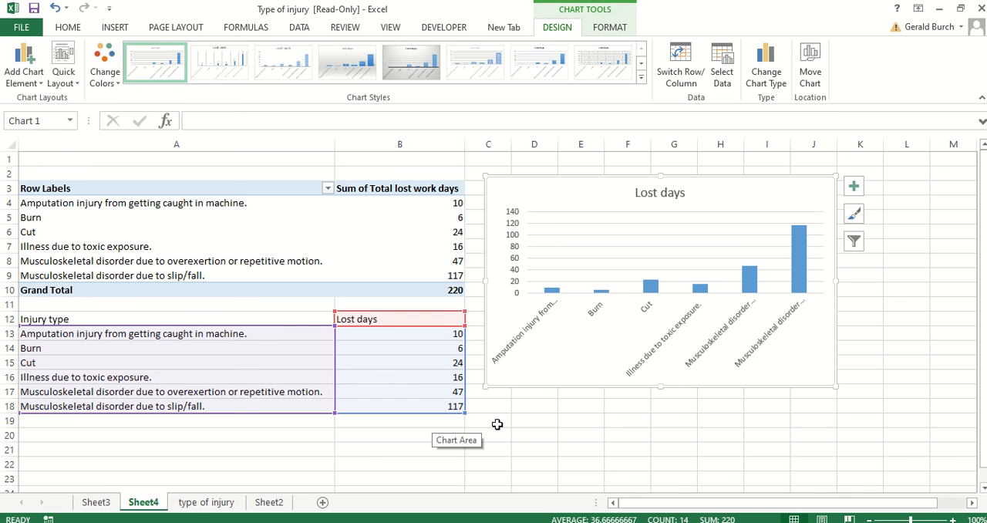
mouse_move(516, 6)
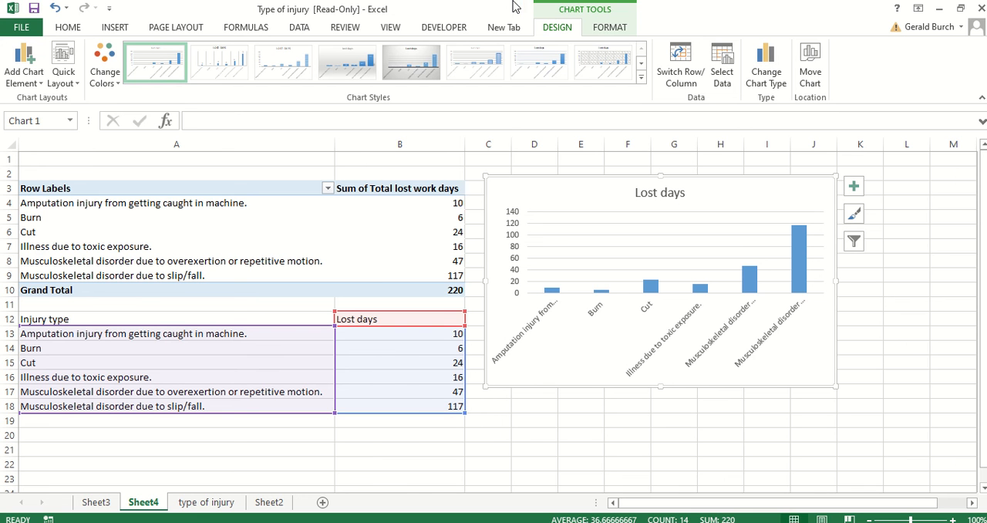